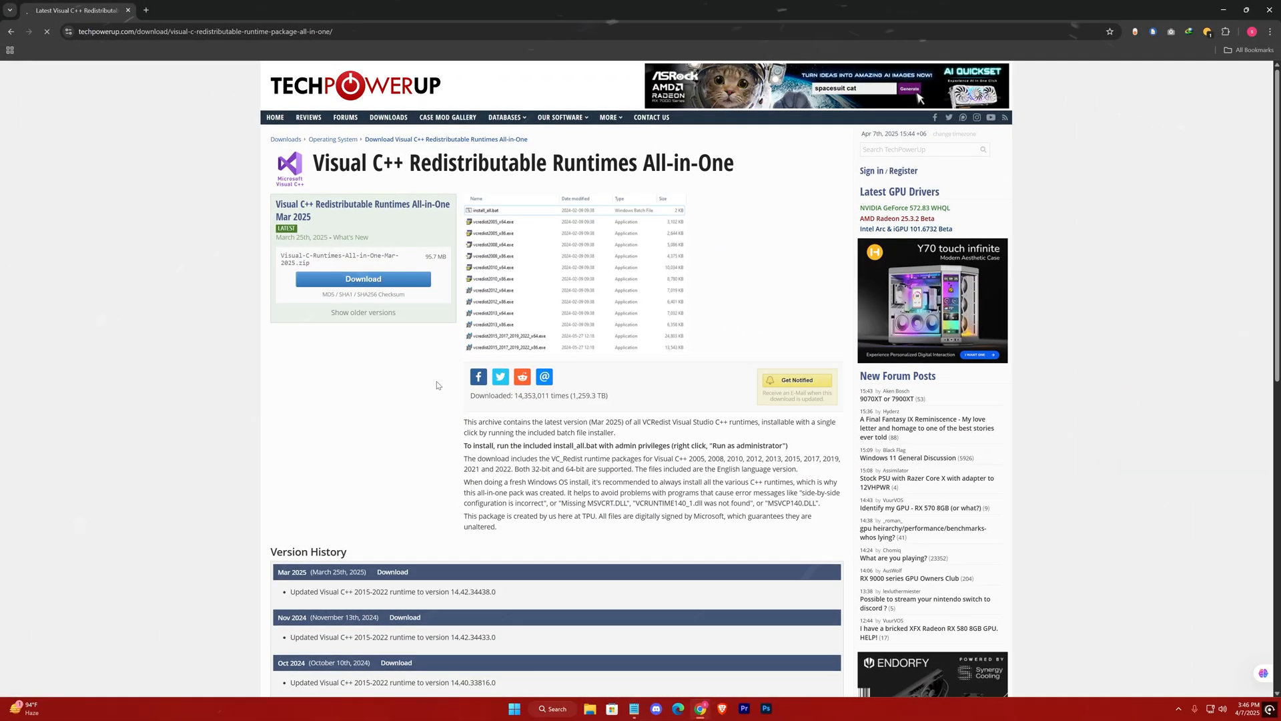
# - Download the Visual C++ Runtimes All-in-One archive via TechPowerUp's DE server
pyautogui.click(363, 279)
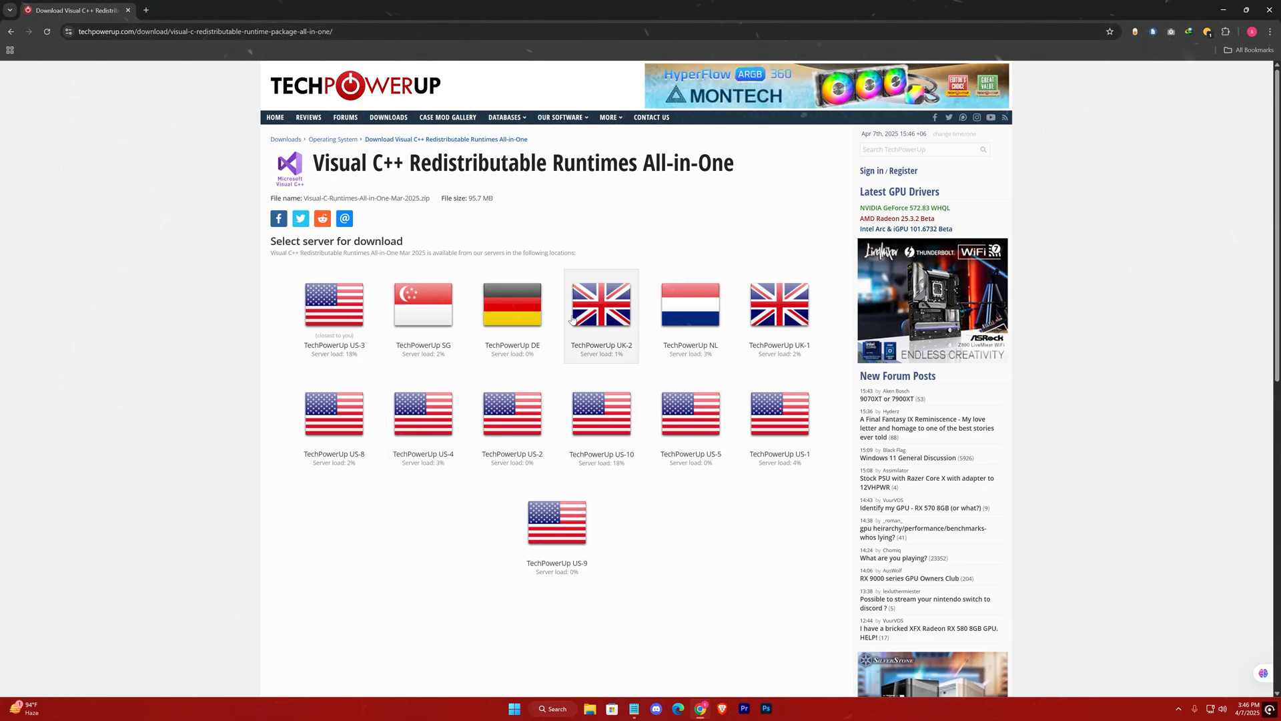
pyautogui.click(512, 326)
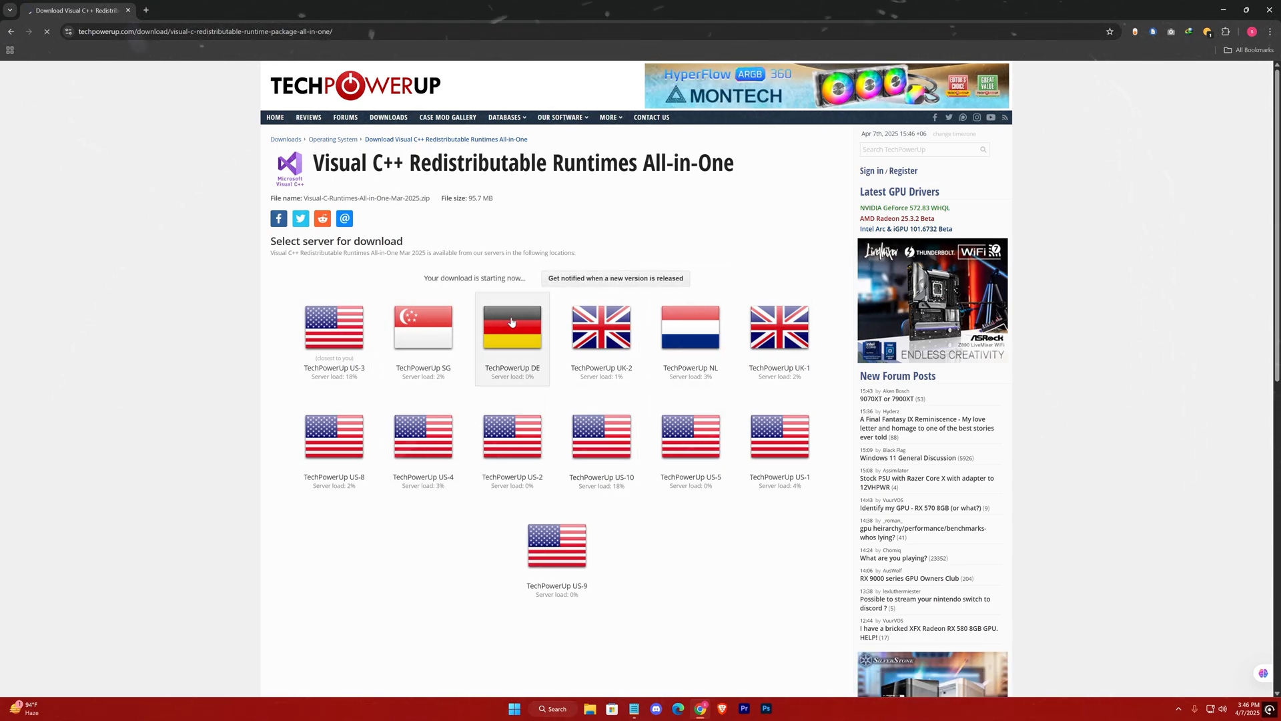
pyautogui.moveTo(515, 319)
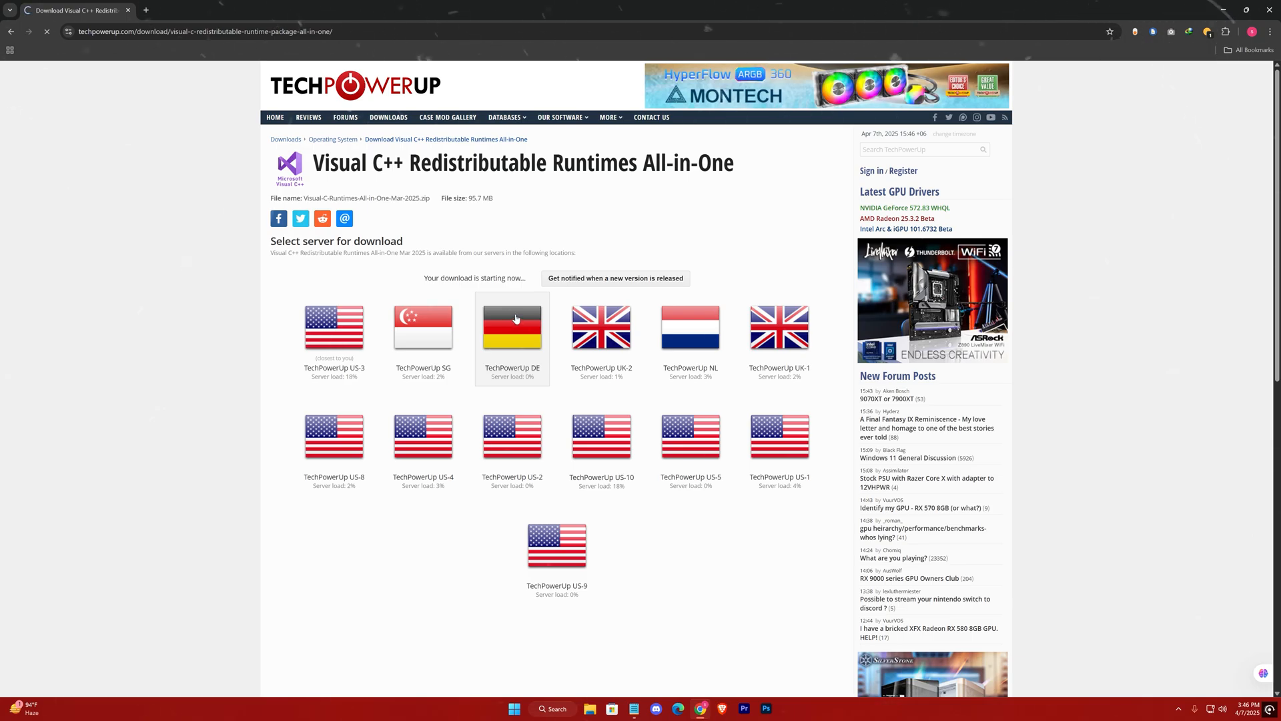
pyautogui.moveTo(453, 292)
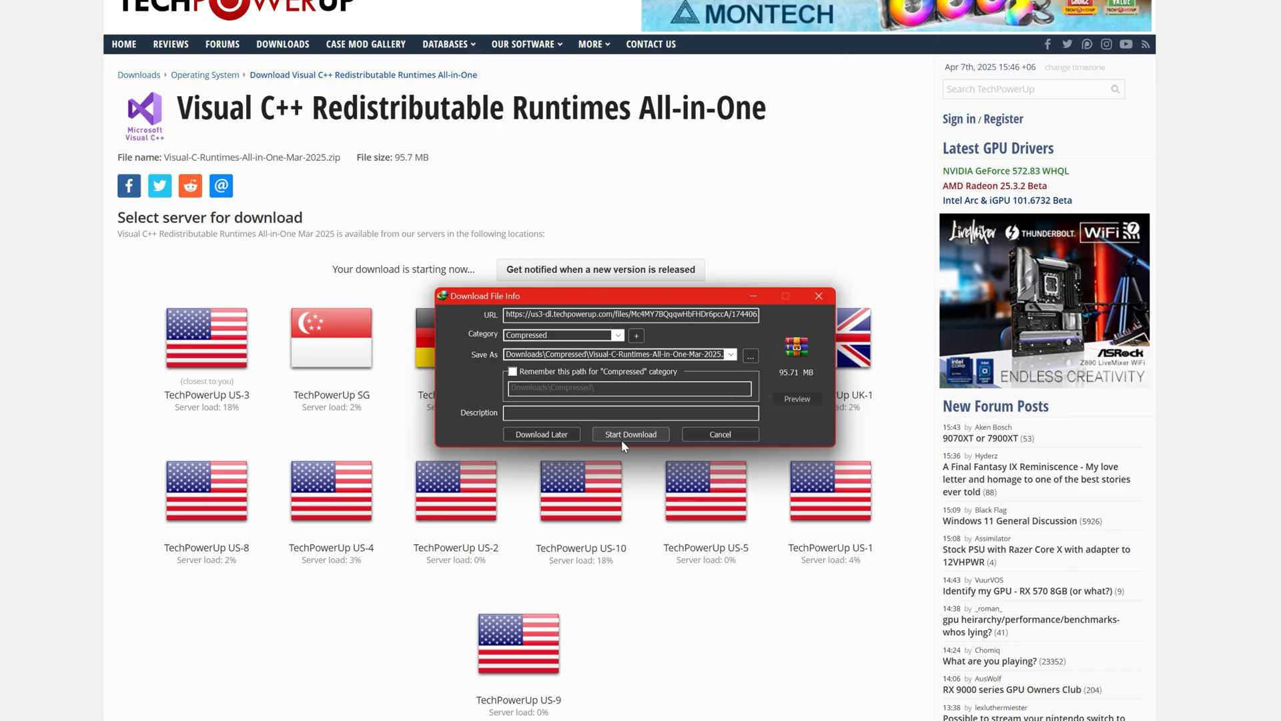
pyautogui.click(631, 435)
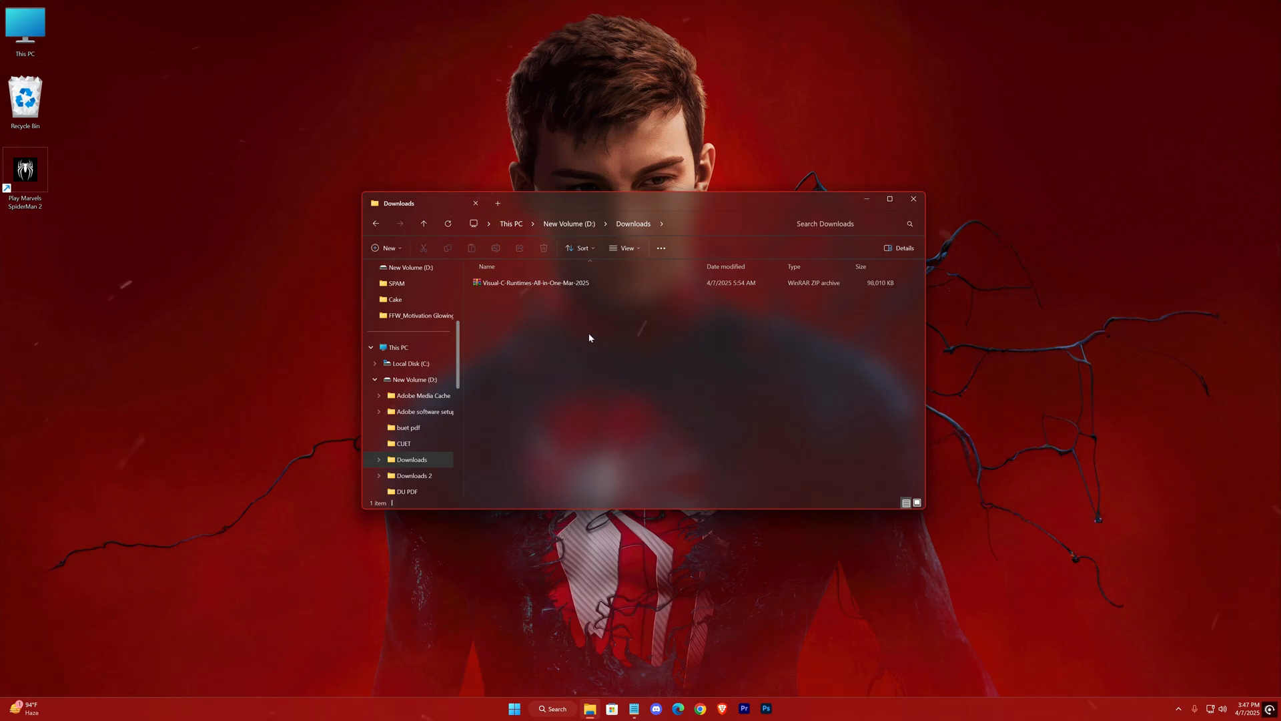
# - Extract the downloaded runtimes zip and open the extracted folder
pyautogui.click(535, 282)
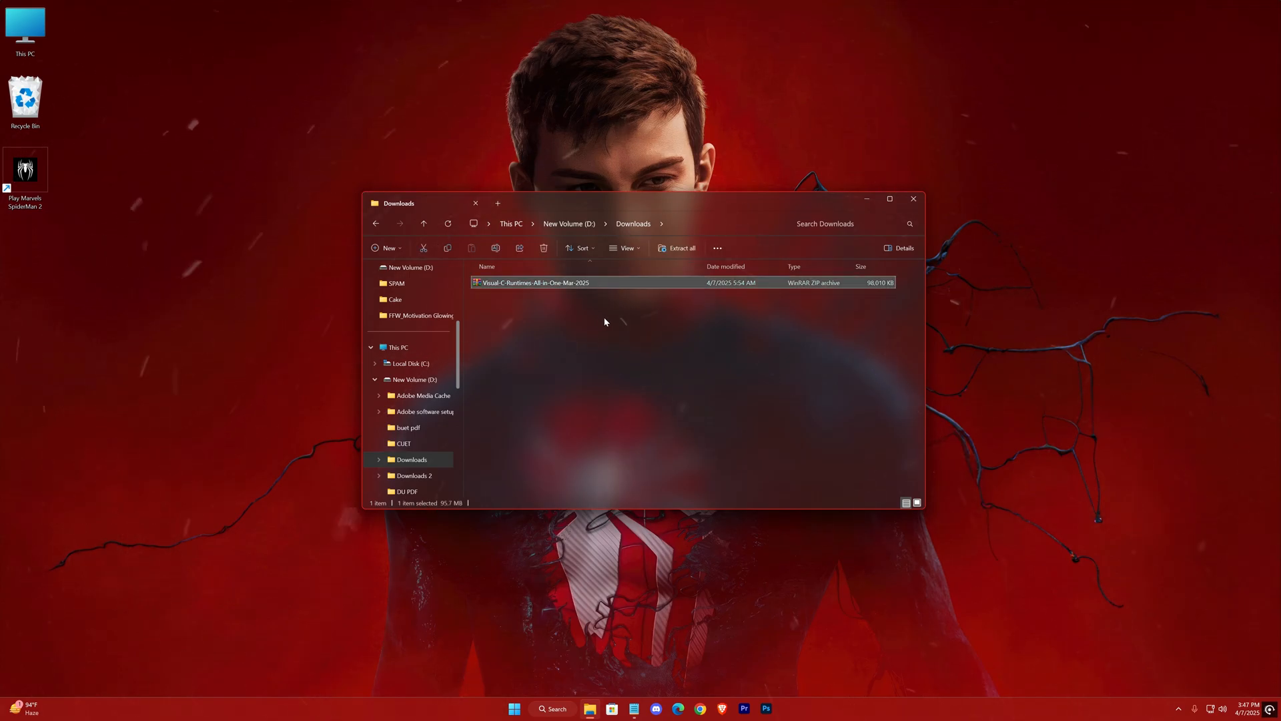
pyautogui.rightClick(535, 283)
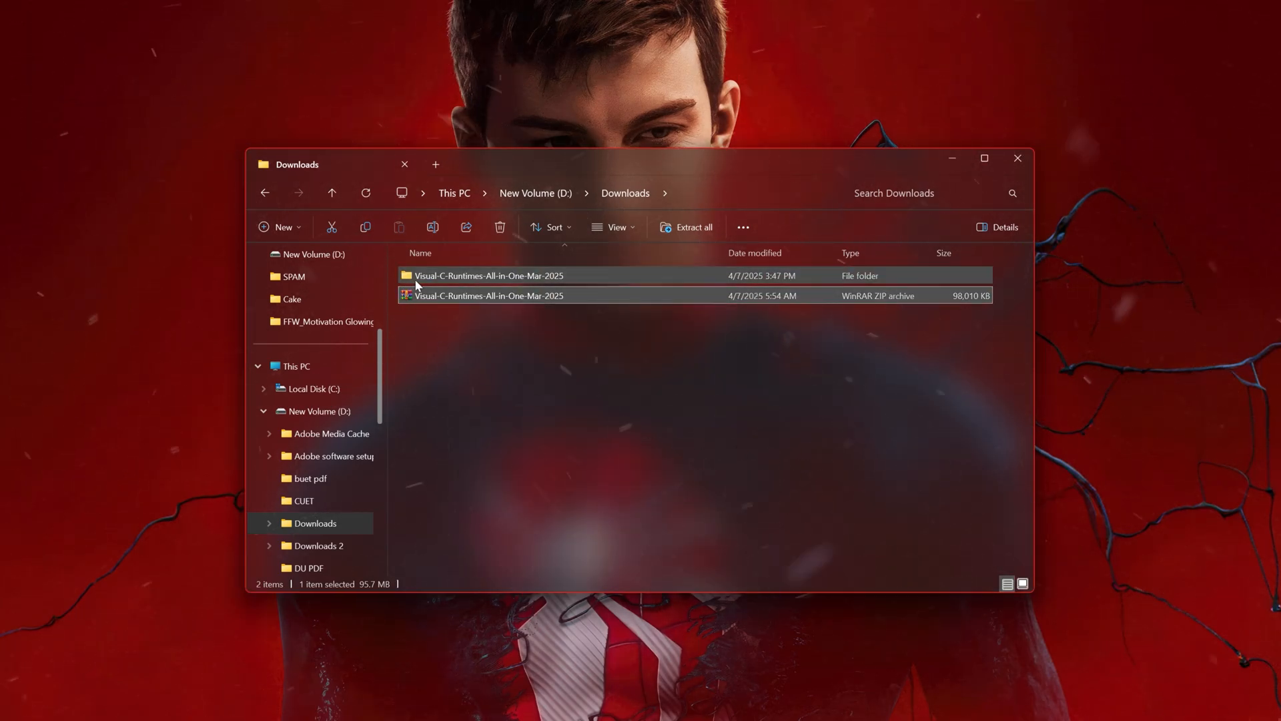
pyautogui.doubleClick(488, 275)
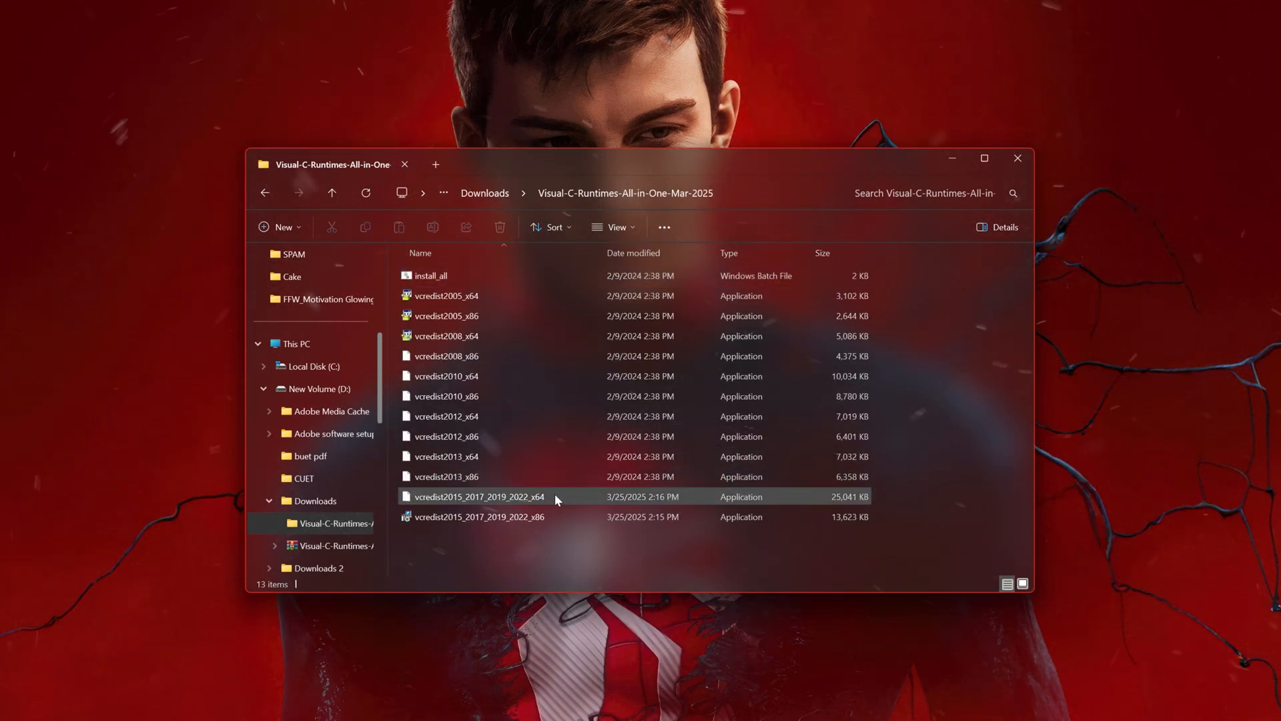
# - Run install_all and approve each Visual C++ installer's security prompt
pyautogui.click(431, 276)
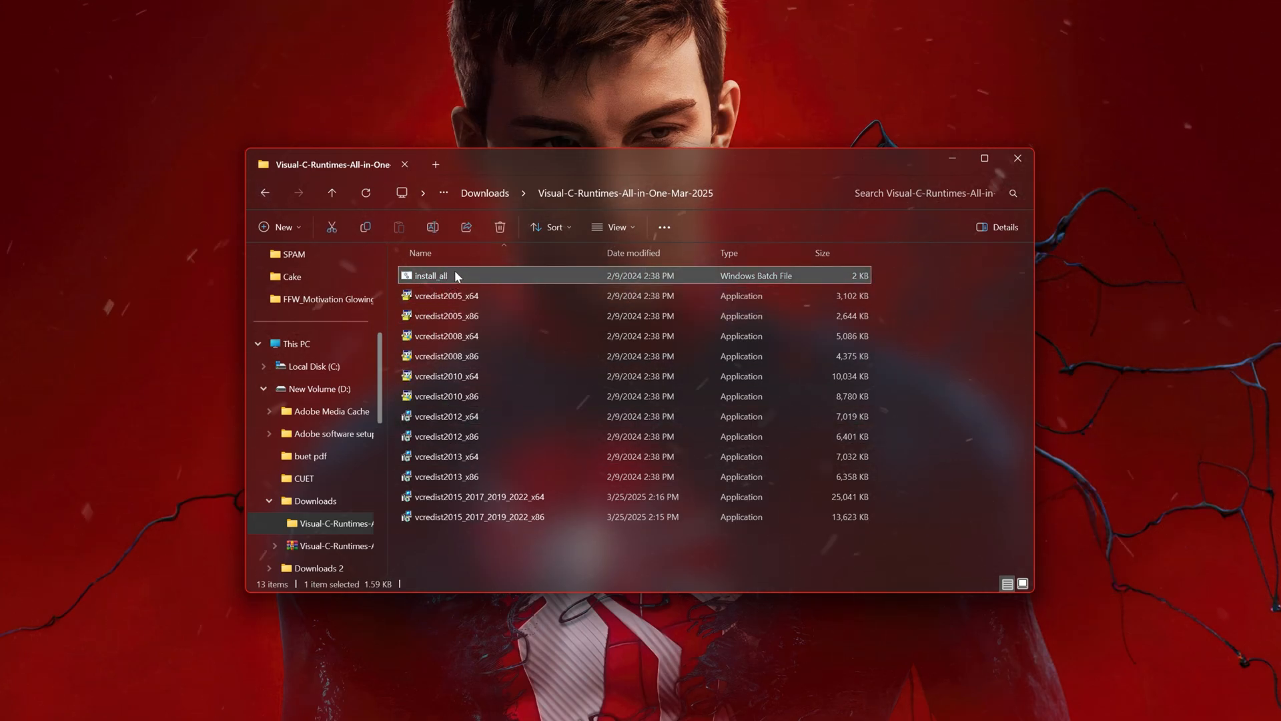
pyautogui.doubleClick(431, 276)
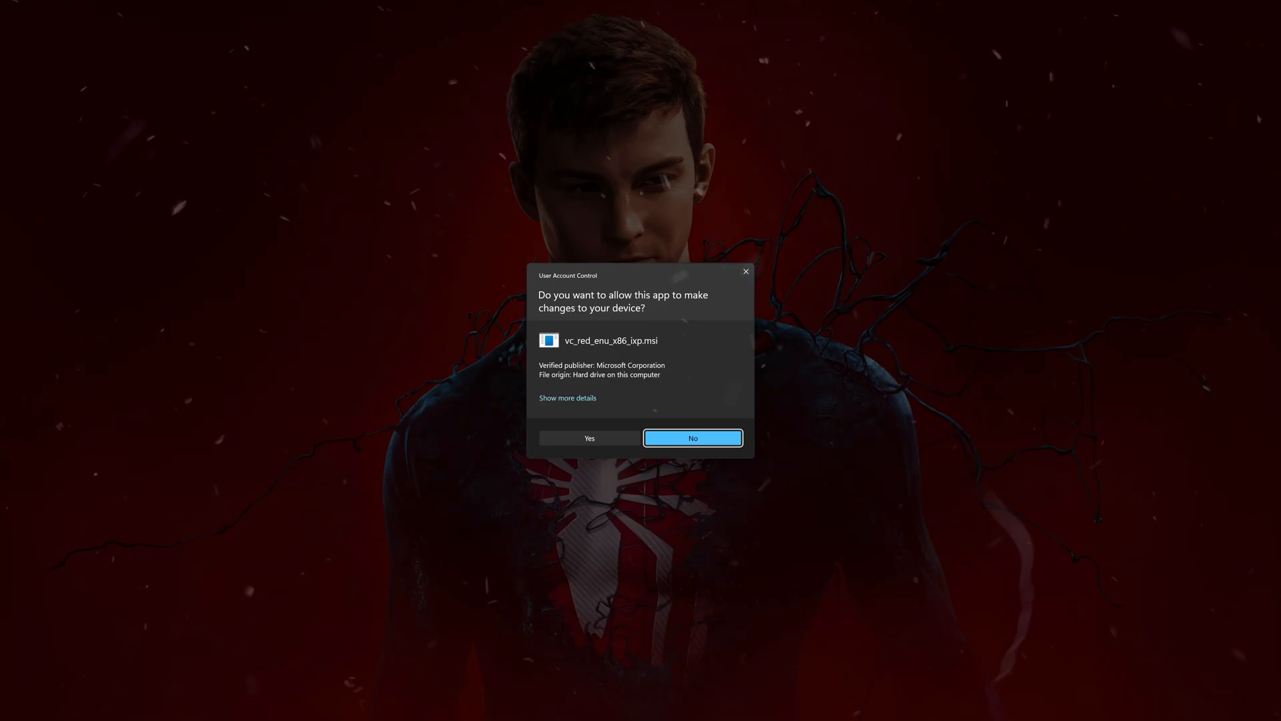
pyautogui.click(589, 438)
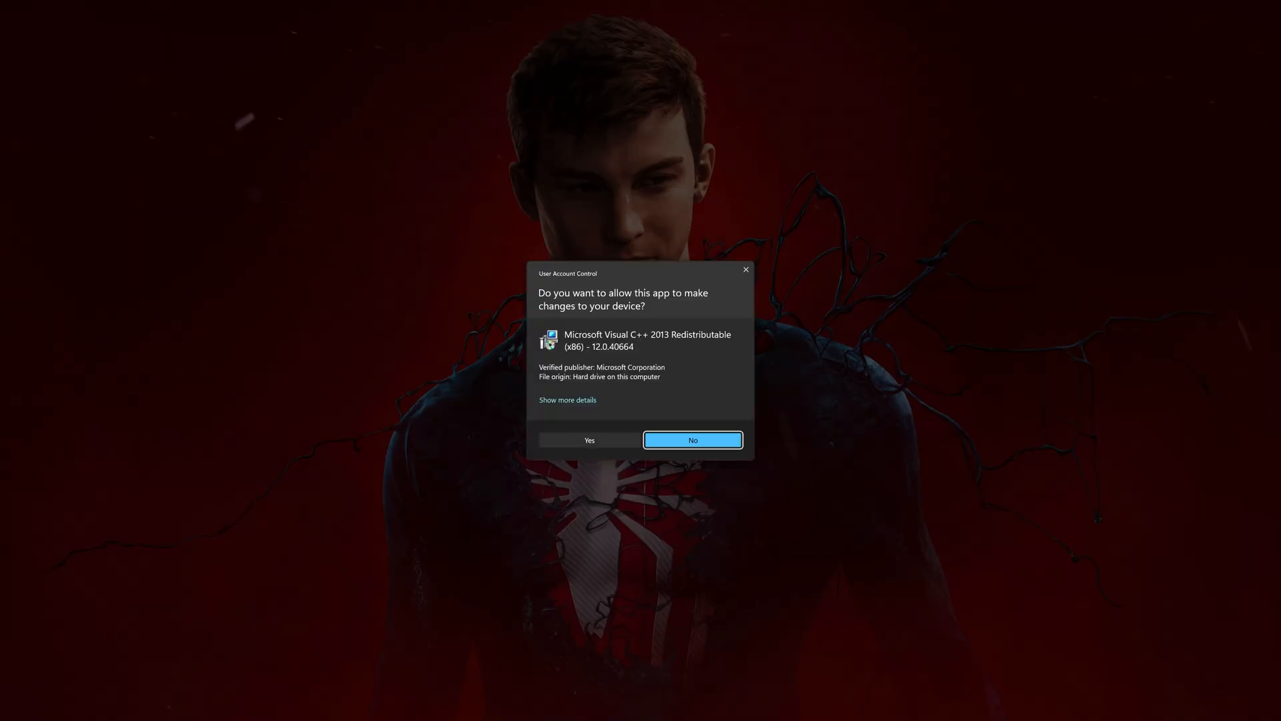
pyautogui.click(589, 439)
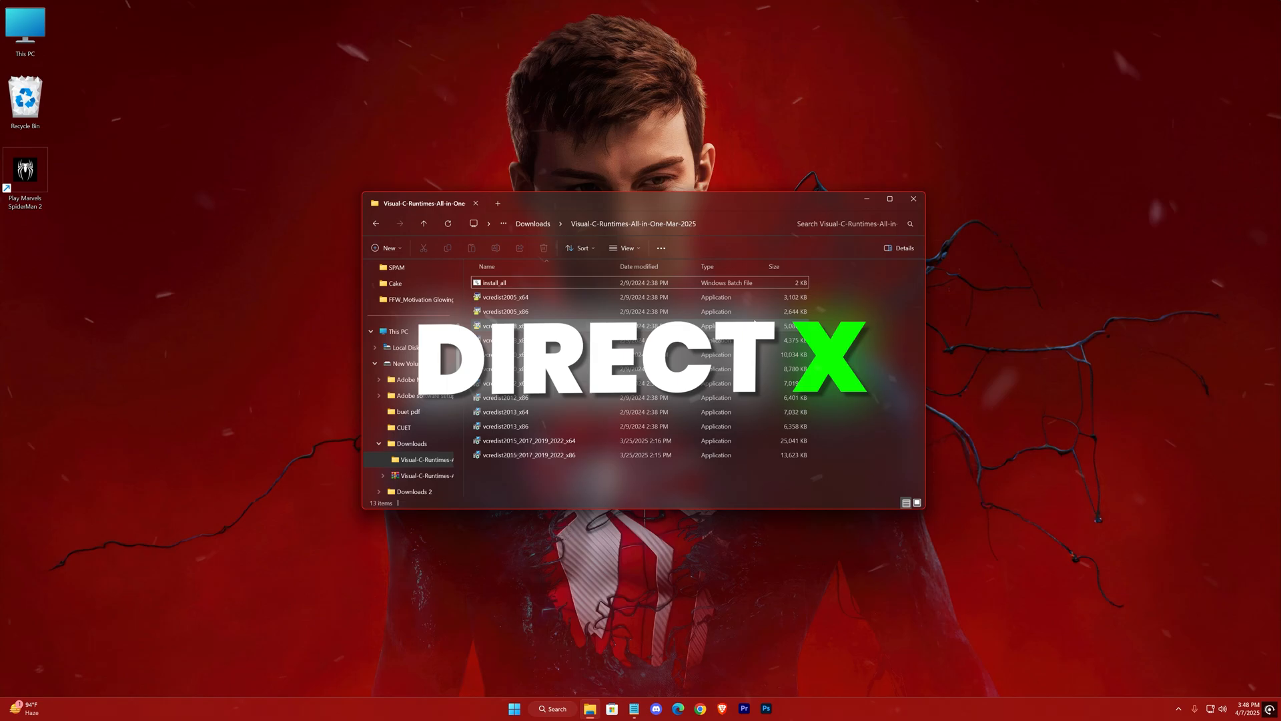
# - Open the Optional features page in Windows Settings
pyautogui.click(914, 199)
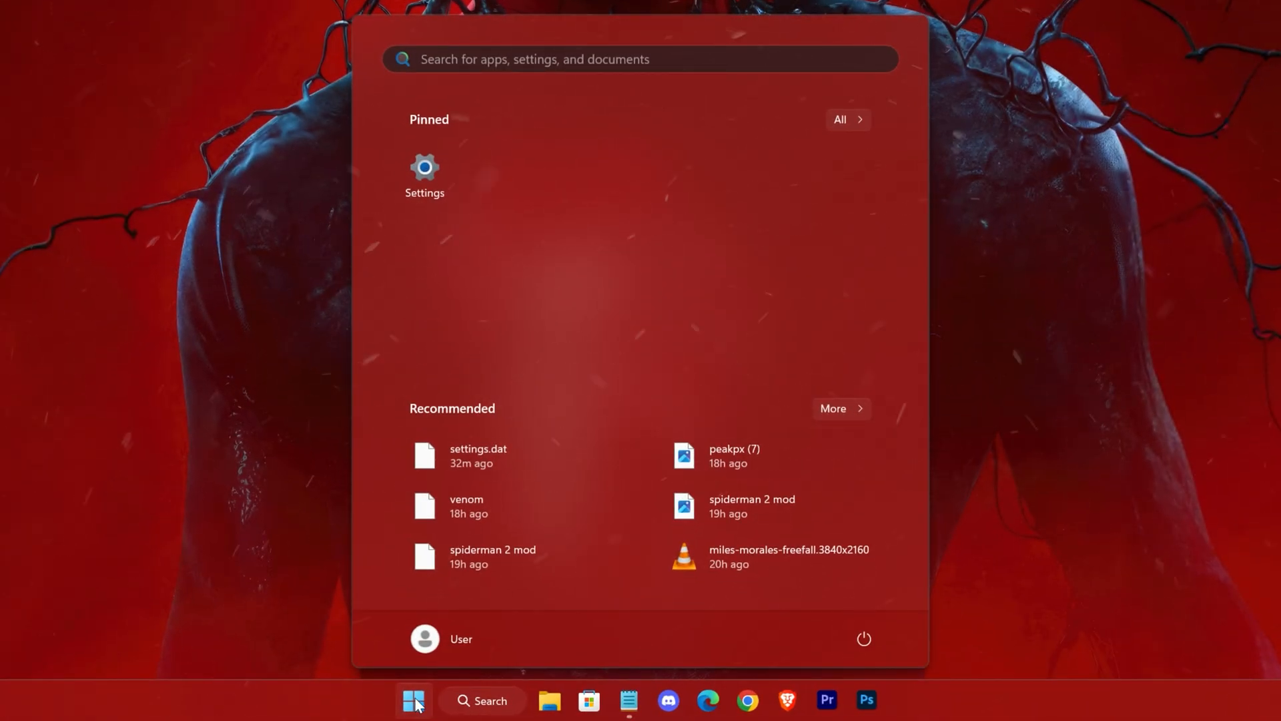
pyautogui.click(425, 164)
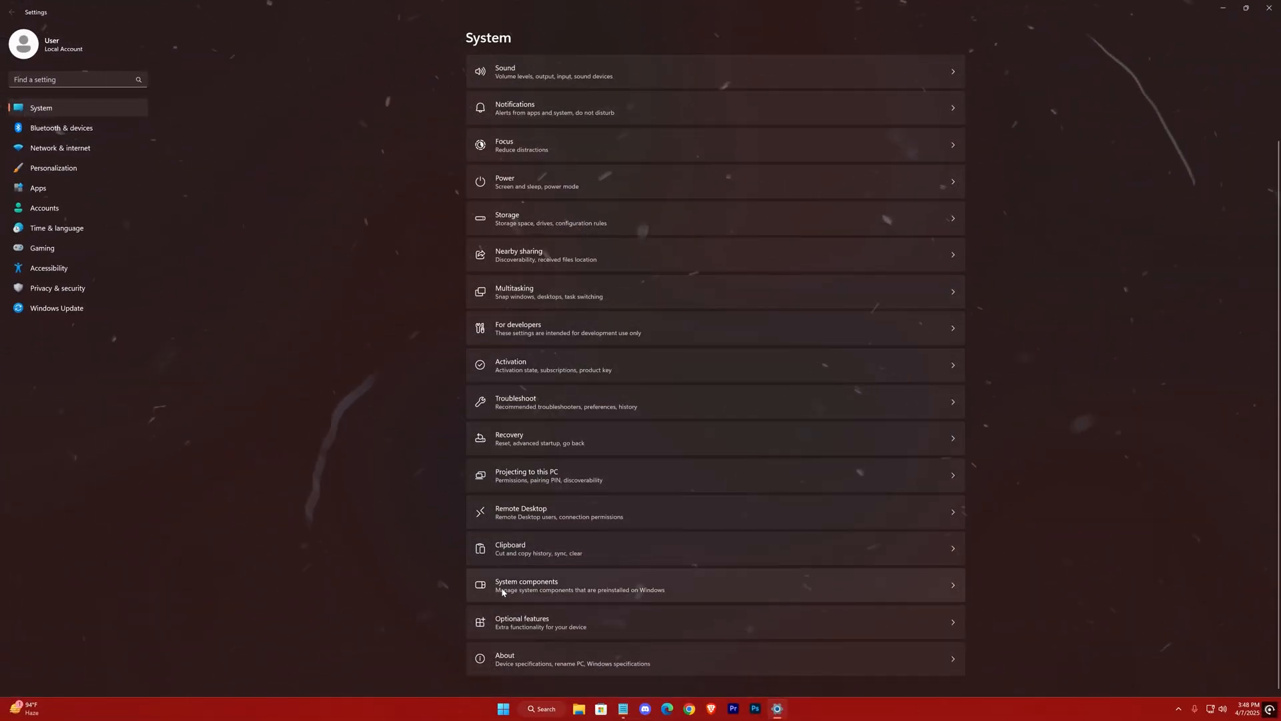
pyautogui.click(521, 621)
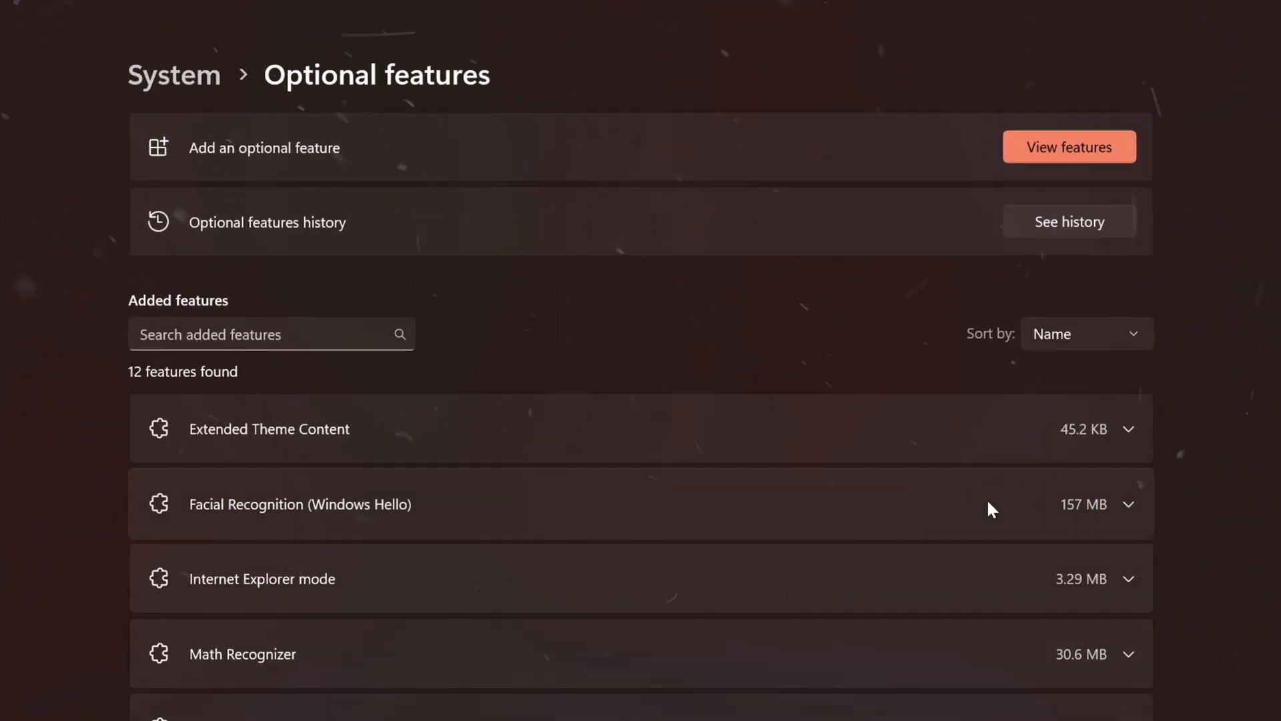
# - Select Graphics Tools from the available features and add it
pyautogui.click(1070, 146)
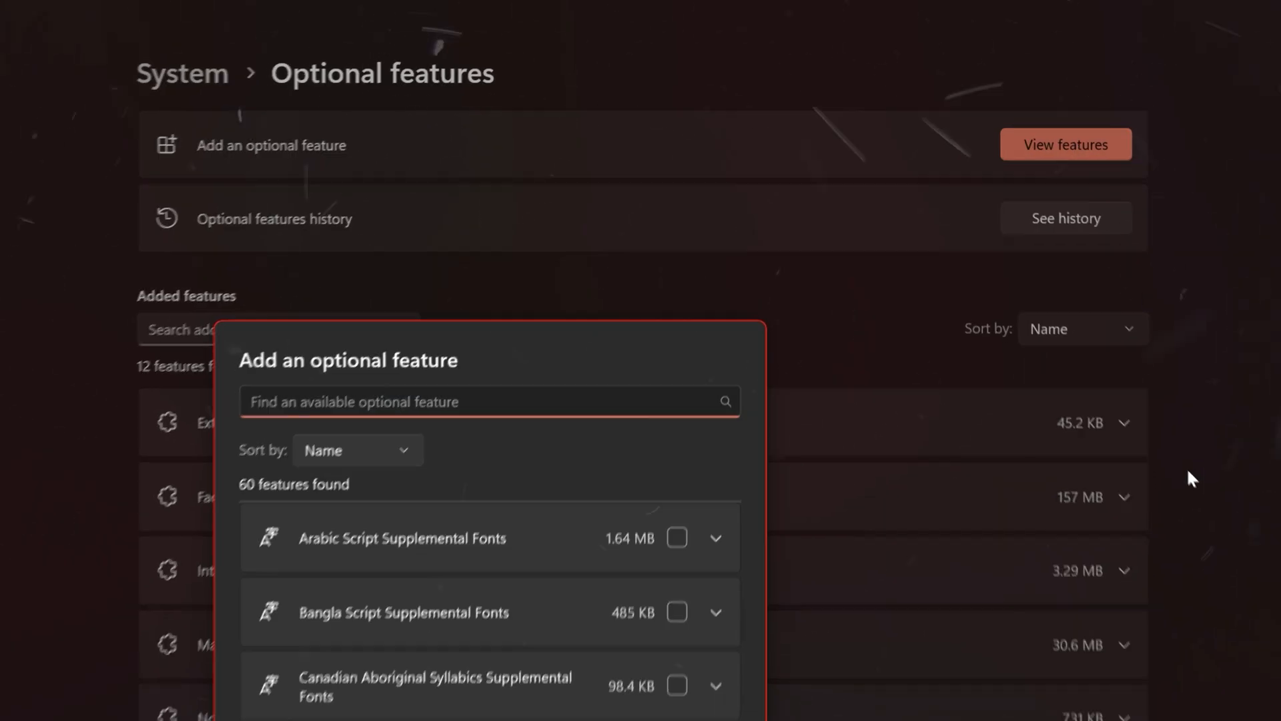
pyautogui.scroll(-3)
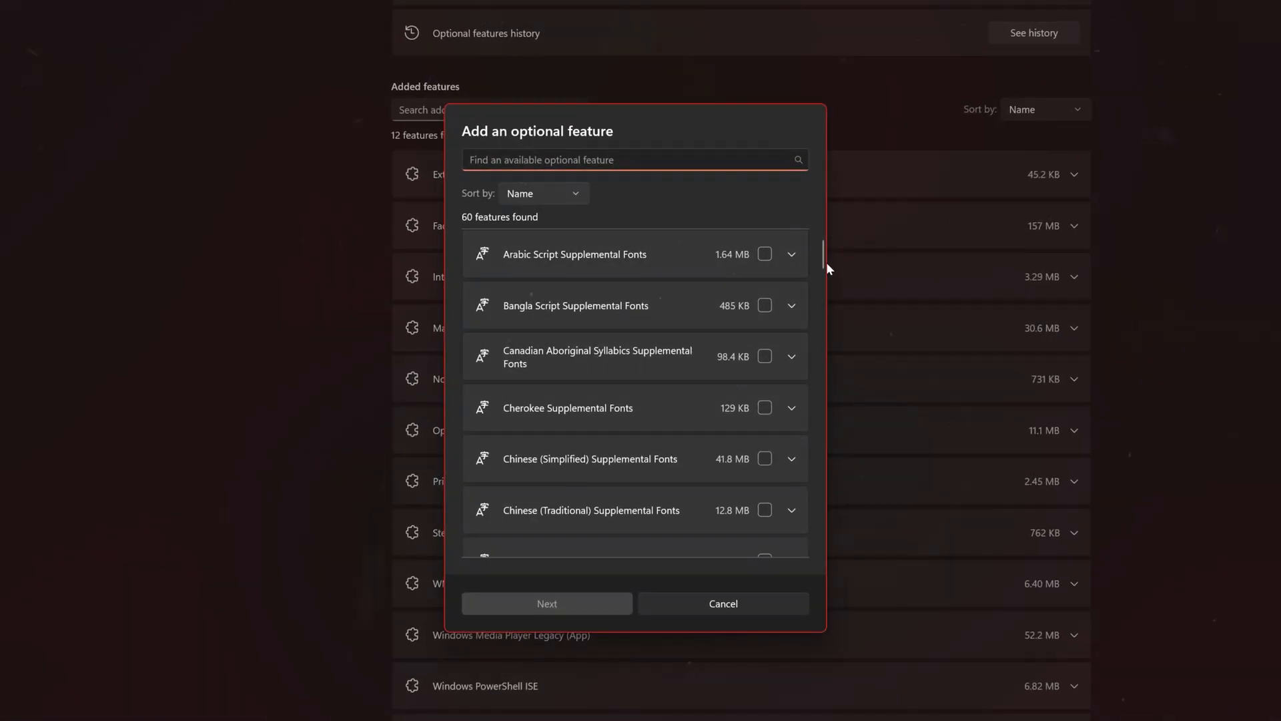
pyautogui.scroll(-3)
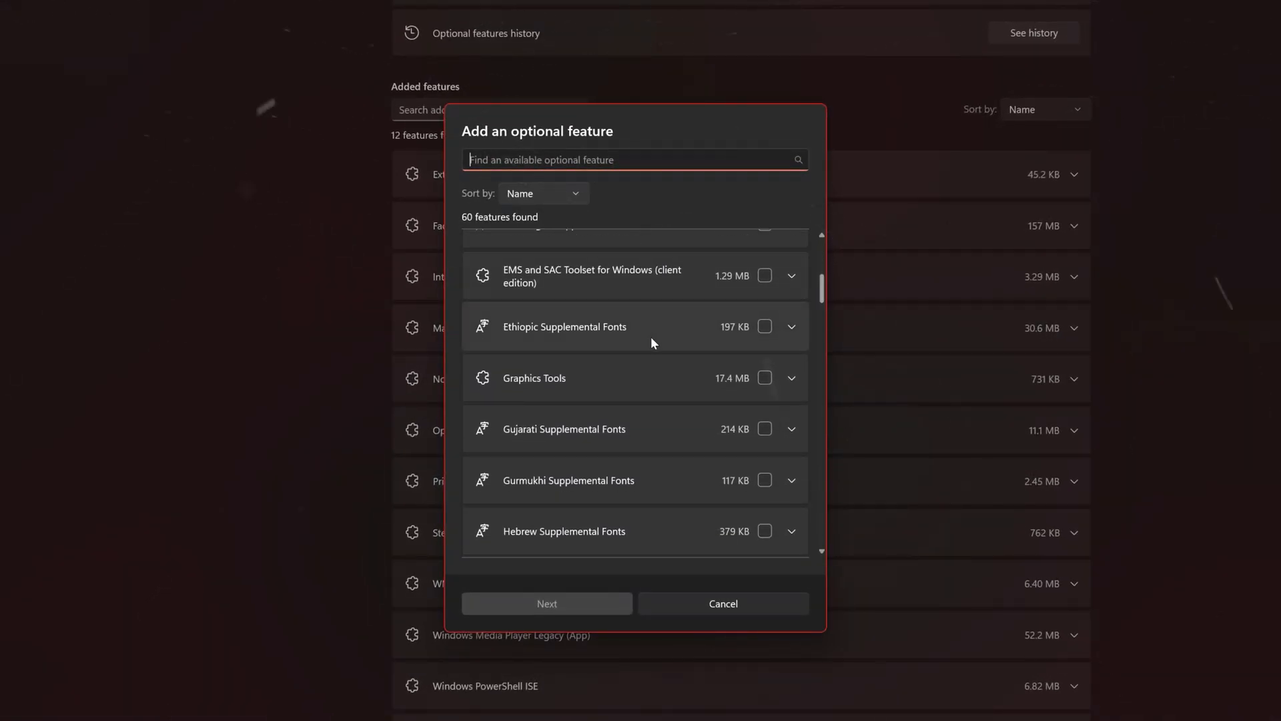
pyautogui.click(791, 377)
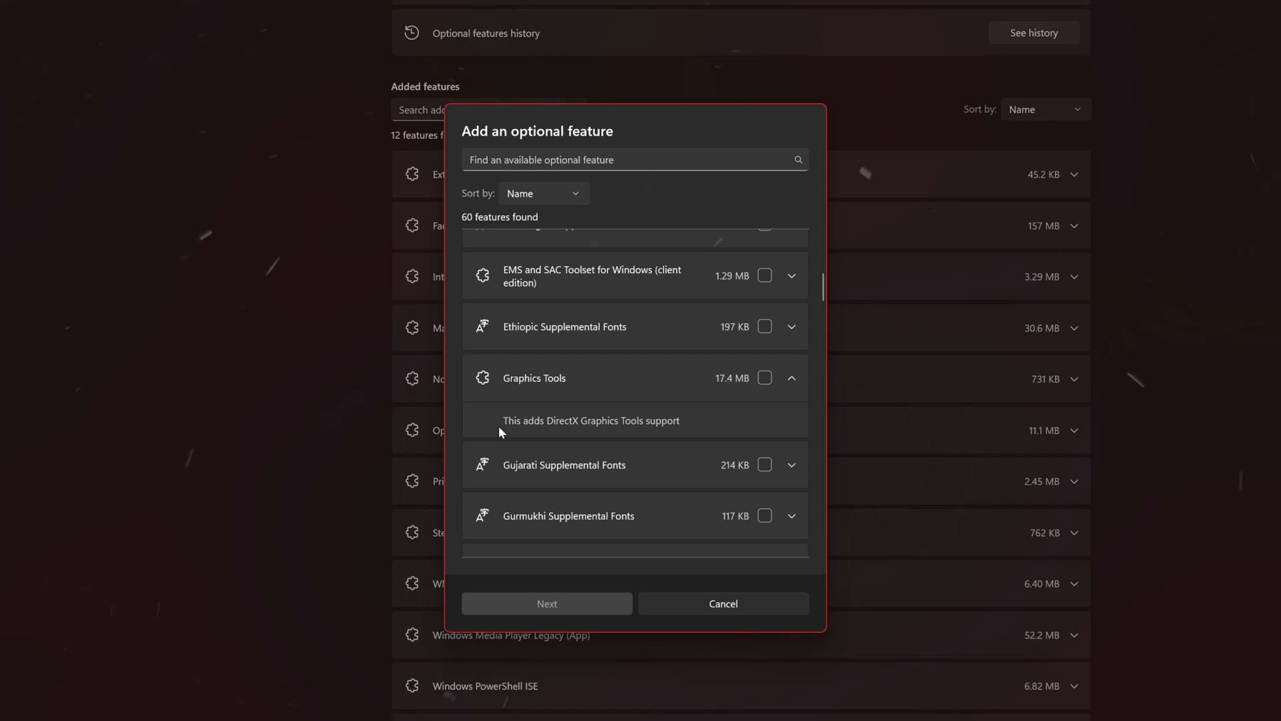
pyautogui.click(764, 378)
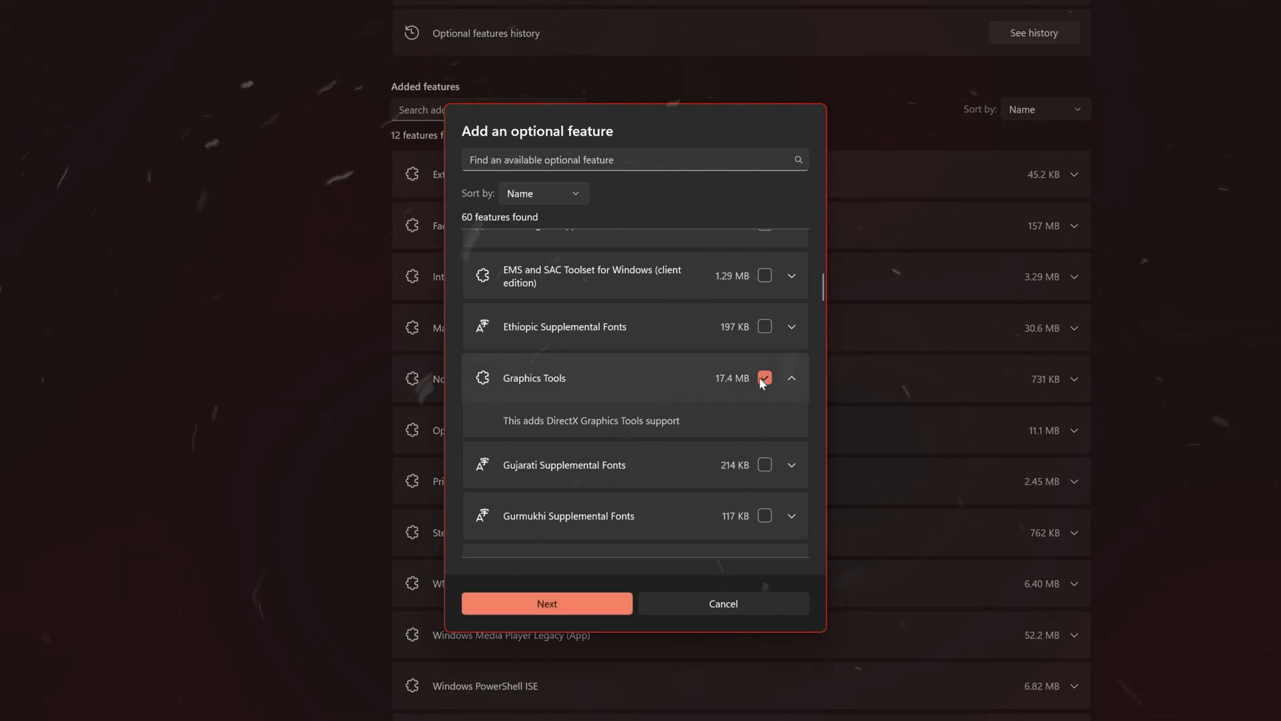
pyautogui.click(547, 603)
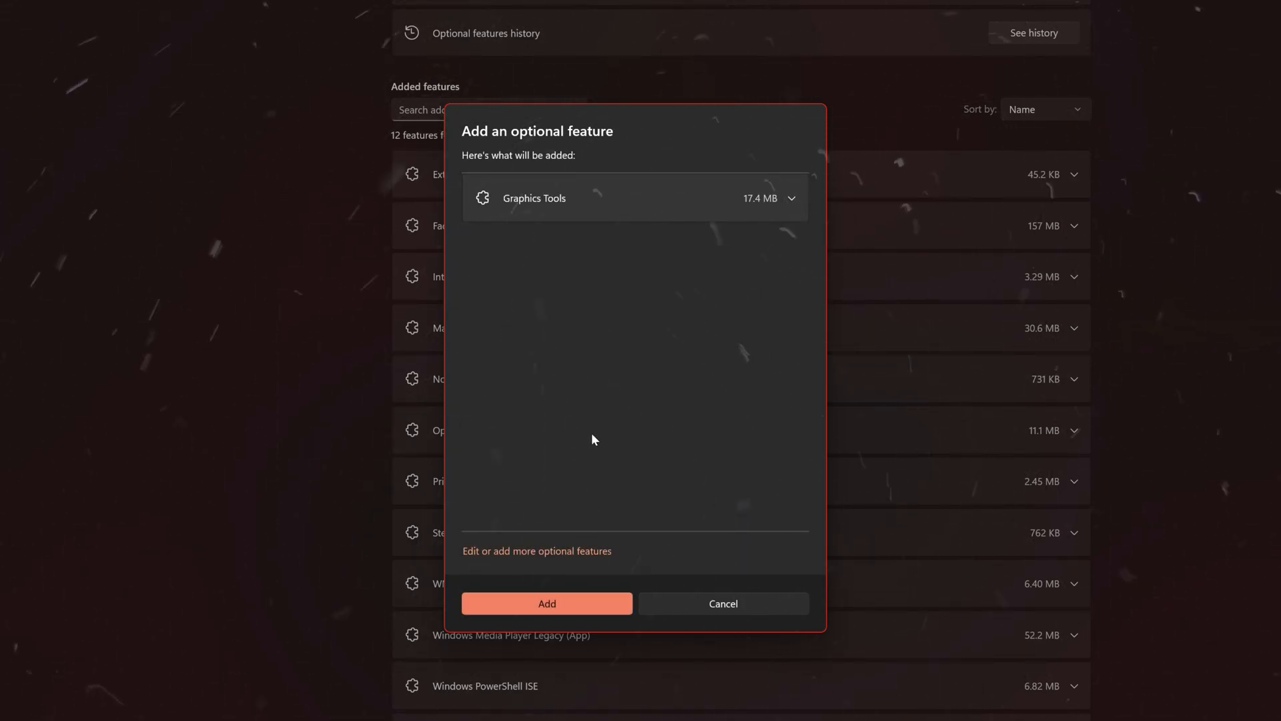
pyautogui.click(546, 603)
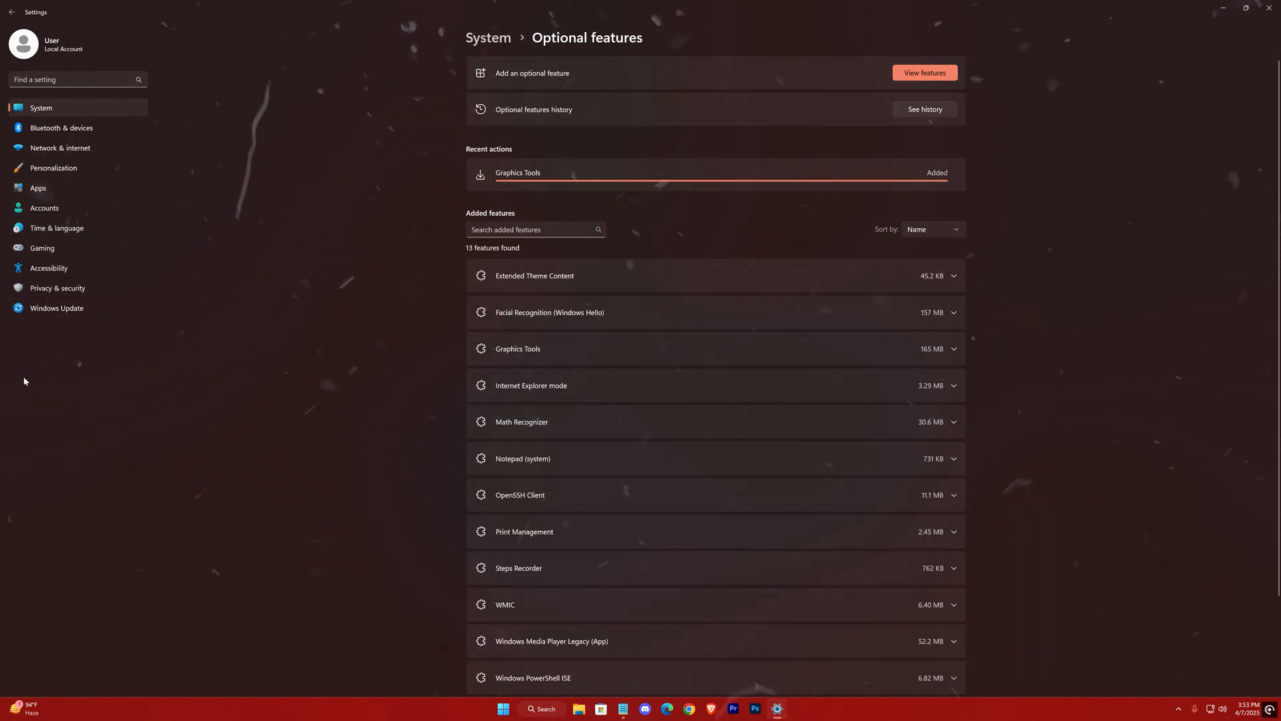
# - Run Check for updates on the Windows Update page
pyautogui.click(57, 308)
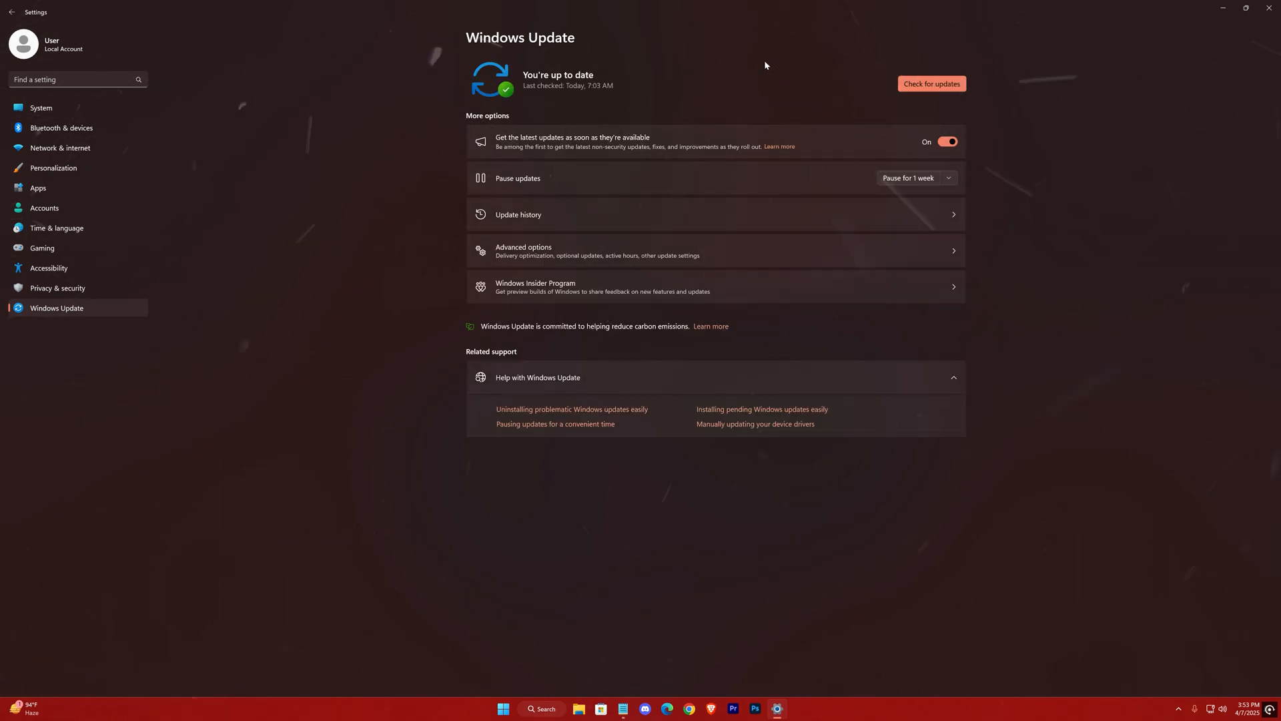
pyautogui.click(931, 84)
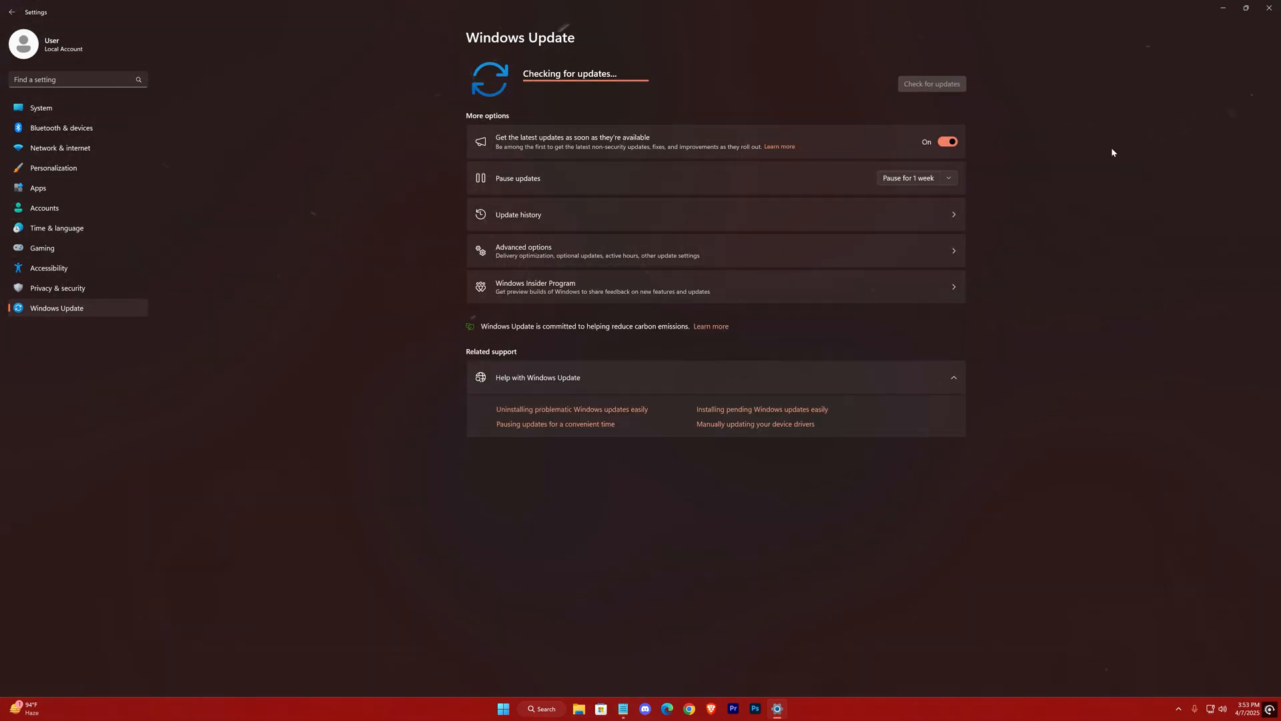
pyautogui.moveTo(1077, 205)
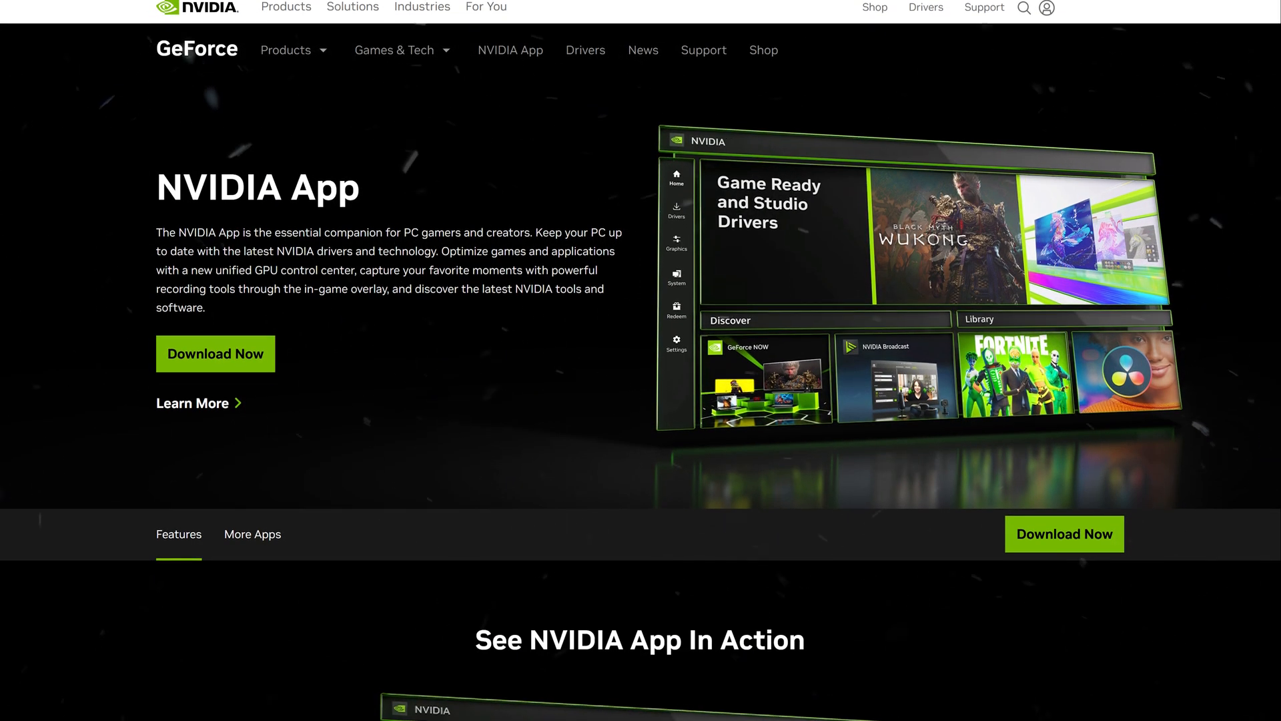
# - Scroll through the NVIDIA App page's driver sections, then bring up the Start menu
pyautogui.scroll(-3)
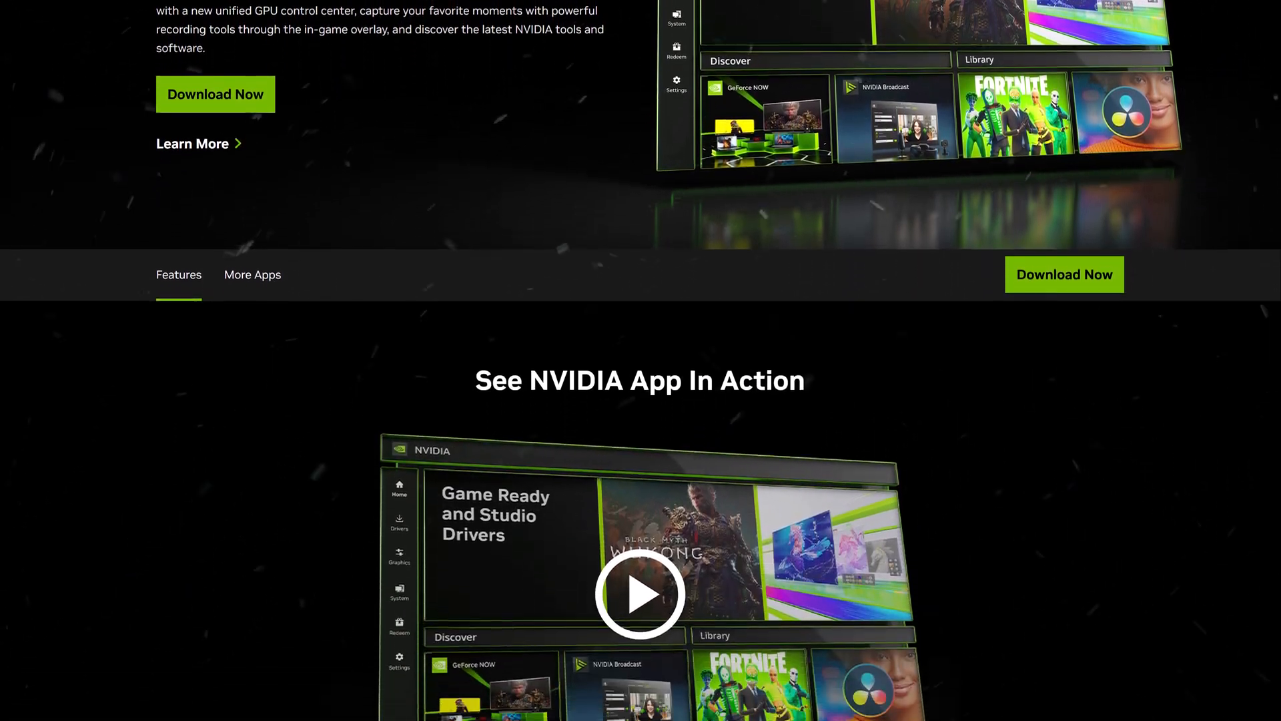
pyautogui.scroll(-3)
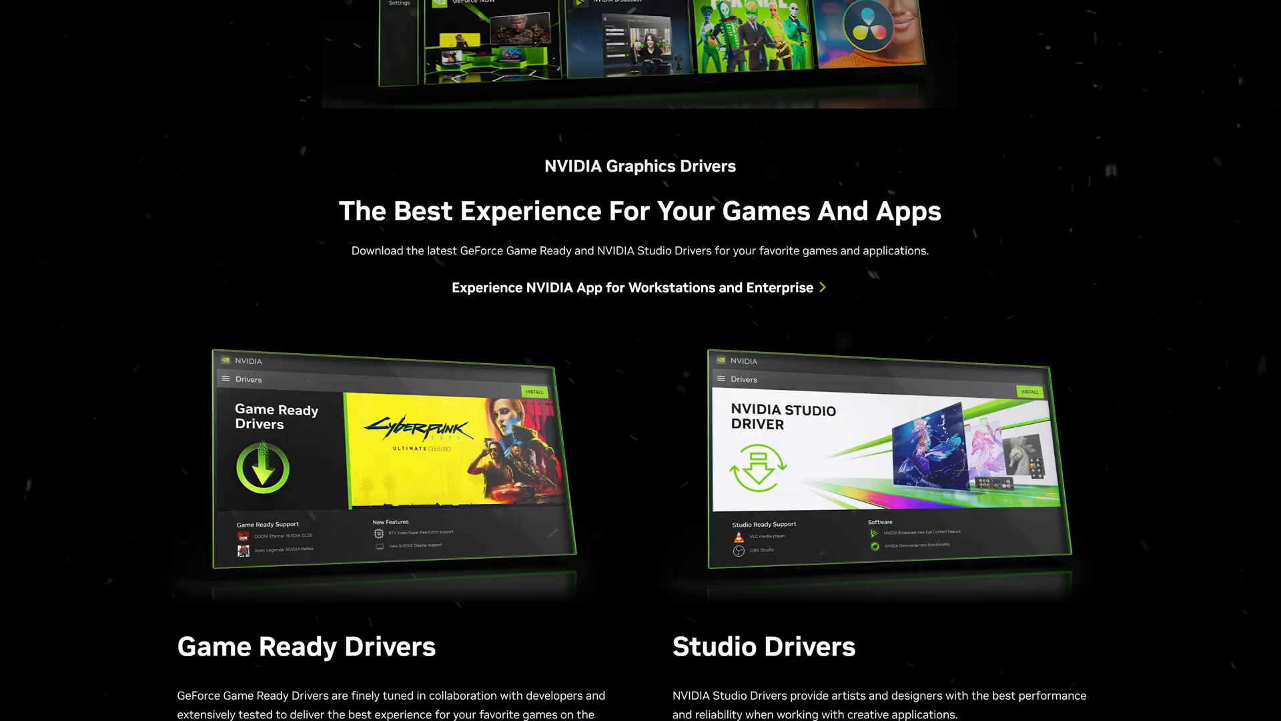
pyautogui.click(411, 700)
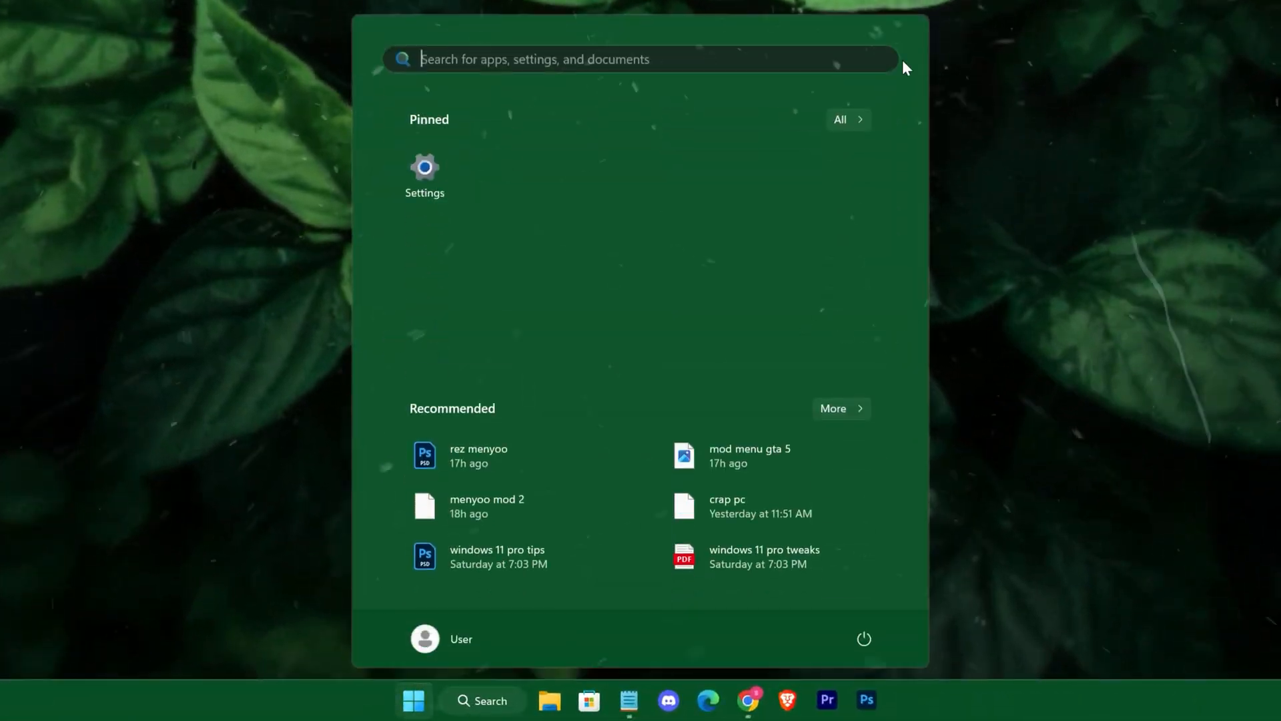
# - Launch the NVIDIA app by searching 'nvidia' and view a game in its Library
pyautogui.write('nvidia')
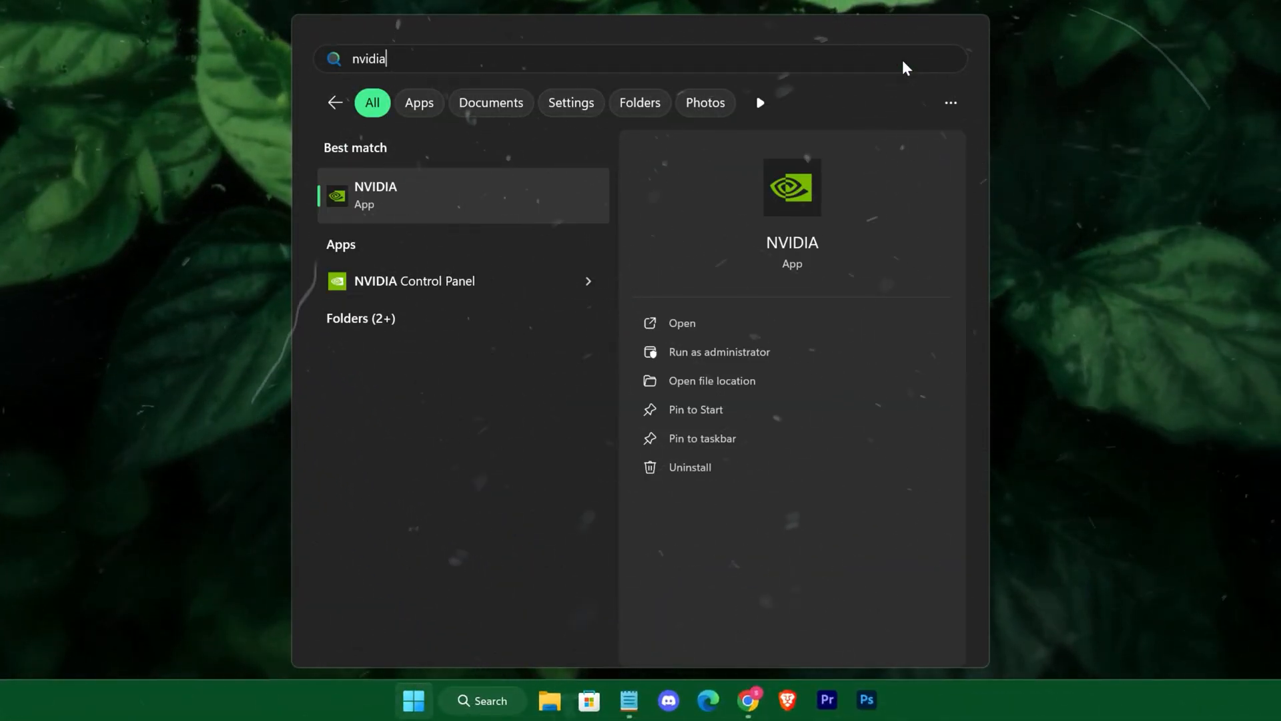
pyautogui.click(682, 323)
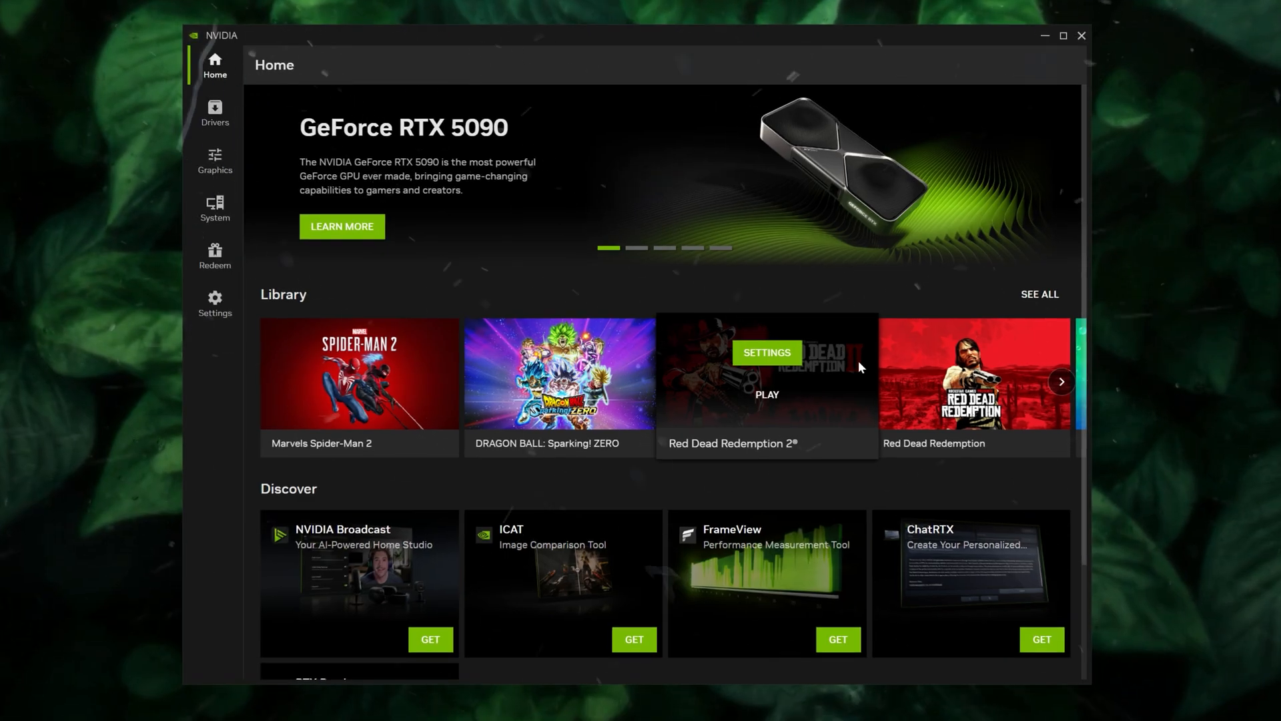
pyautogui.click(214, 112)
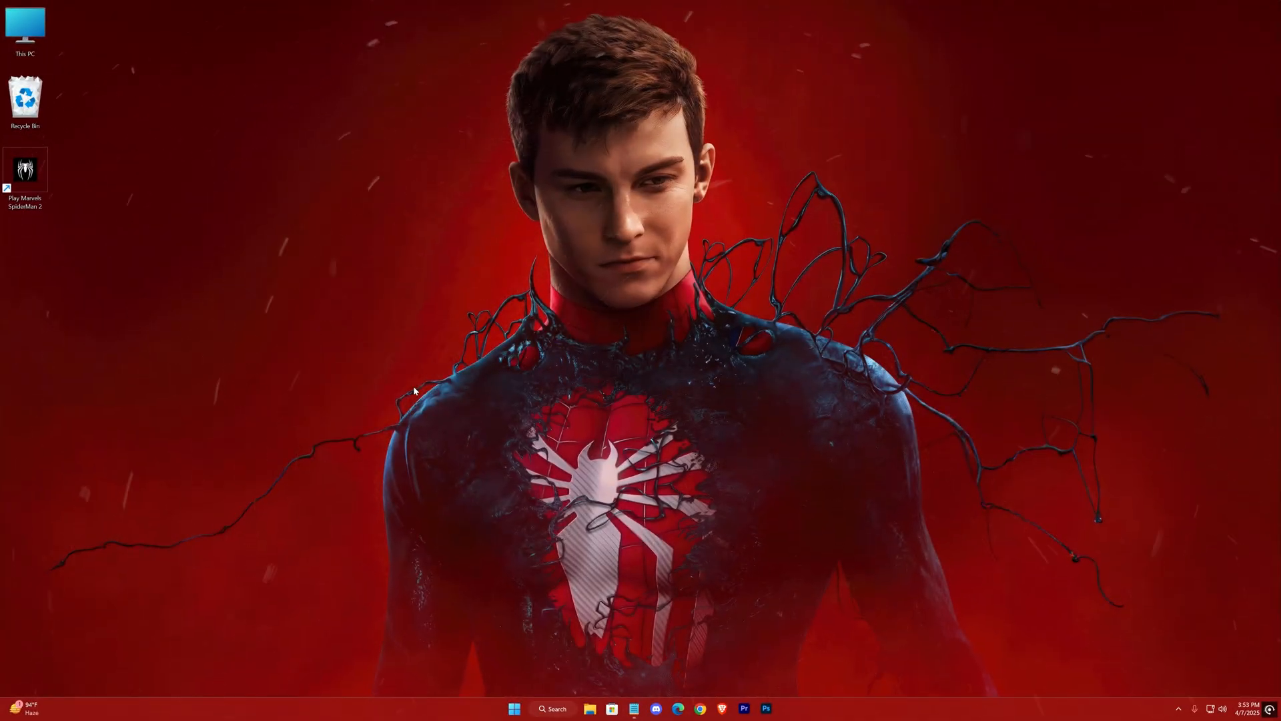
pyautogui.moveTo(25, 179)
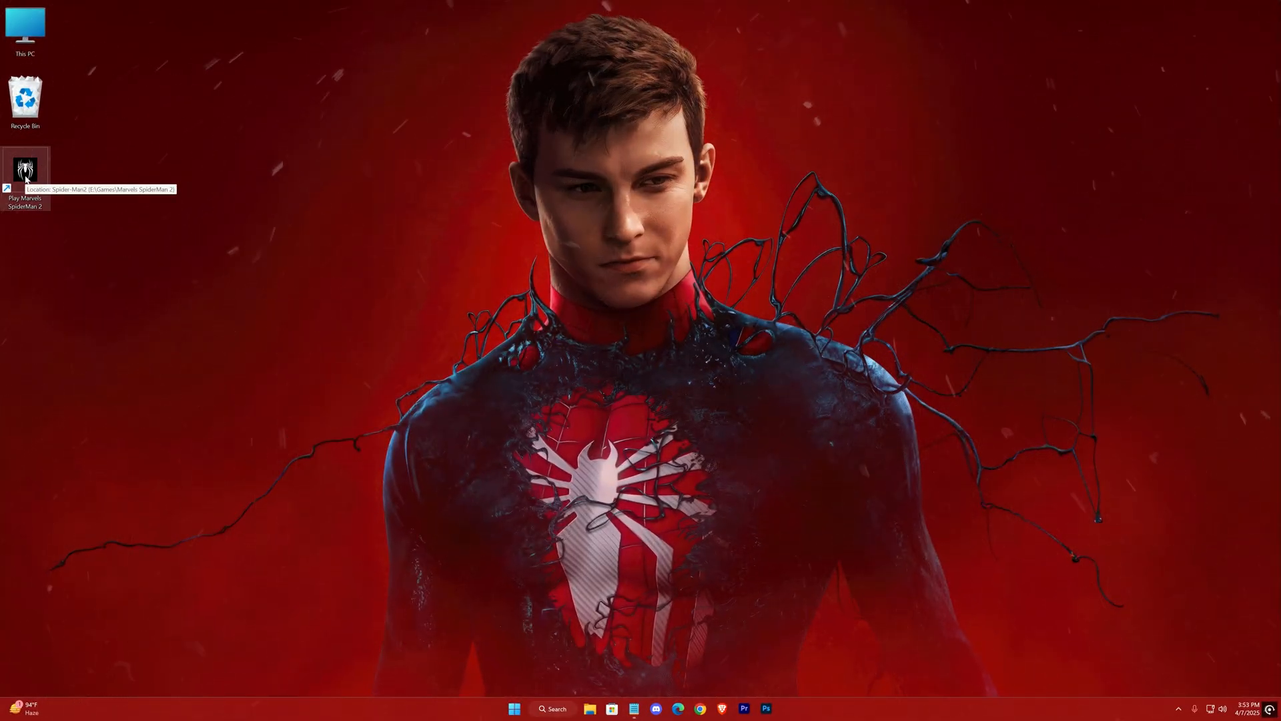
# - Open the Spider-Man 2 launcher settings and set resolution to 800 x 600
pyautogui.doubleClick(25, 170)
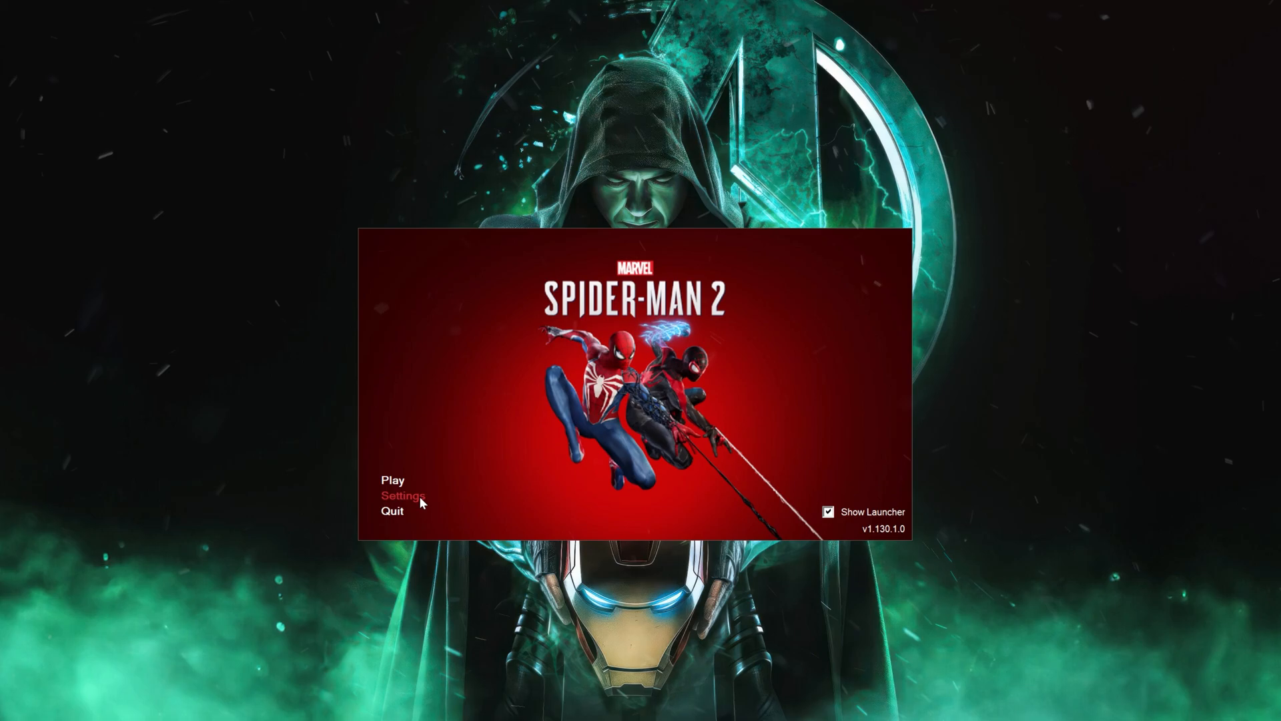
pyautogui.click(403, 495)
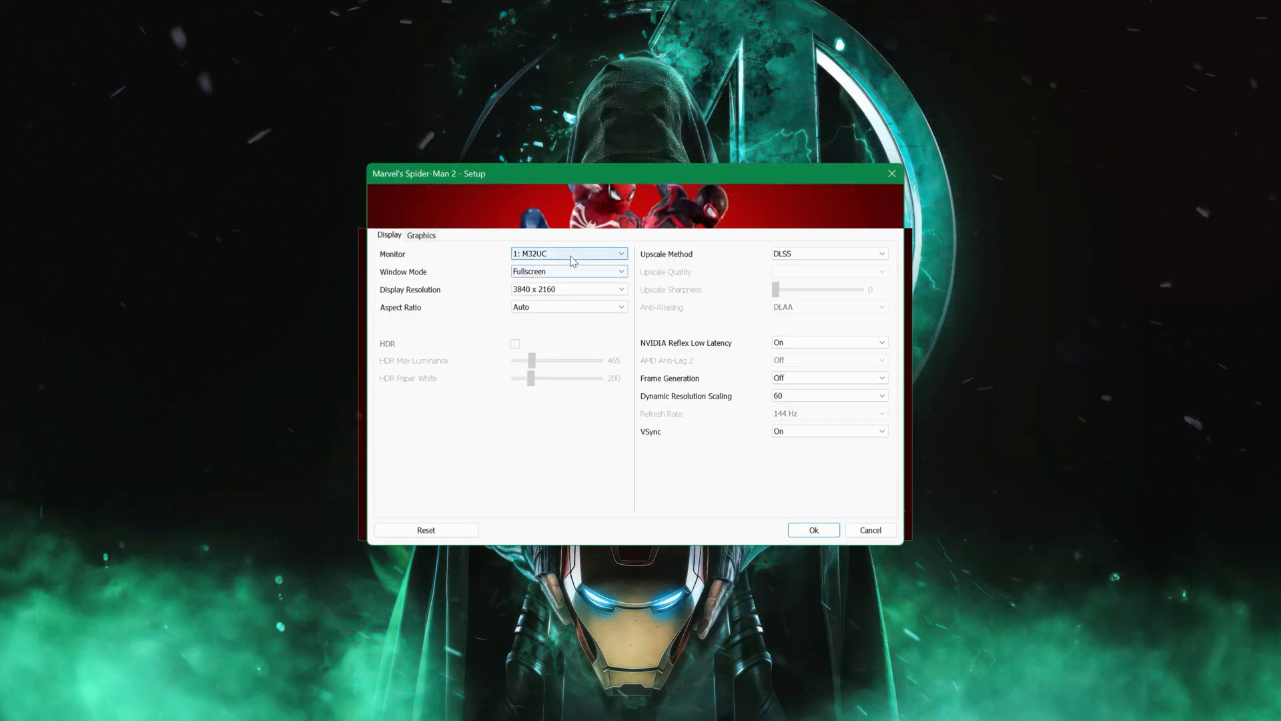
pyautogui.click(567, 289)
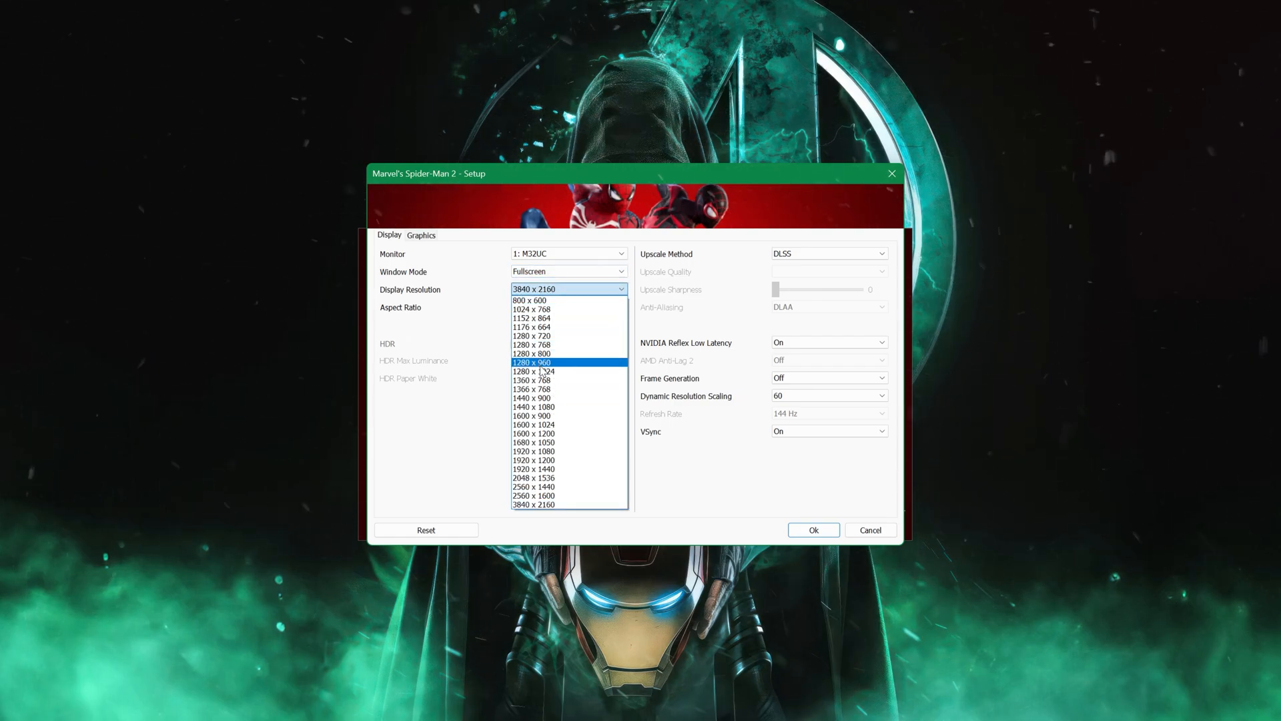
pyautogui.click(529, 300)
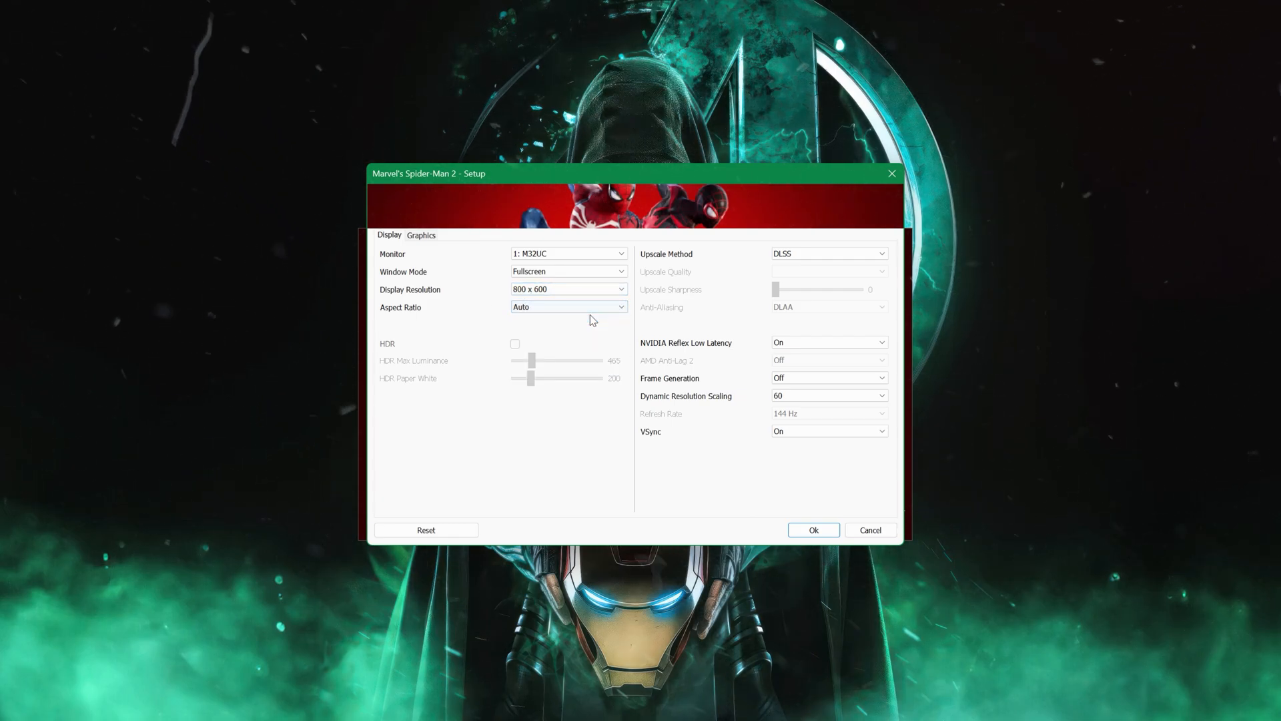
# - Set FSR 3.1.0 upscaling at Ultra Performance, dynamic resolution off, FSR frame generation on
pyautogui.click(828, 253)
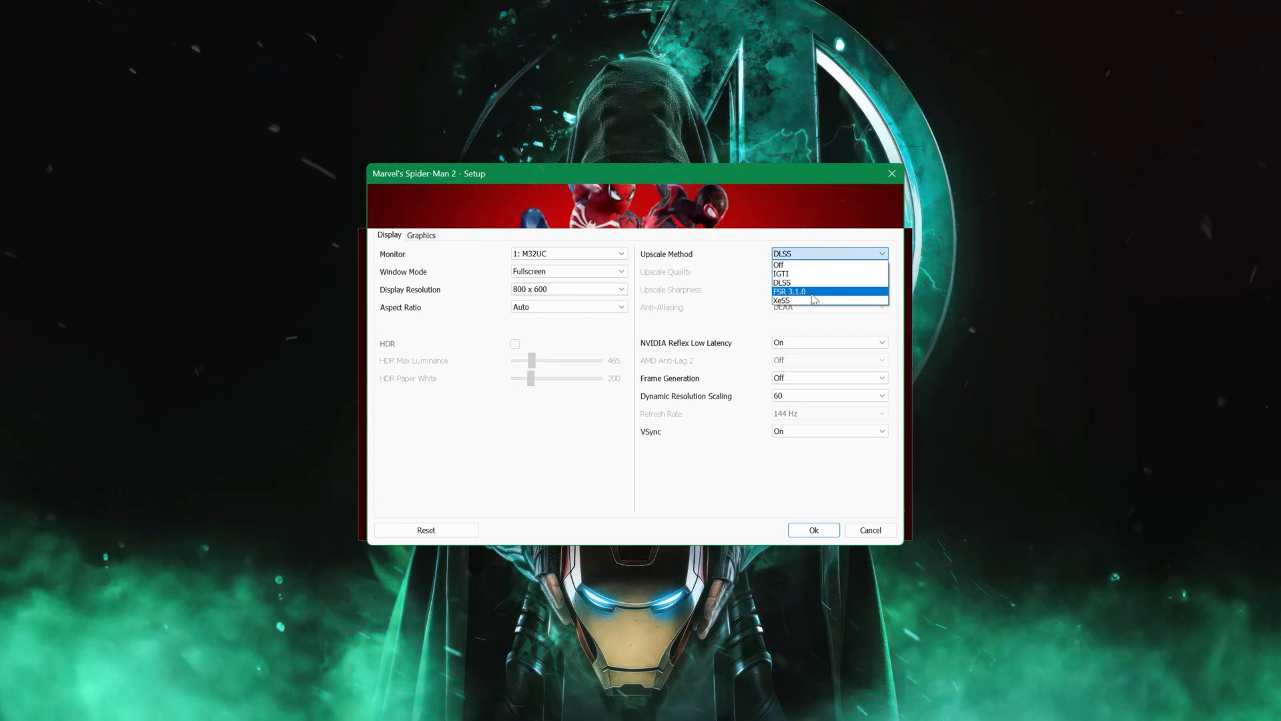
pyautogui.click(791, 291)
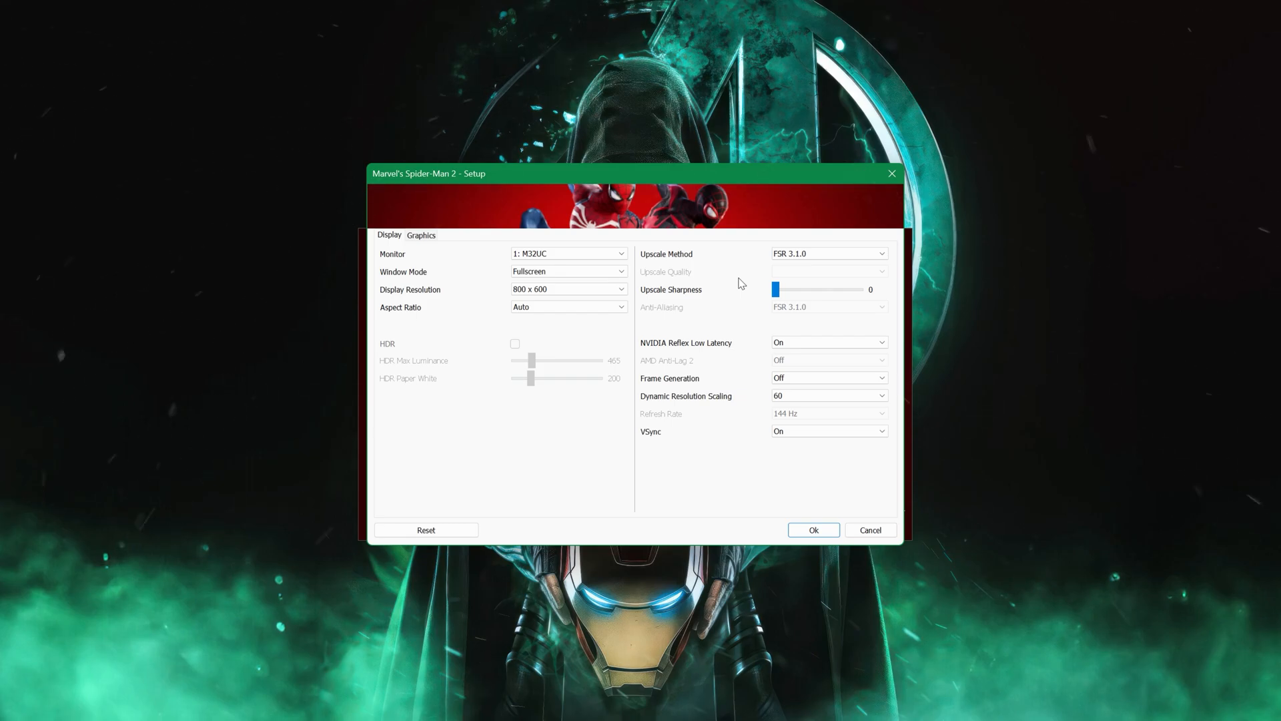
pyautogui.moveTo(734, 347)
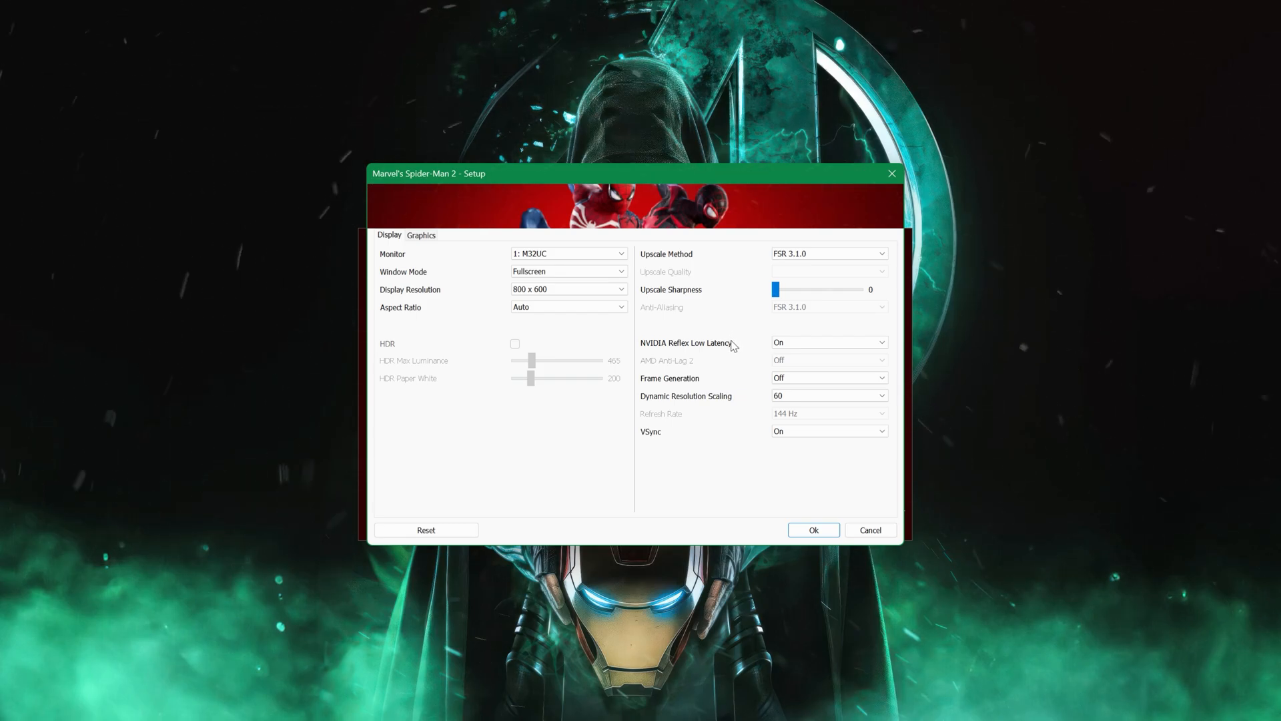
pyautogui.click(828, 395)
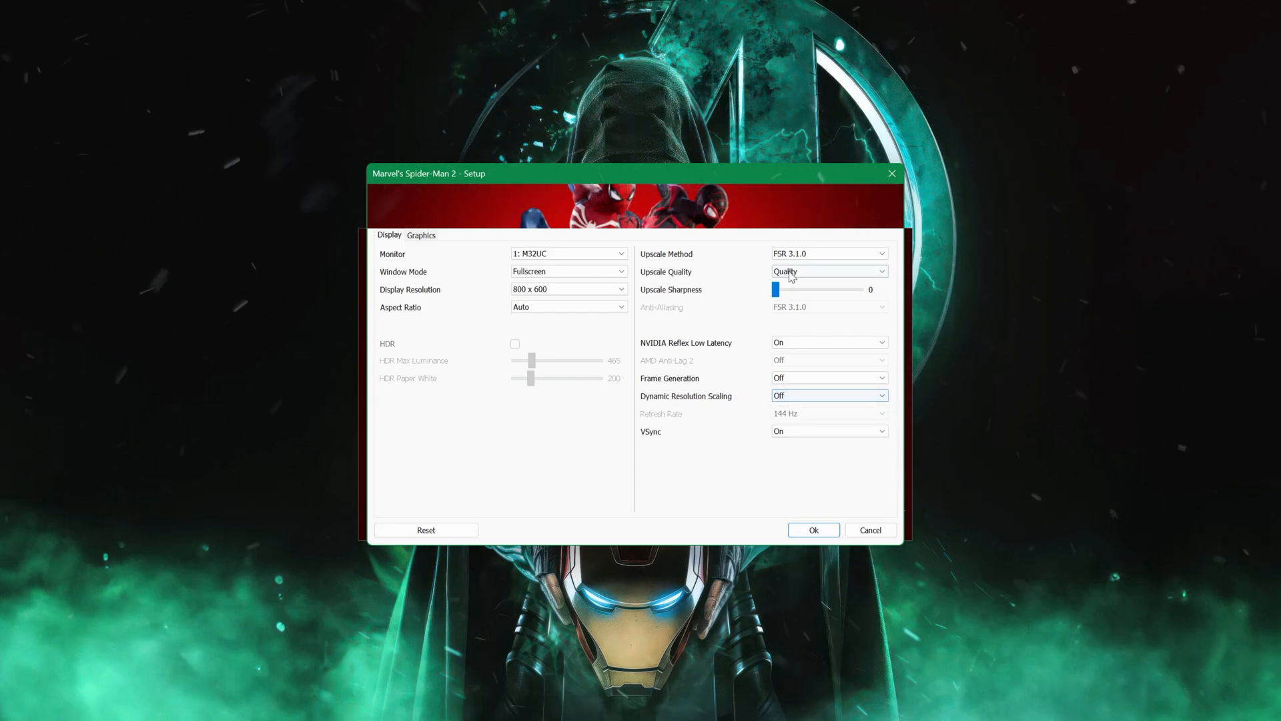
pyautogui.click(829, 271)
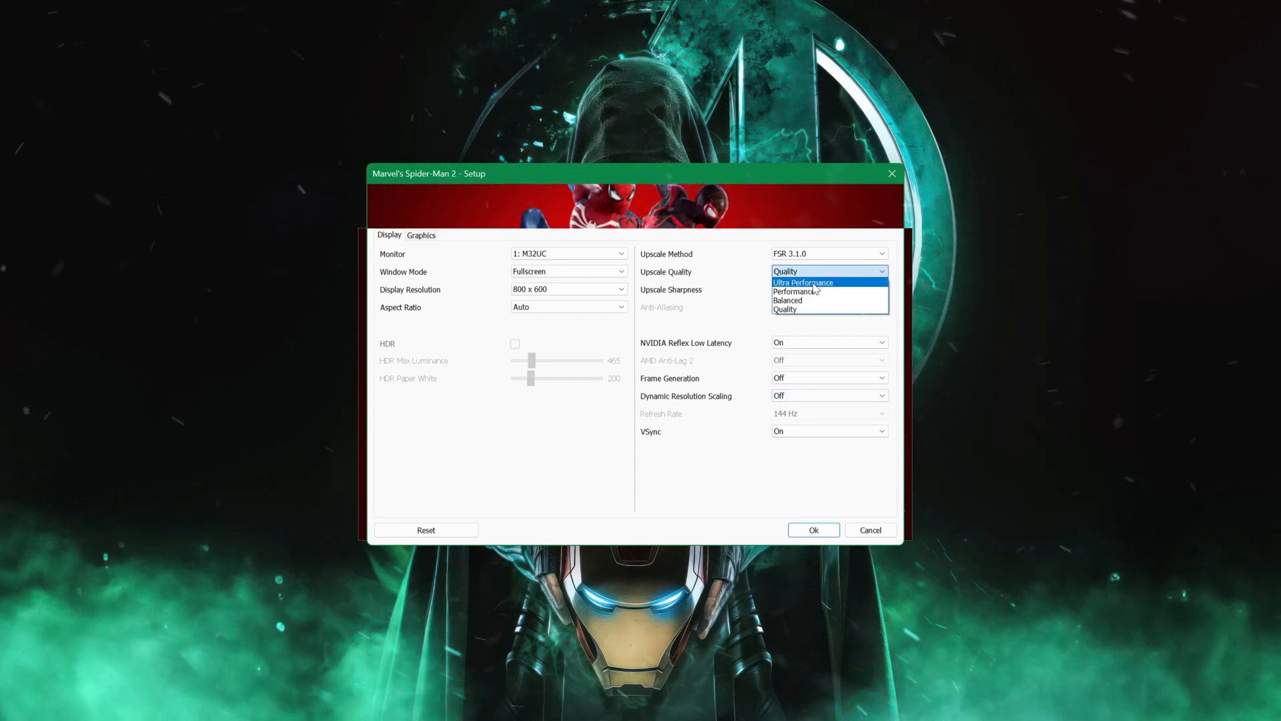
pyautogui.click(803, 282)
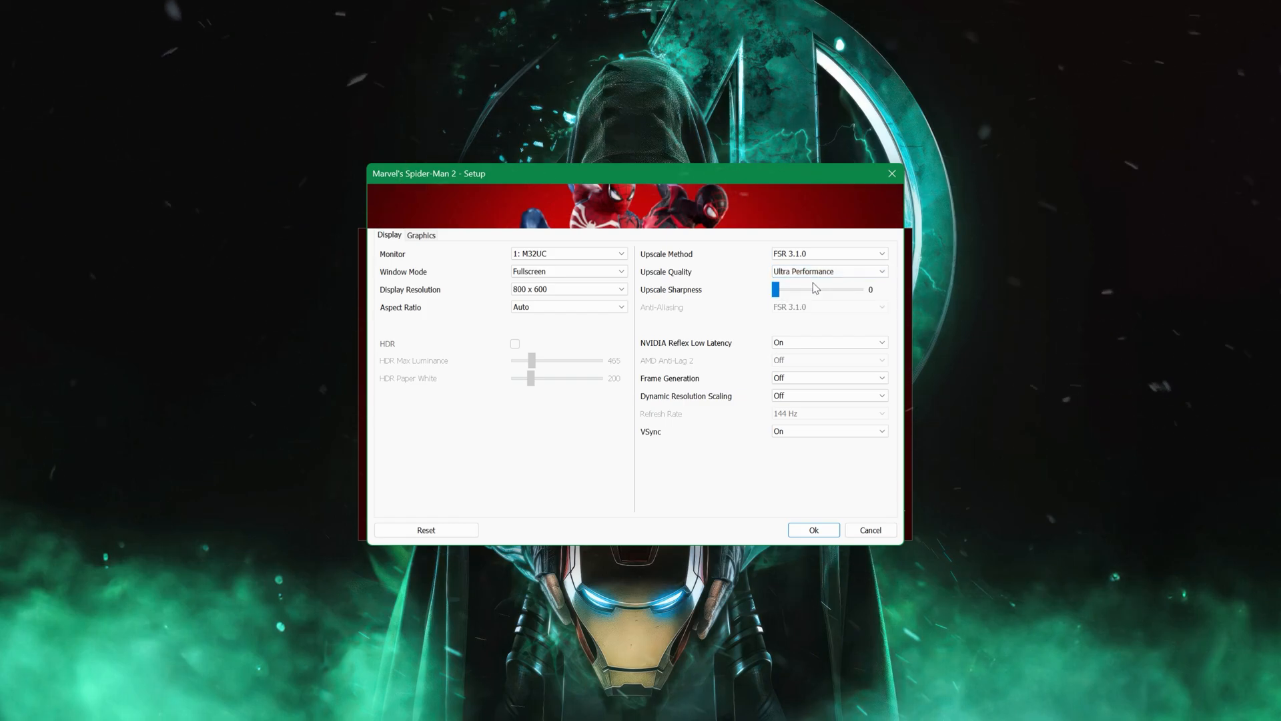
pyautogui.moveTo(794, 292)
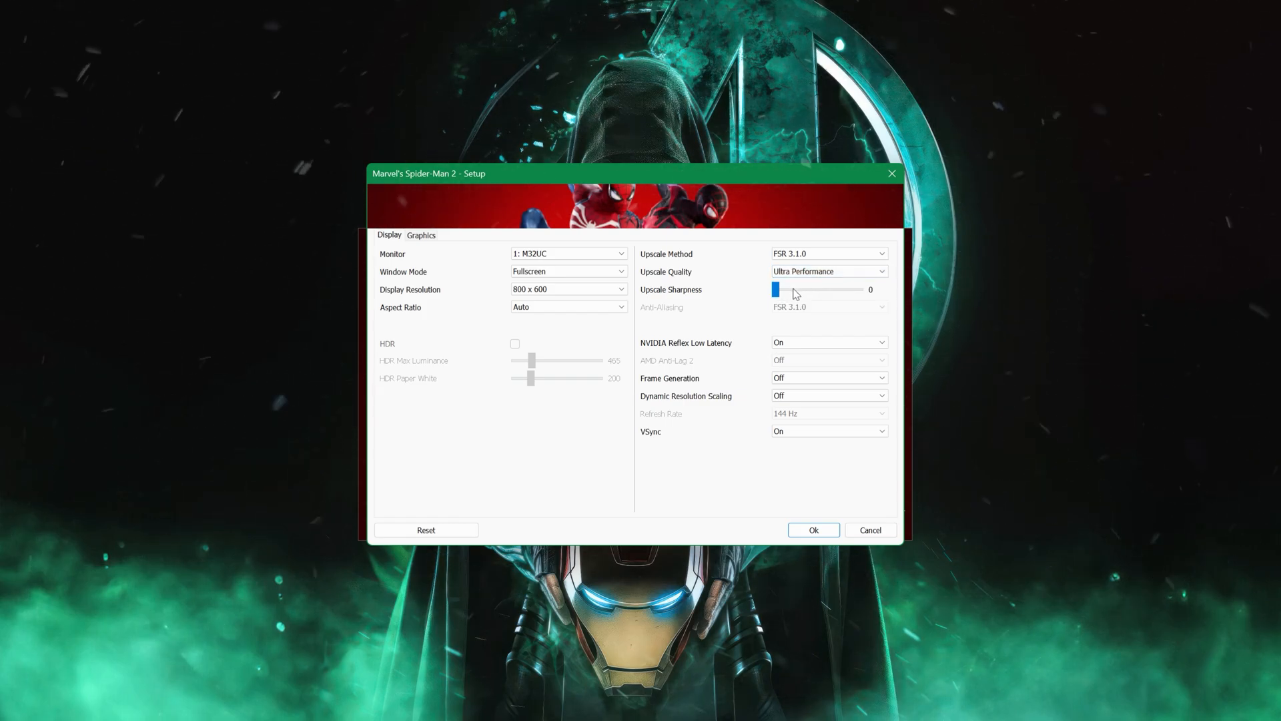
pyautogui.click(829, 377)
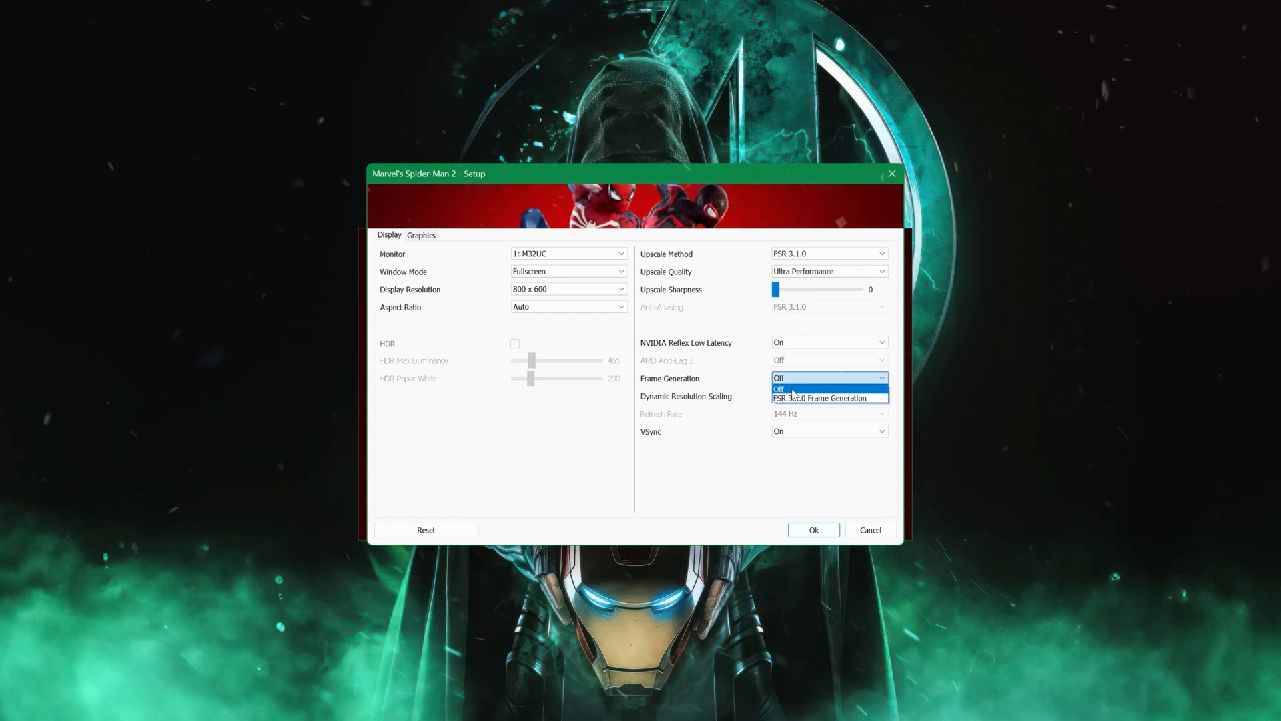
pyautogui.click(822, 398)
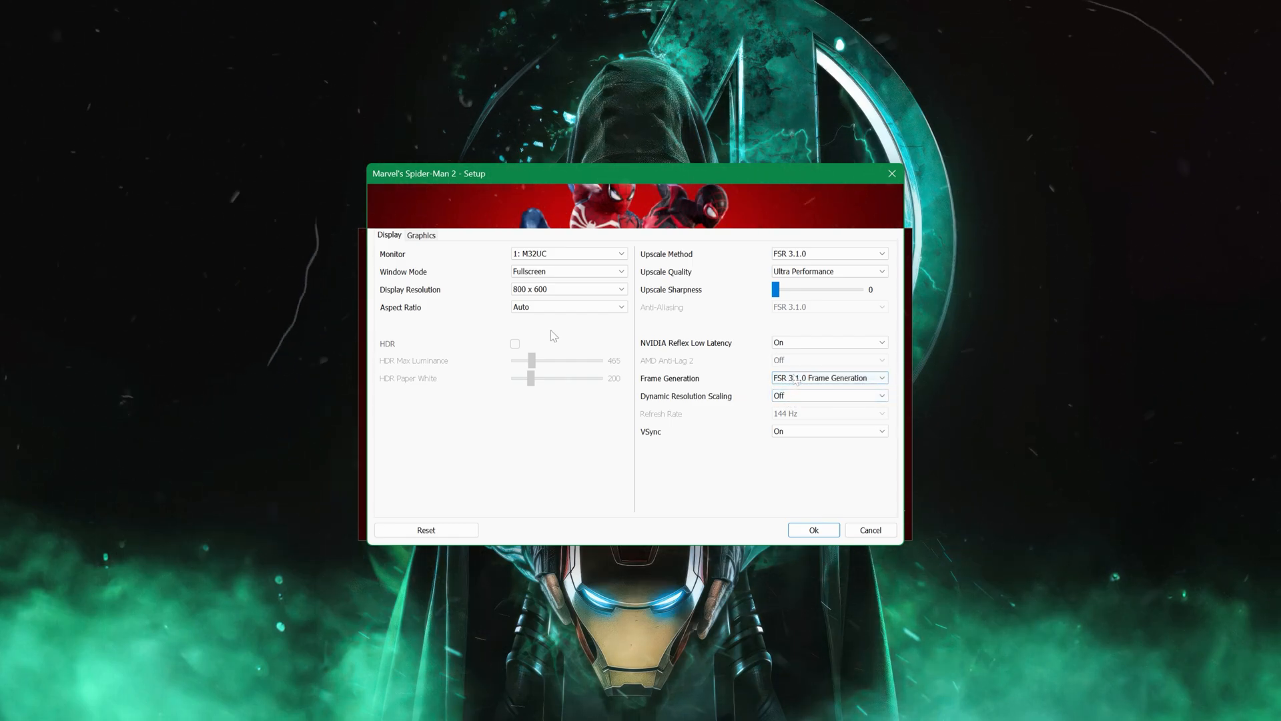
# - Set the graphics preset to Very Low and turn off Bloom and Fullscreen Effects
pyautogui.click(421, 235)
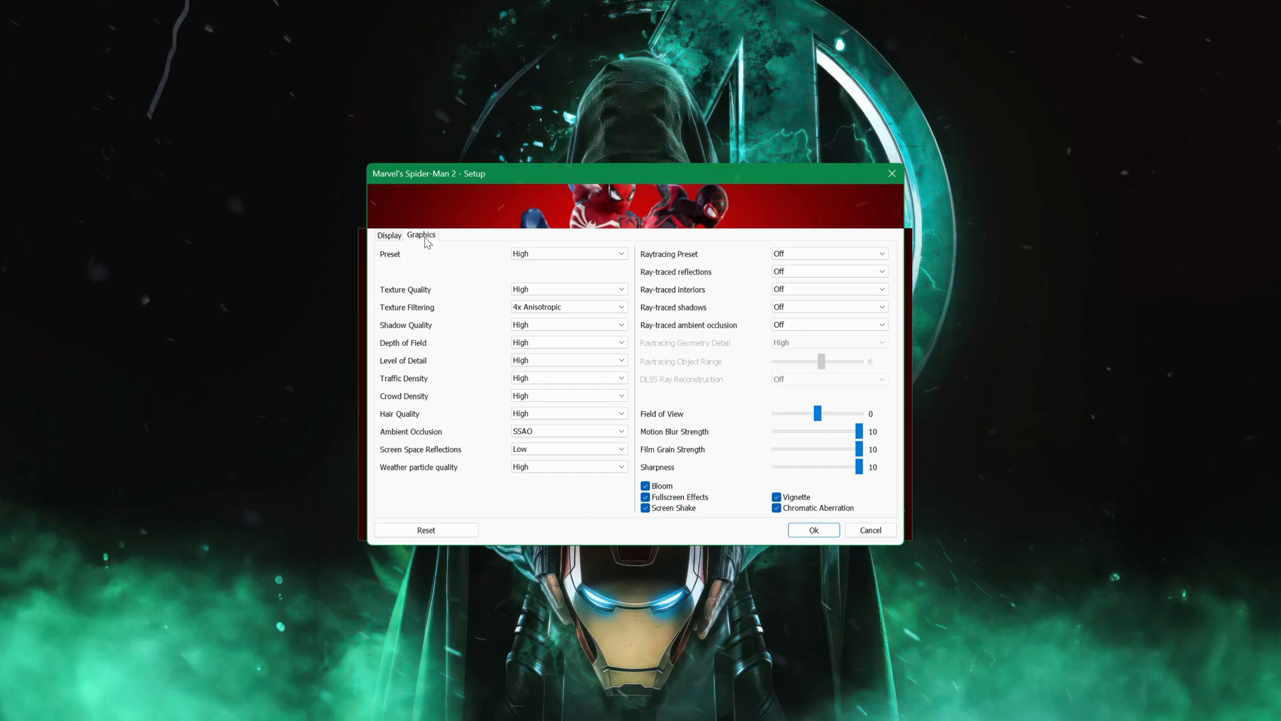
pyautogui.click(567, 253)
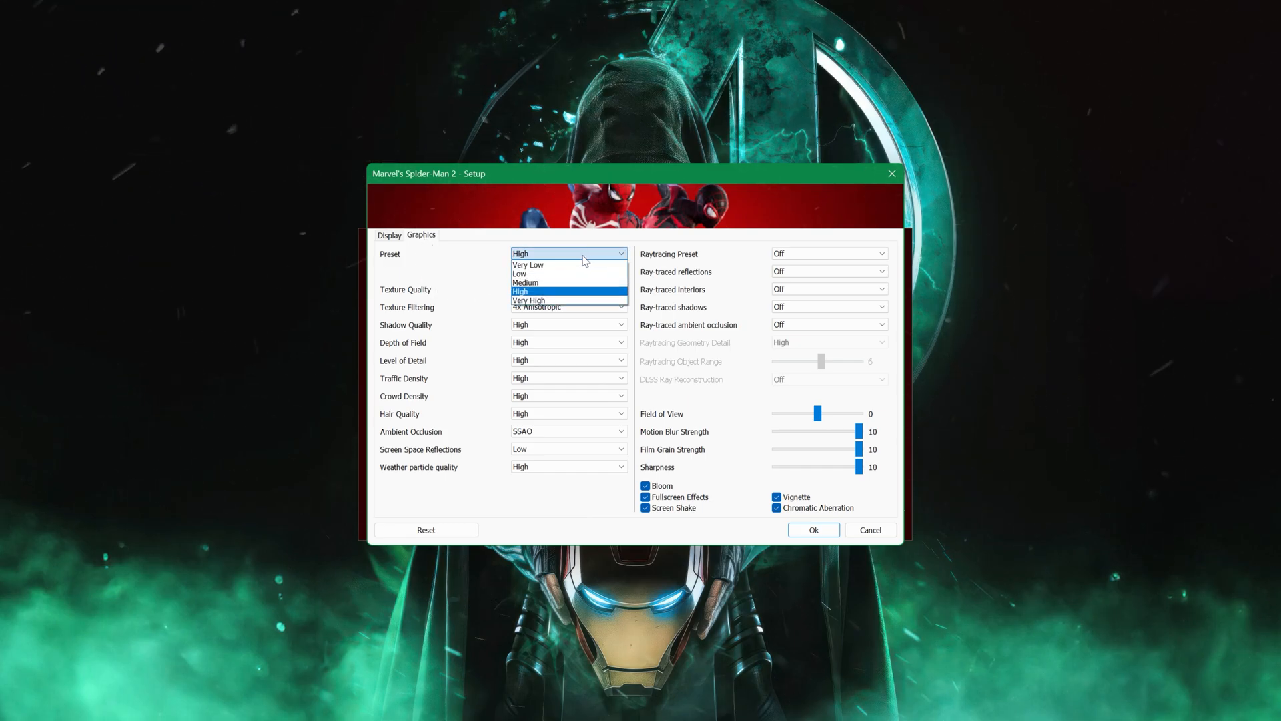
pyautogui.click(528, 264)
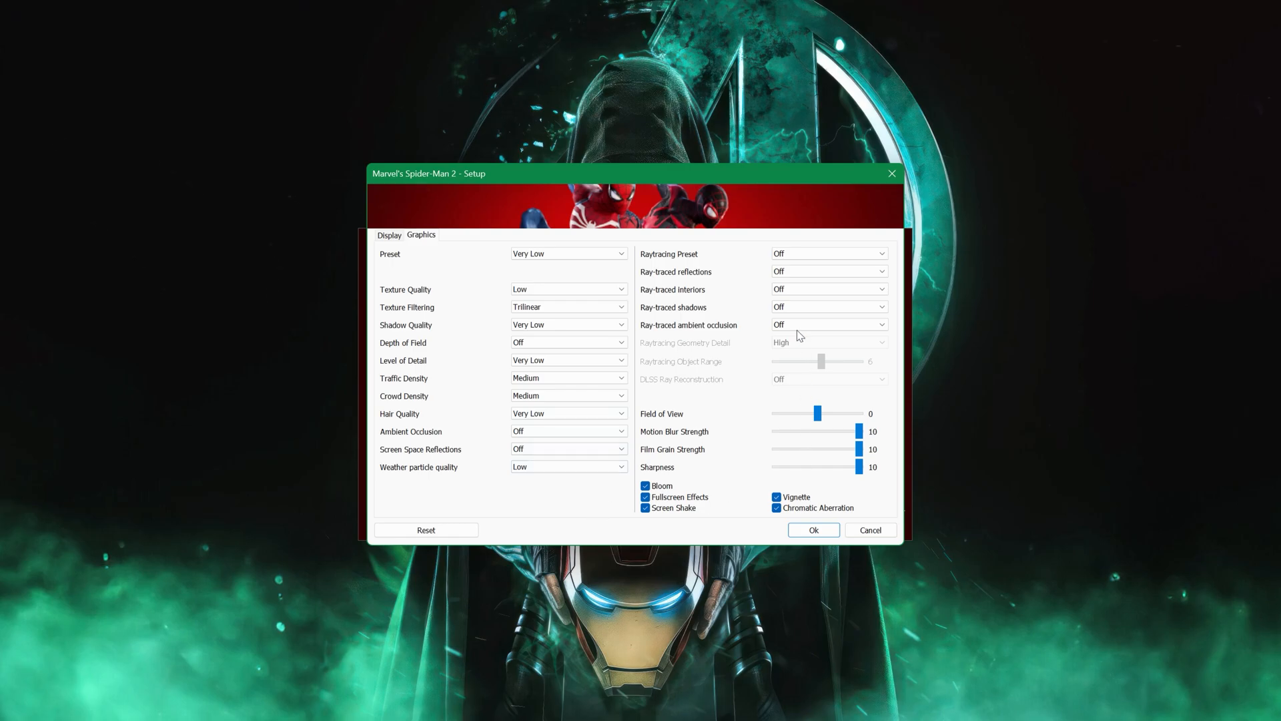
pyautogui.click(645, 486)
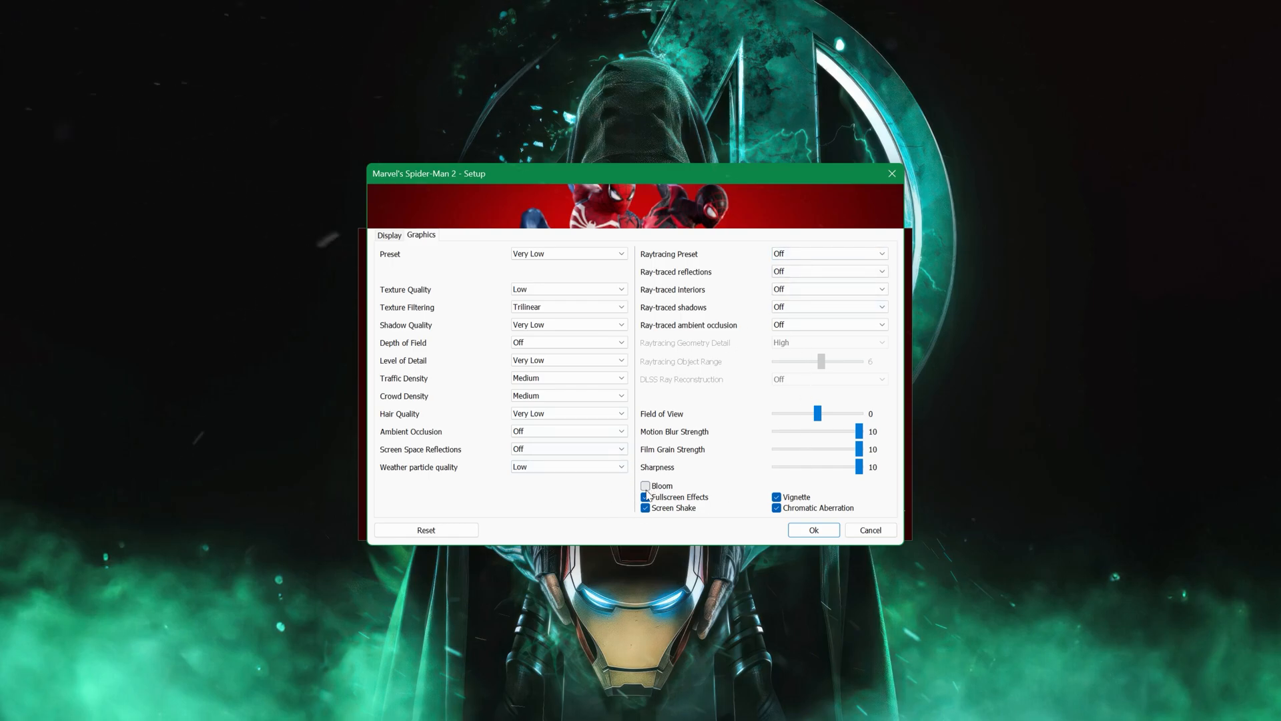
pyautogui.click(645, 496)
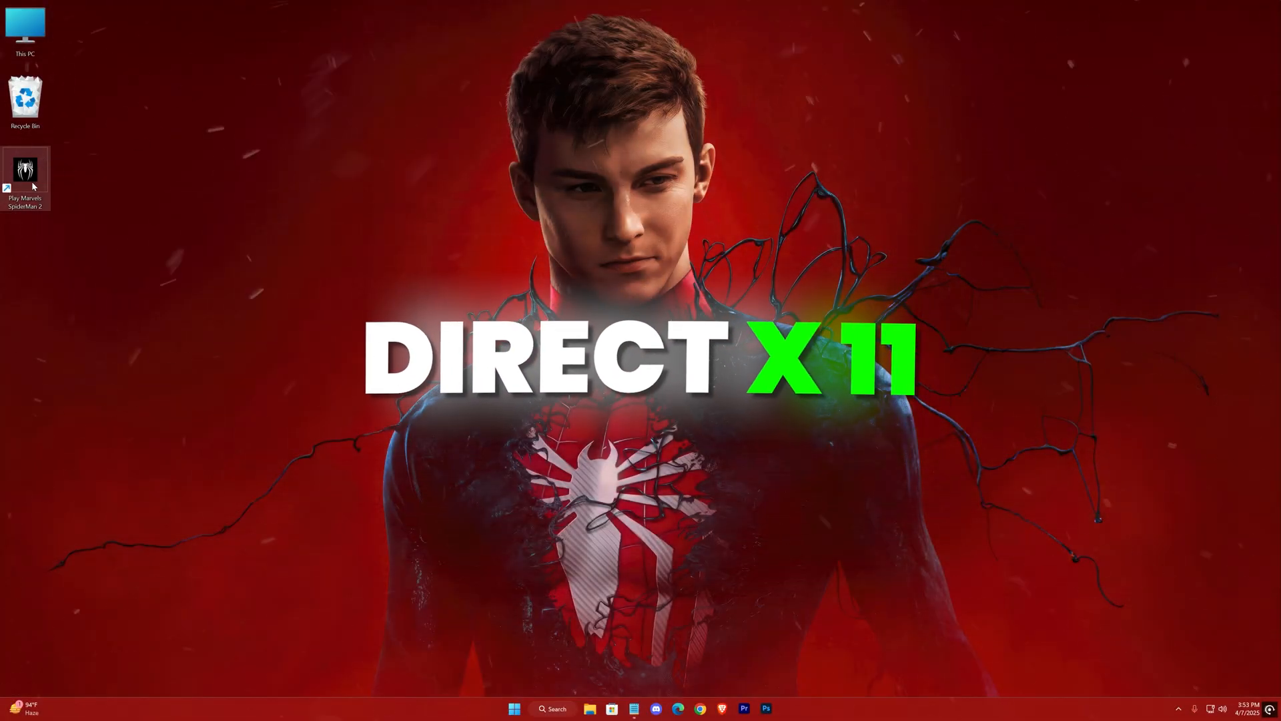
pyautogui.moveTo(25, 178)
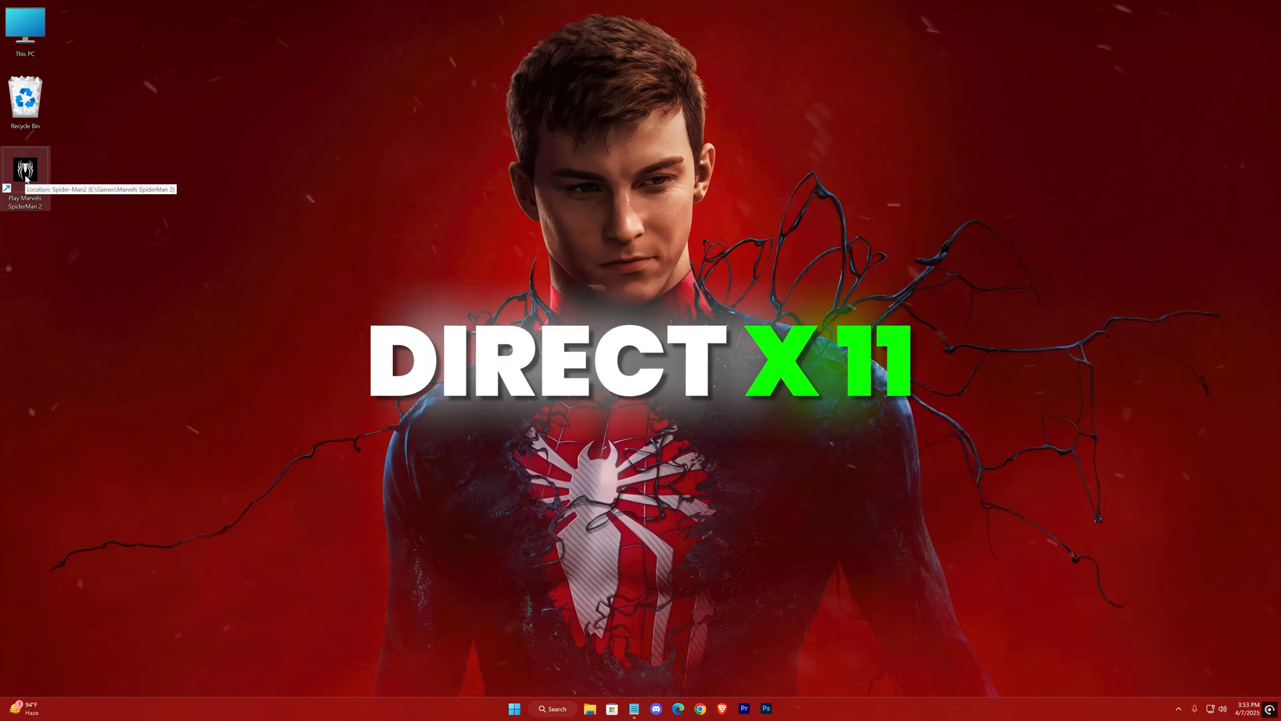
# - Open the game's install folder and create a text file named commandline
pyautogui.rightClick(25, 171)
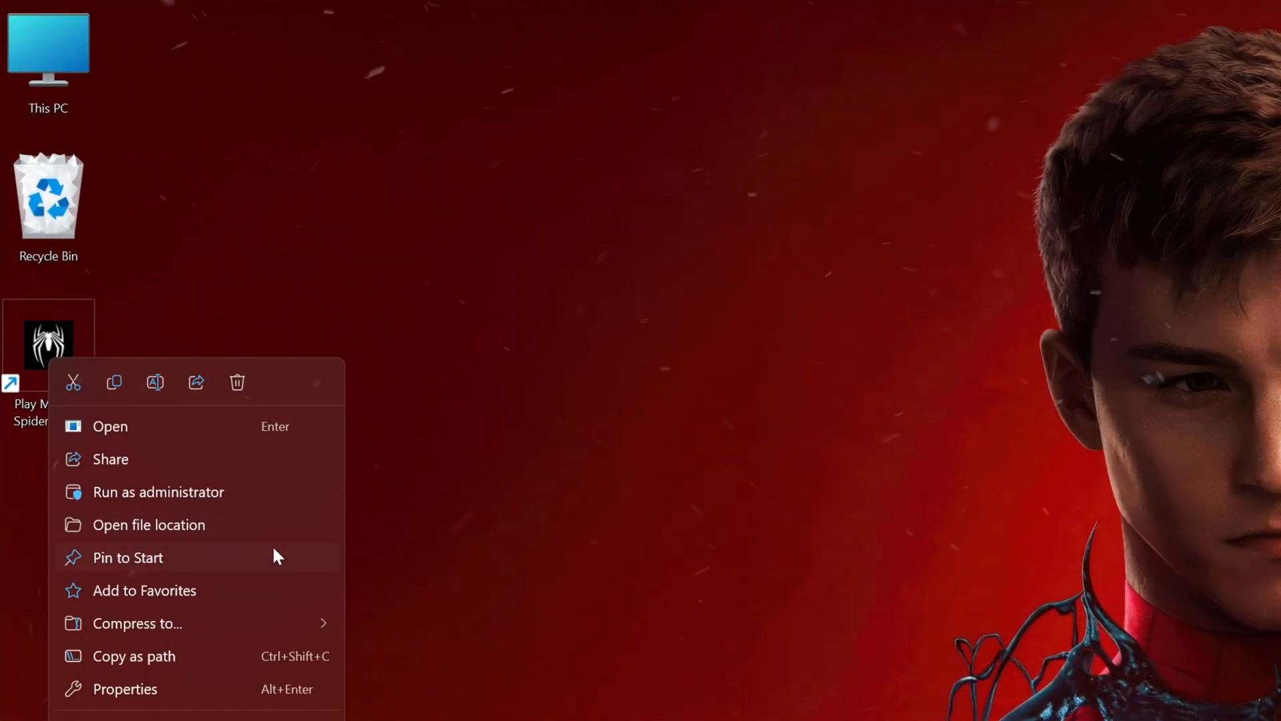
pyautogui.click(148, 524)
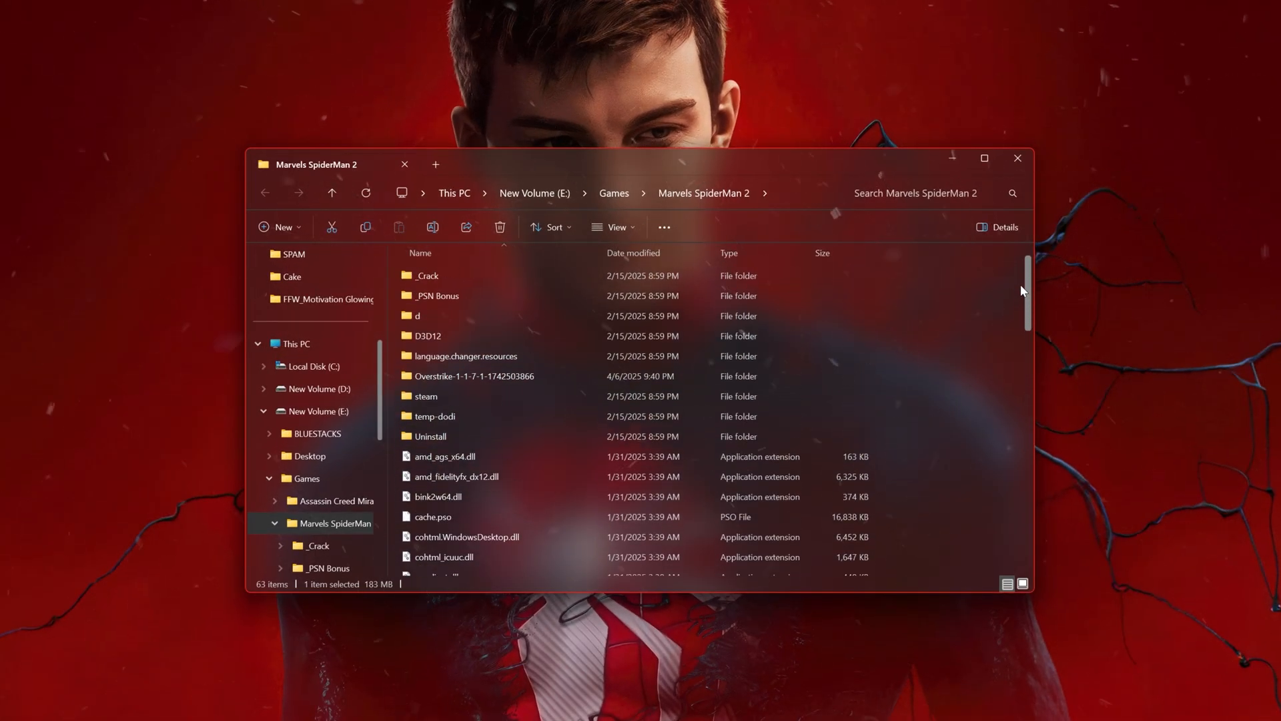
pyautogui.click(938, 379)
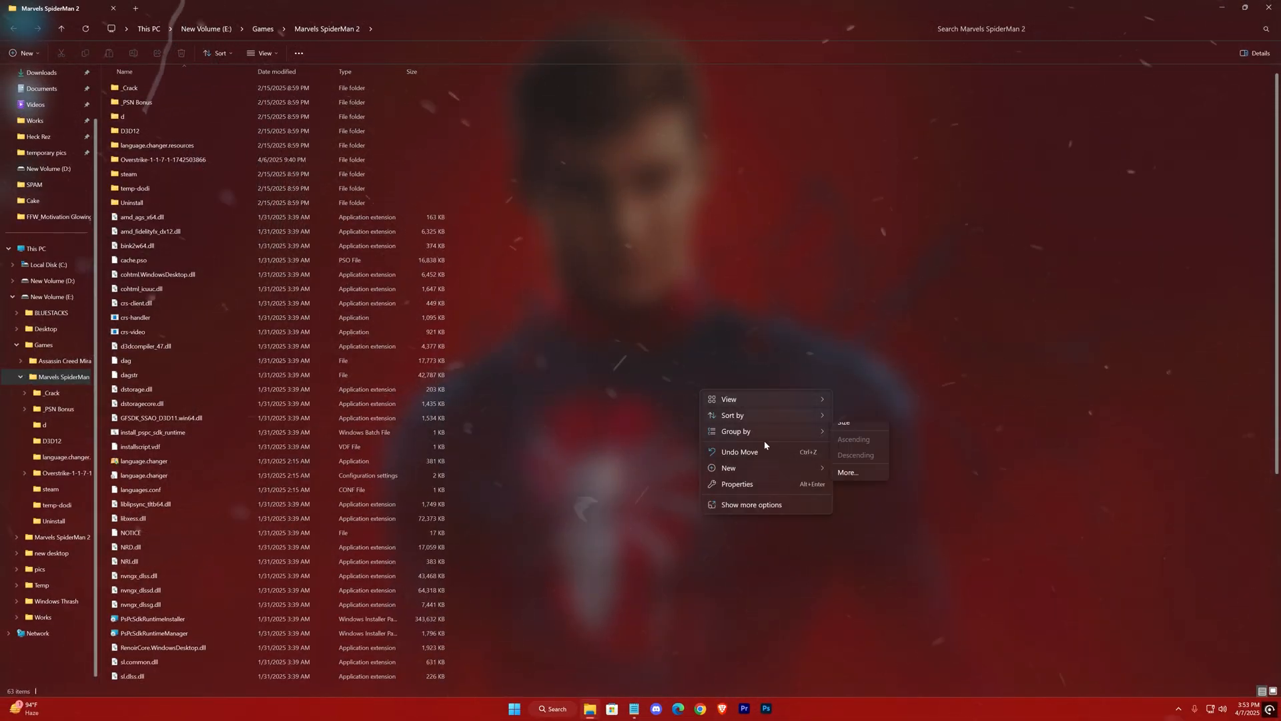
pyautogui.moveTo(728, 468)
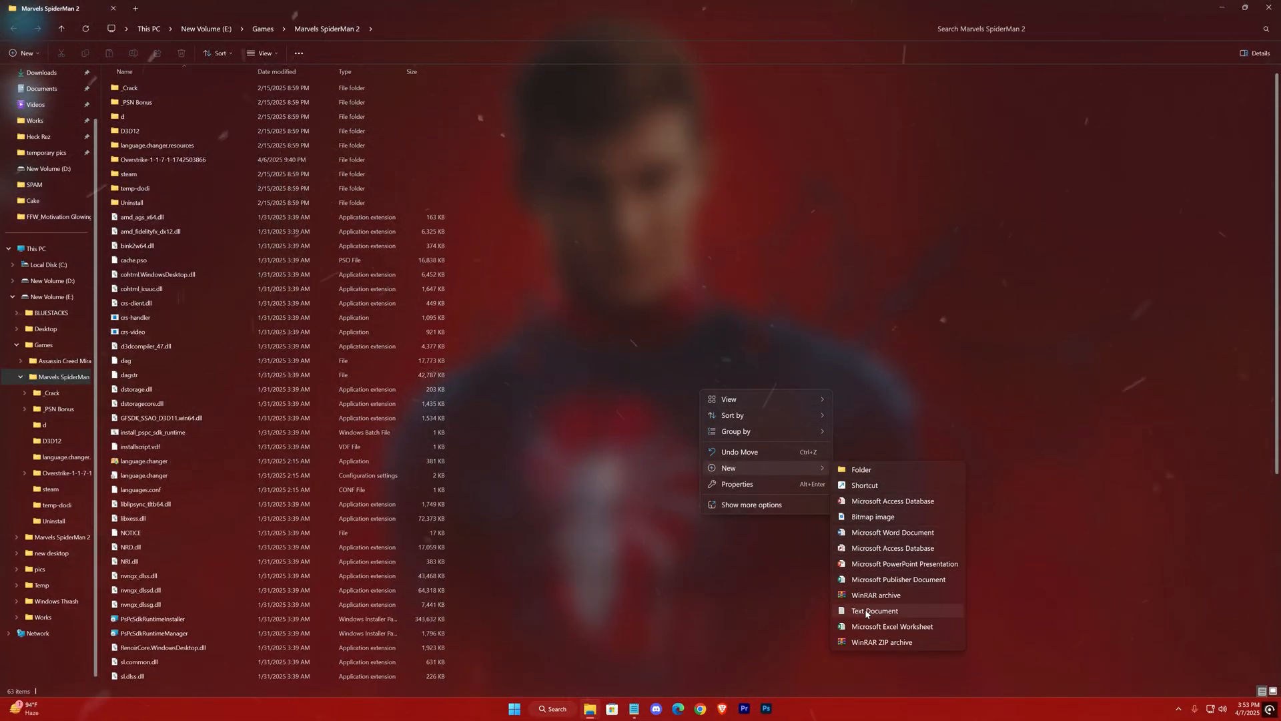
pyautogui.click(874, 610)
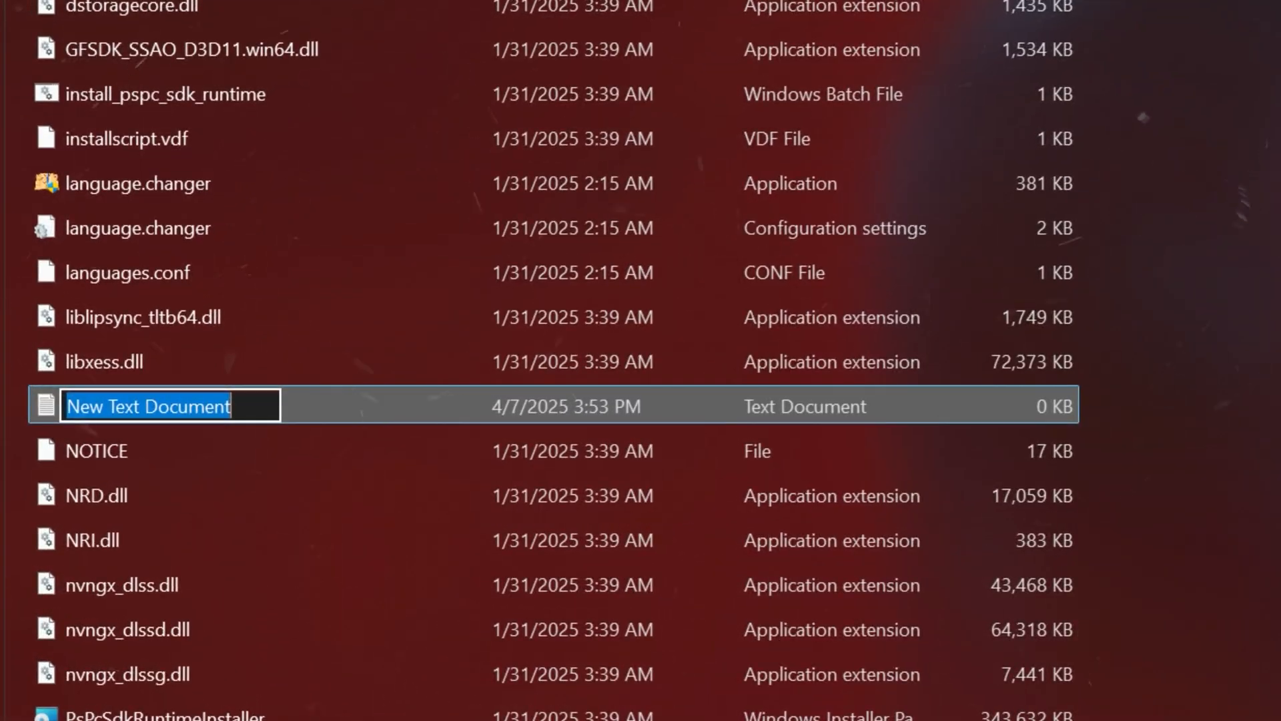
pyautogui.write('commandline')
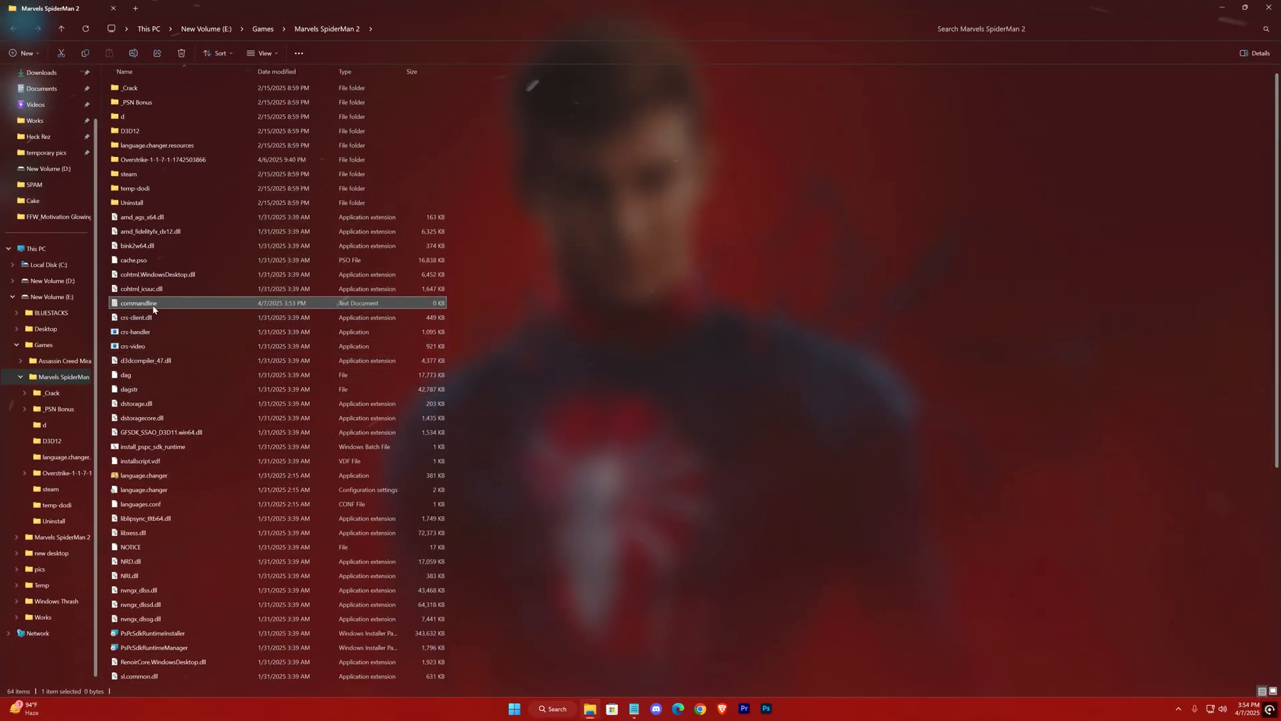
# - Enter -dx11 in commandline.txt, save it, and close Notepad
pyautogui.doubleClick(138, 303)
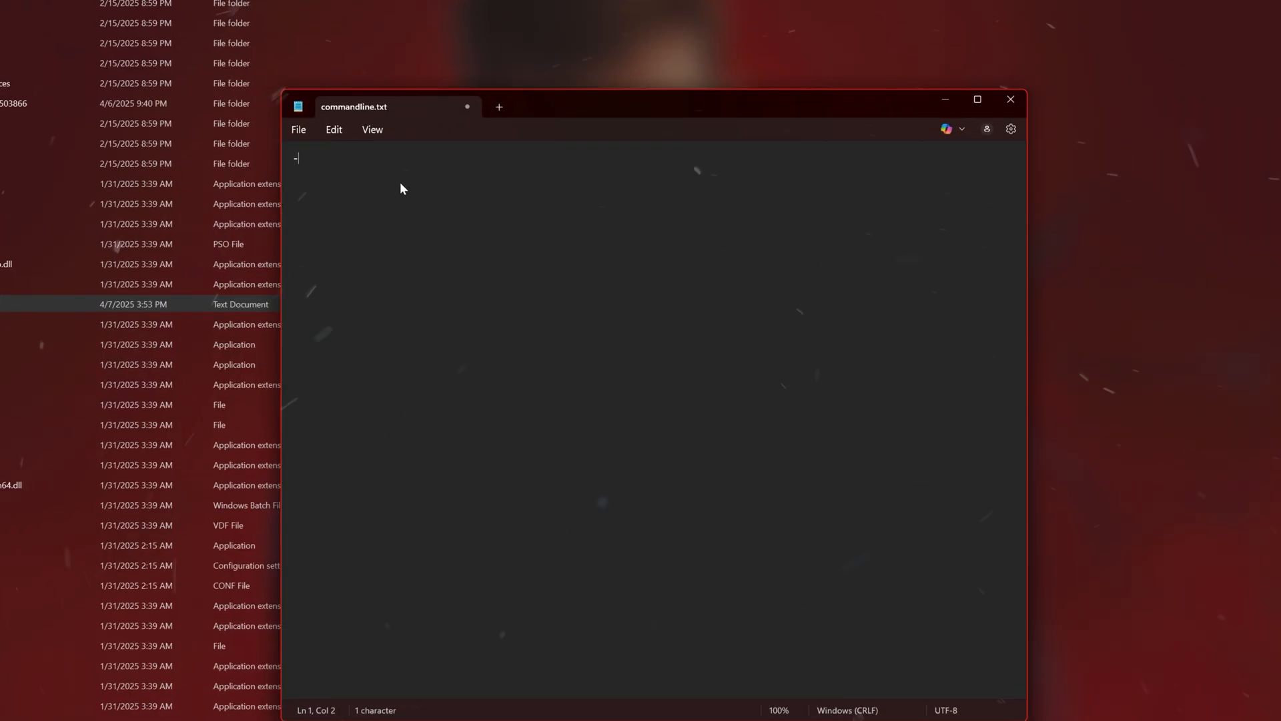
pyautogui.write('dx11')
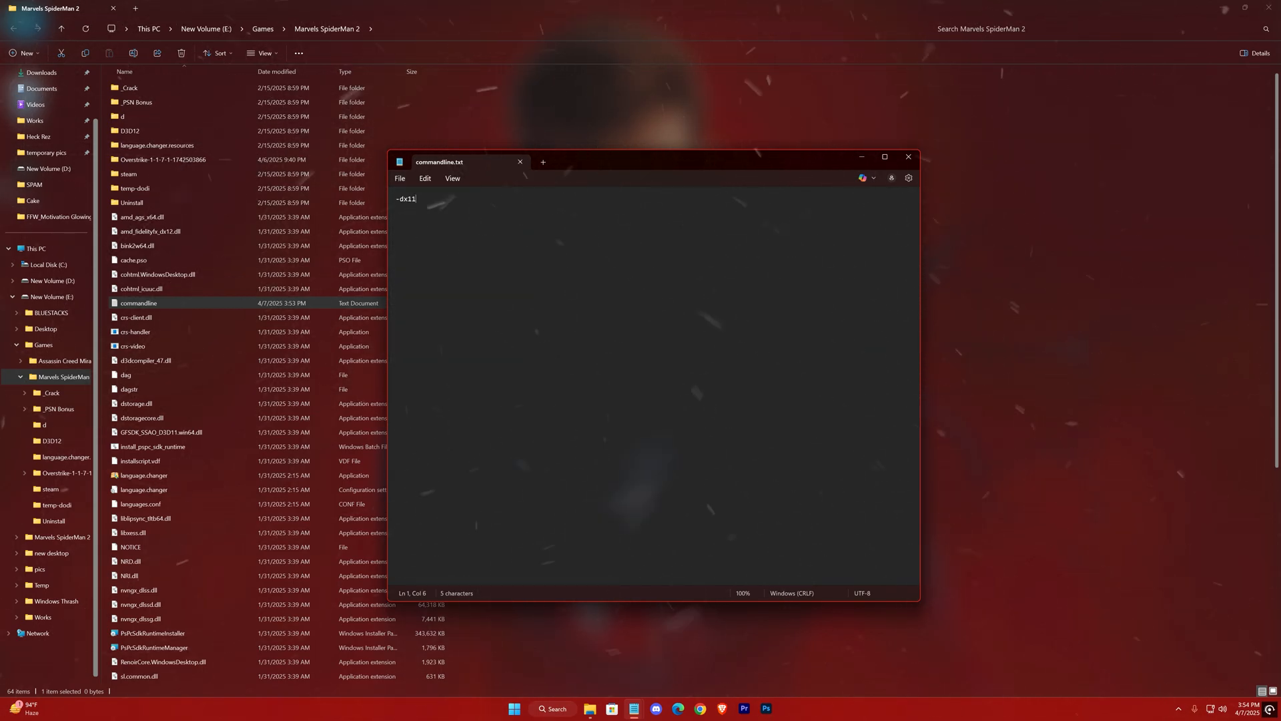
pyautogui.click(908, 156)
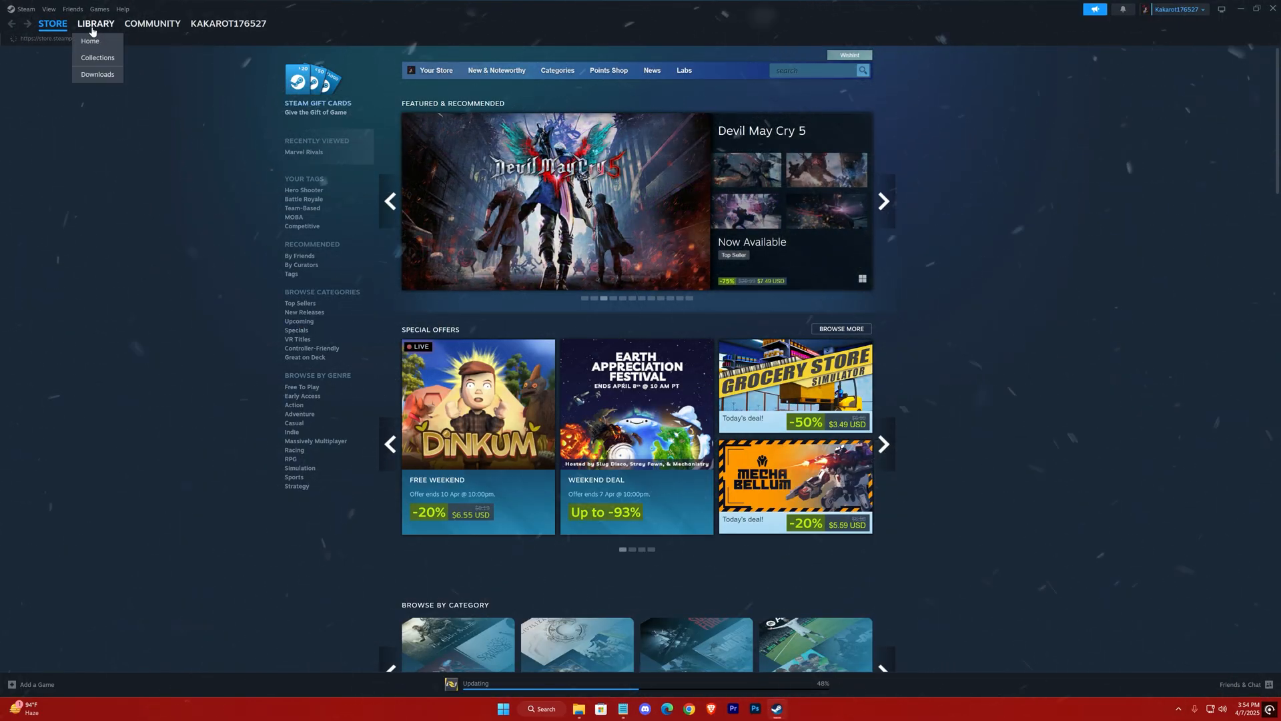
# - Switch to the Steam library and view the Apex Legends game page
pyautogui.click(85, 41)
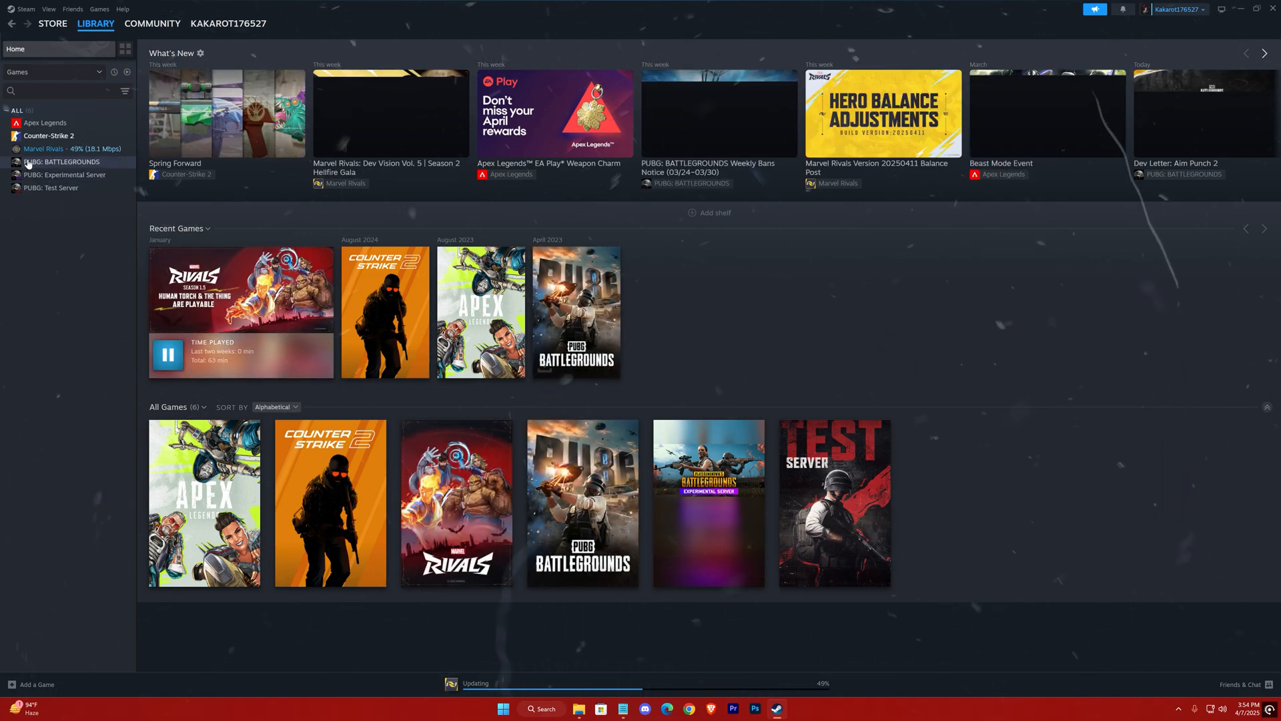
pyautogui.click(44, 122)
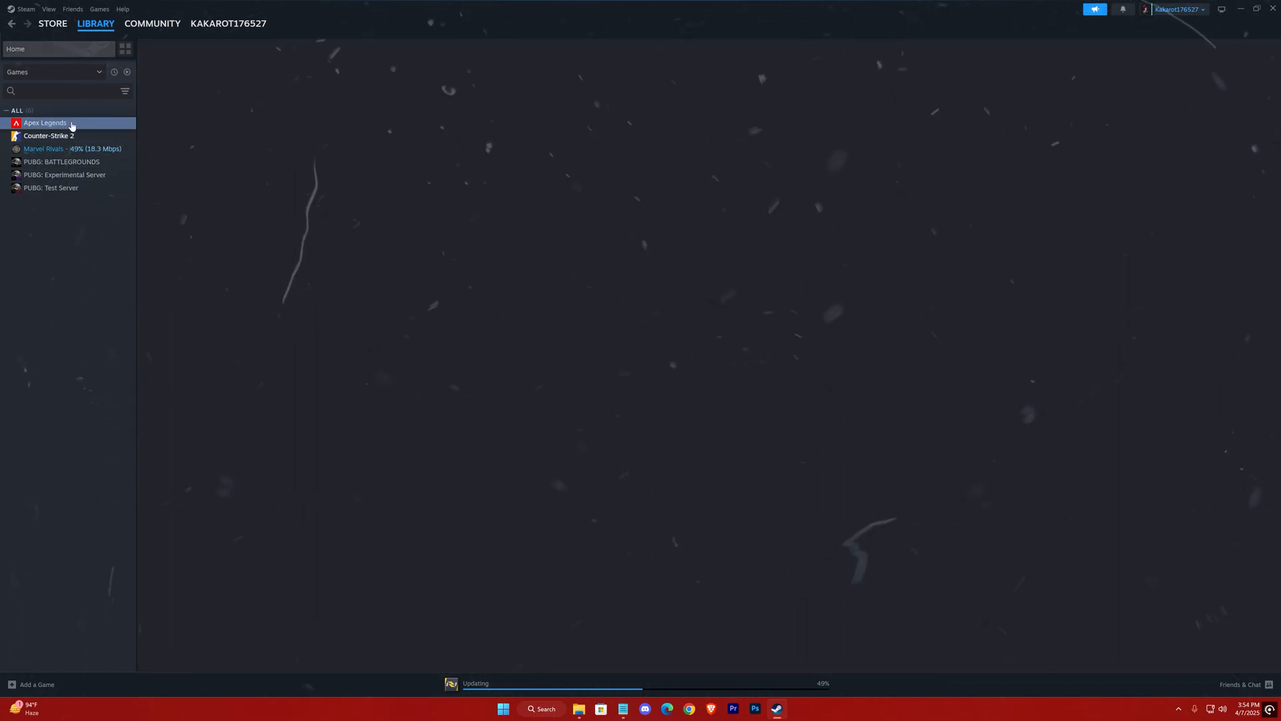
pyautogui.click(45, 123)
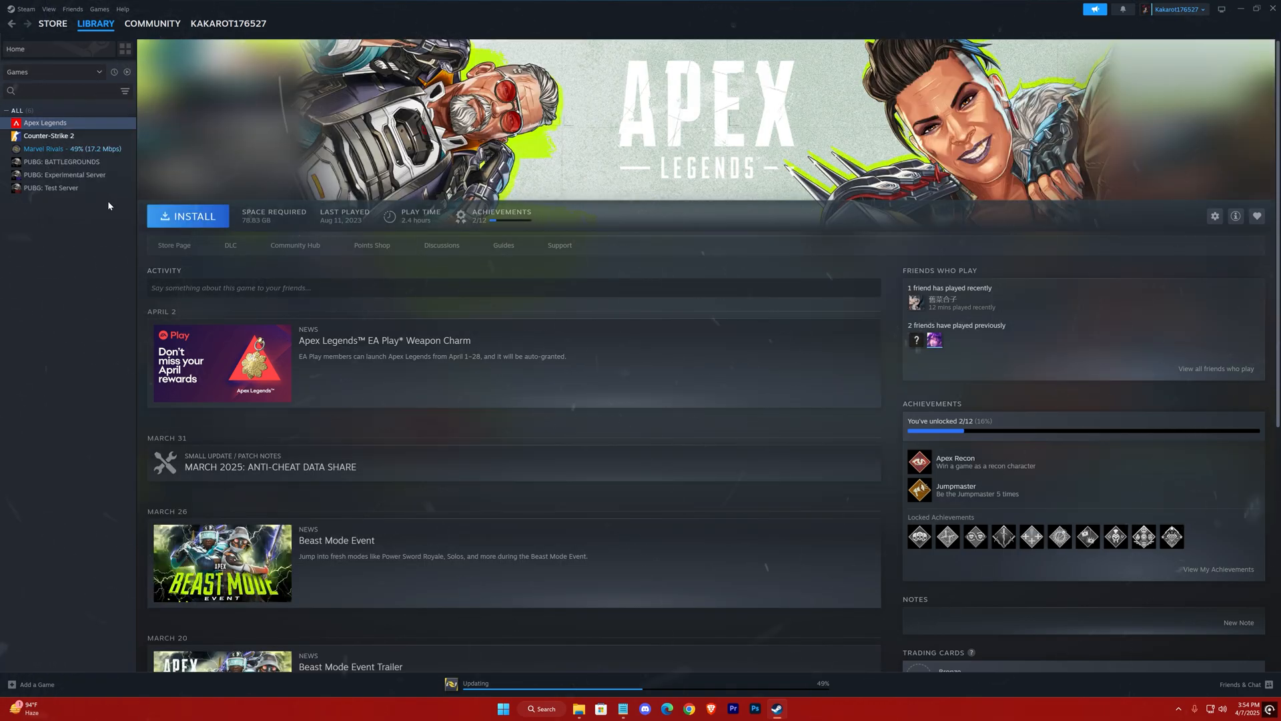
pyautogui.click(1214, 216)
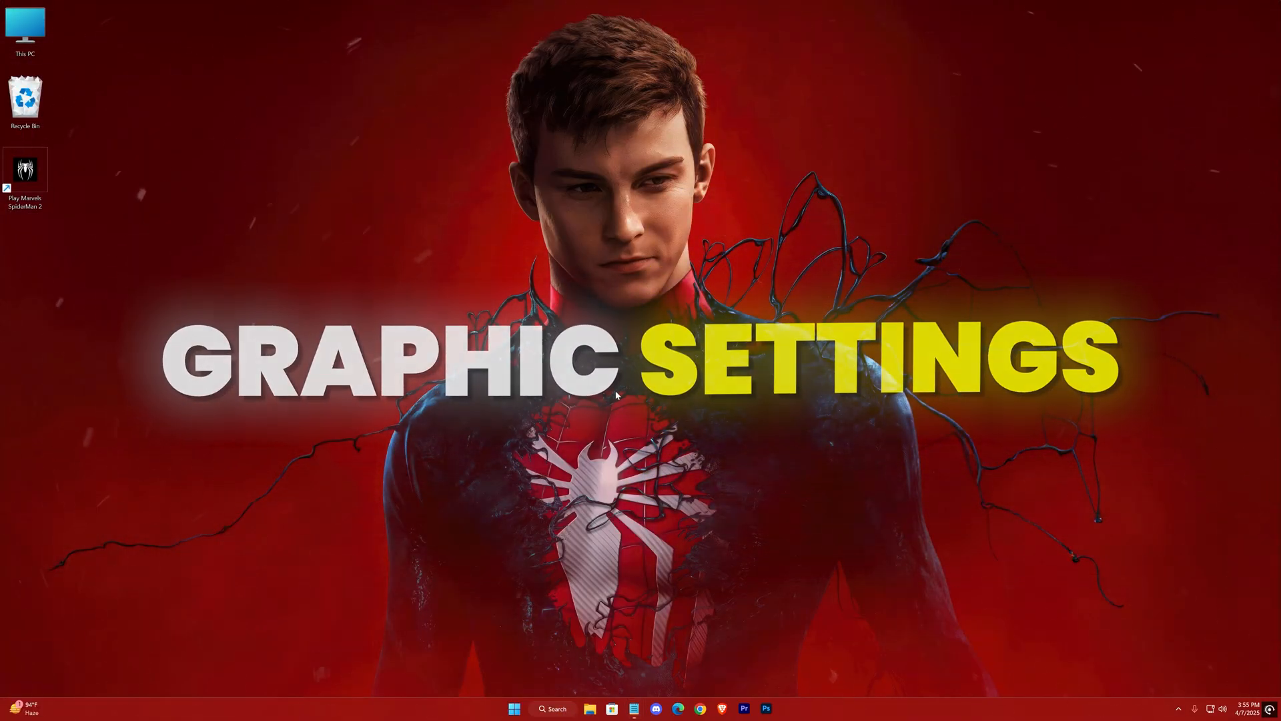
# - Search 'graphics settings' and confirm GPU scheduling and windowed-game optimizations are on
pyautogui.write('graphics settings')
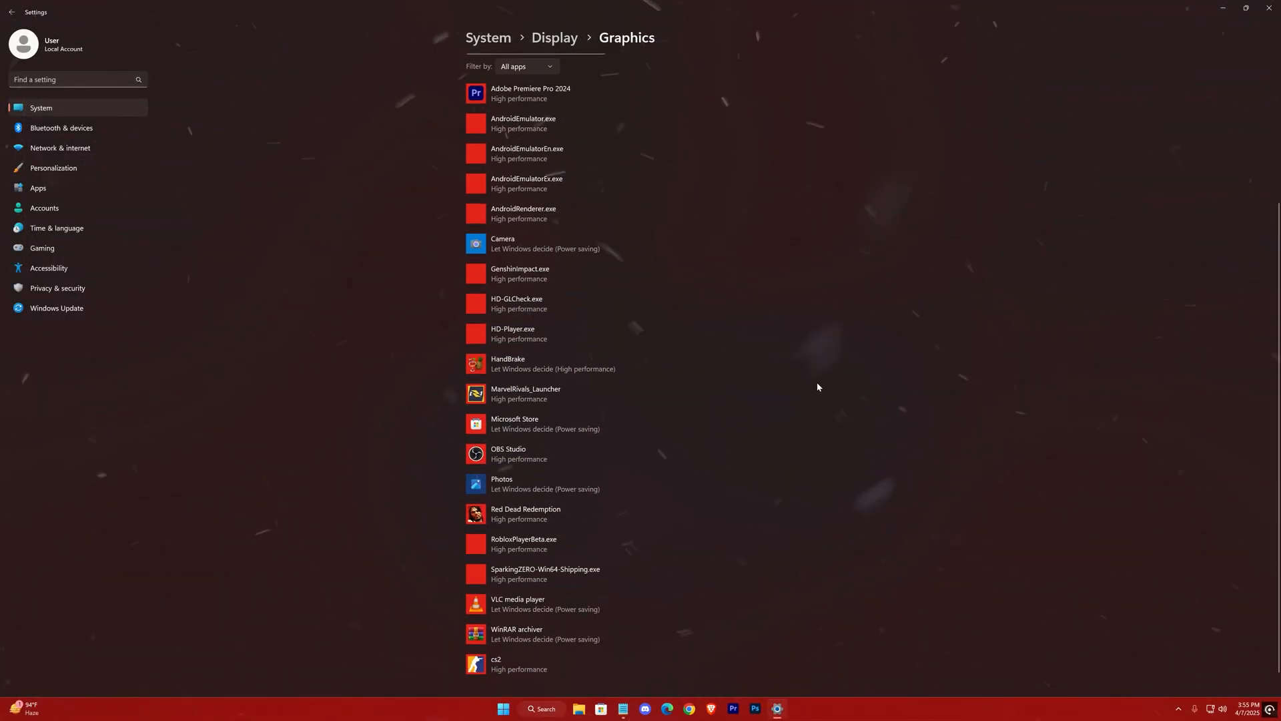
pyautogui.scroll(-3)
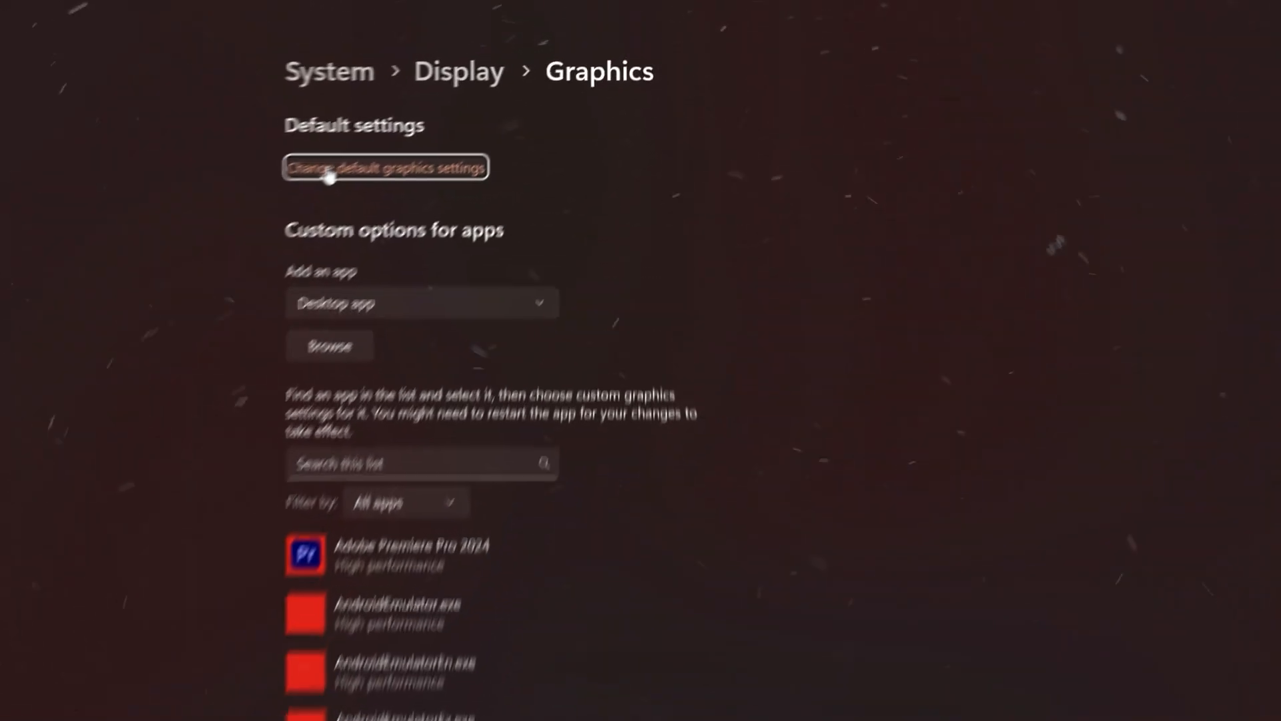
pyautogui.click(385, 167)
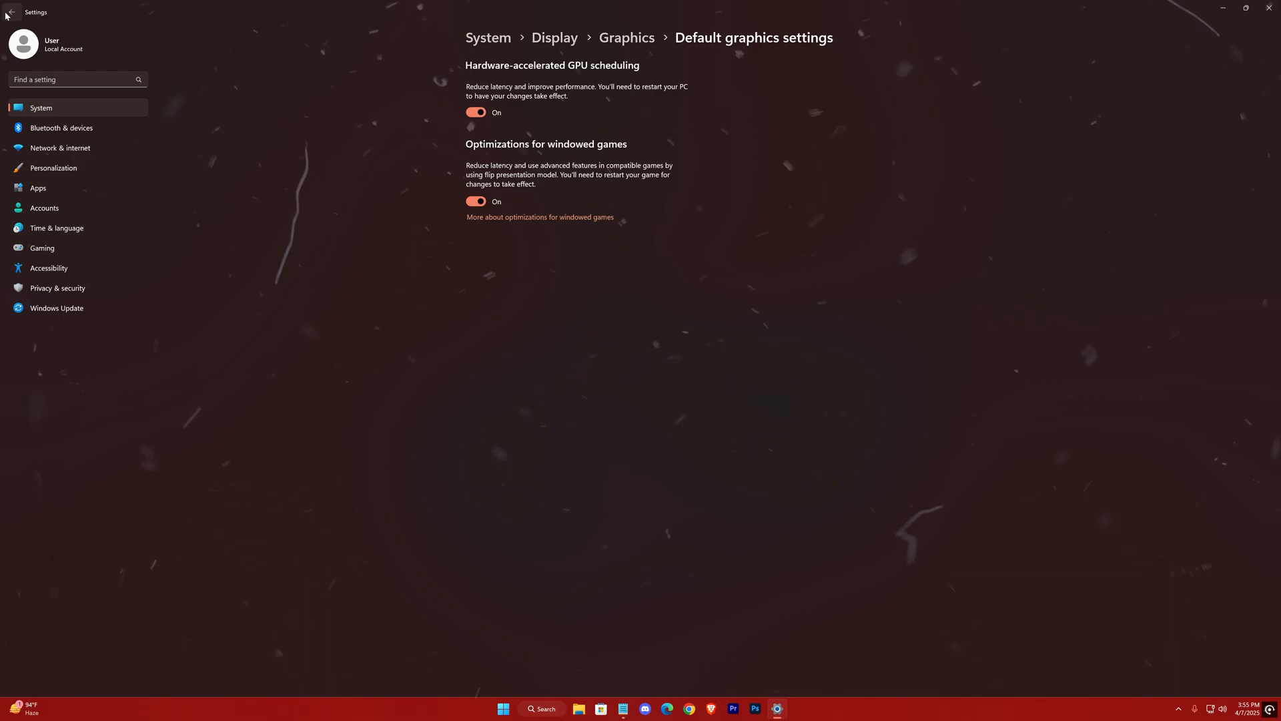
pyautogui.click(23, 13)
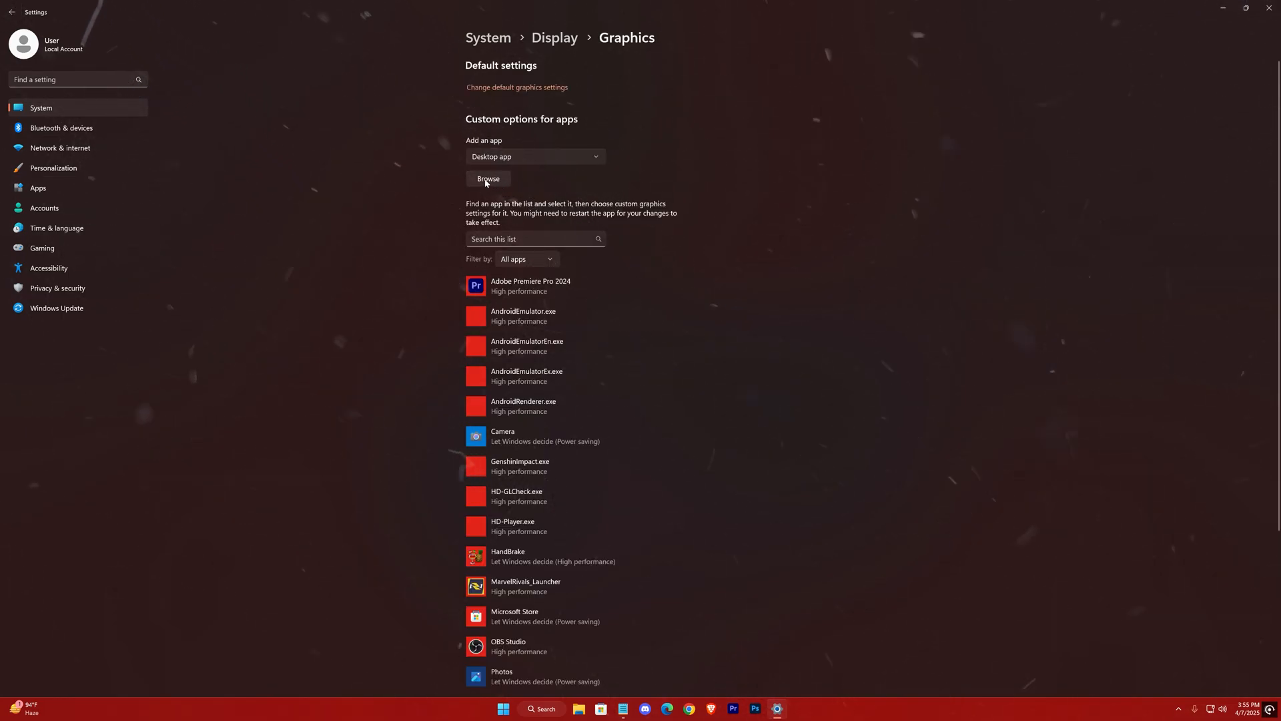
# - Add Spider-Man2.exe to the graphics app list with High performance preference
pyautogui.click(488, 179)
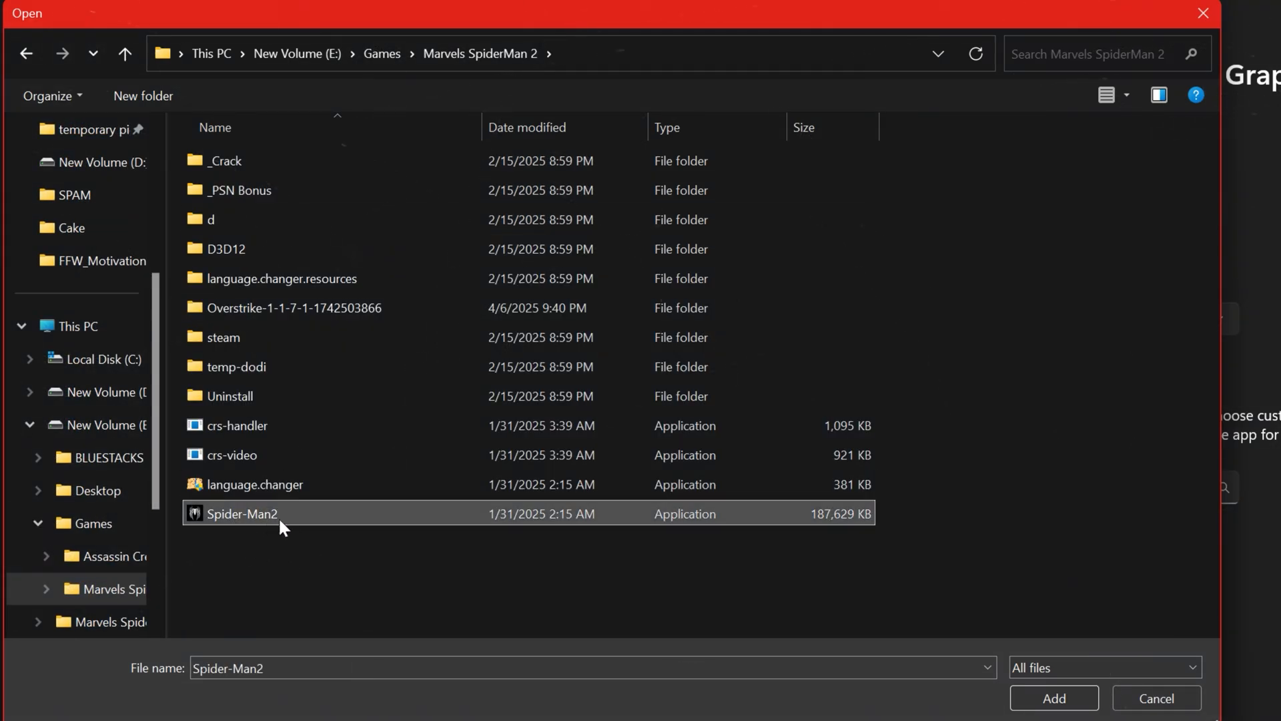
pyautogui.click(1054, 698)
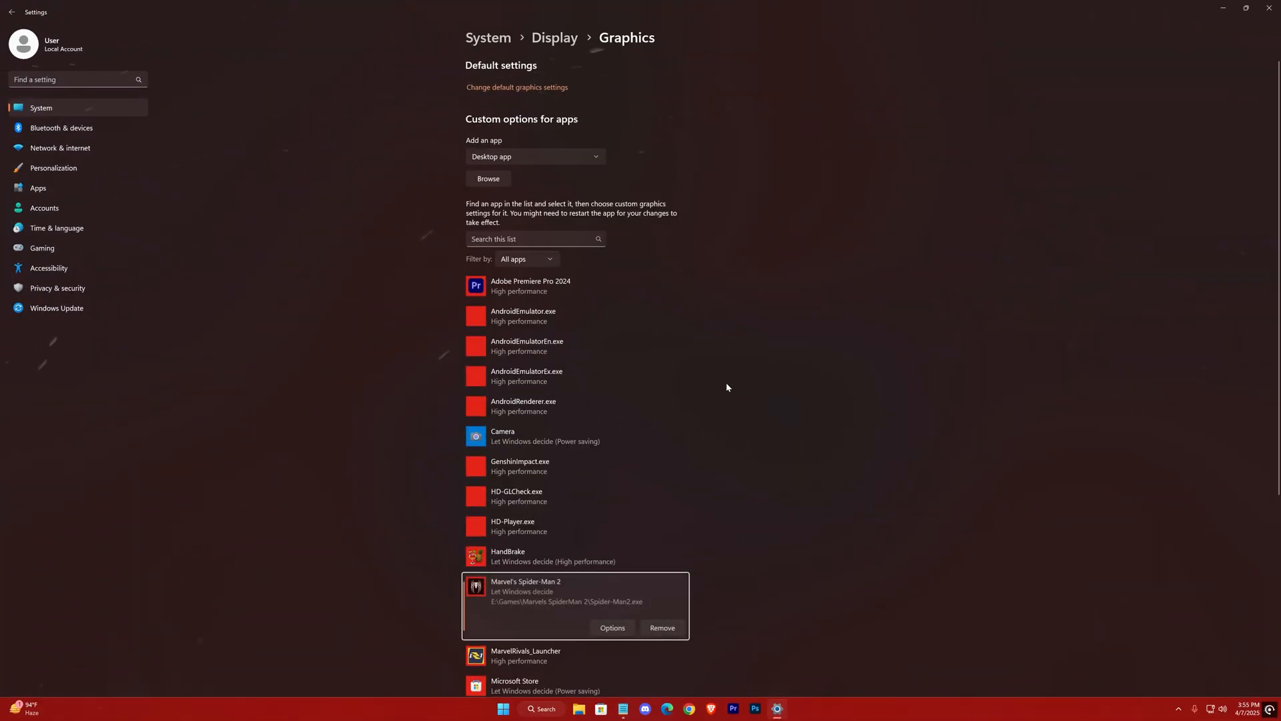
pyautogui.scroll(-3)
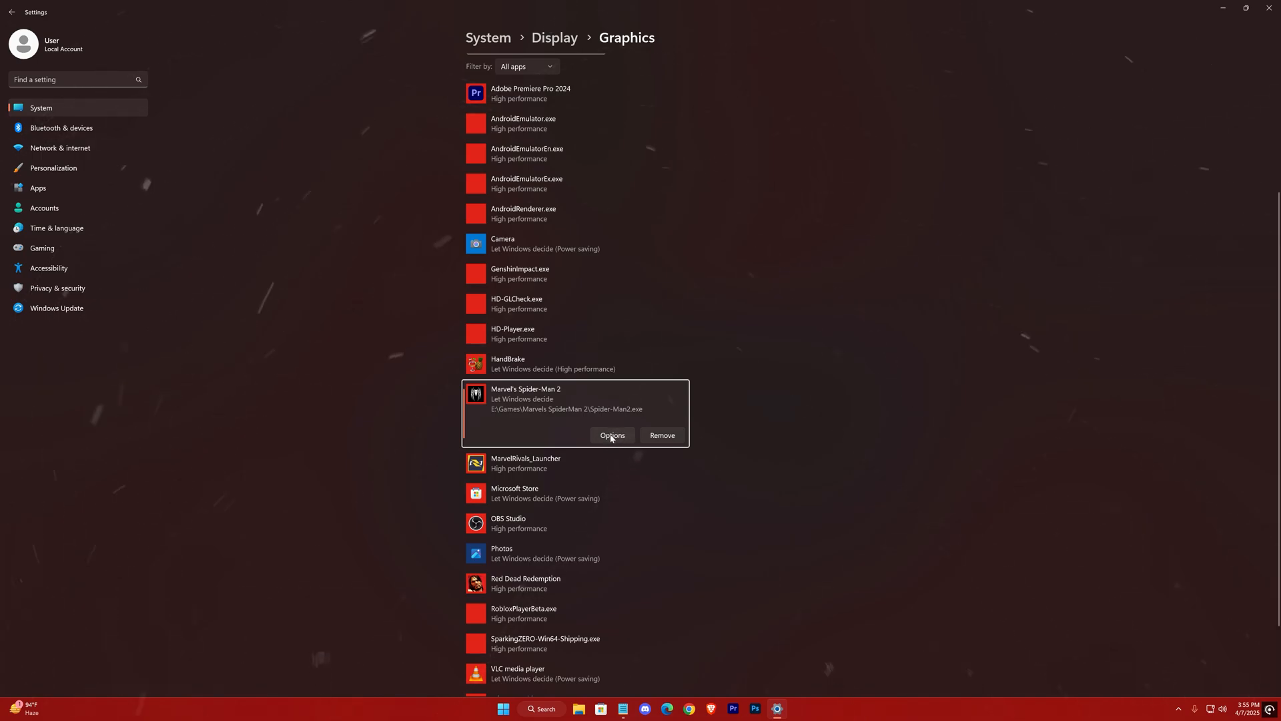
pyautogui.click(611, 435)
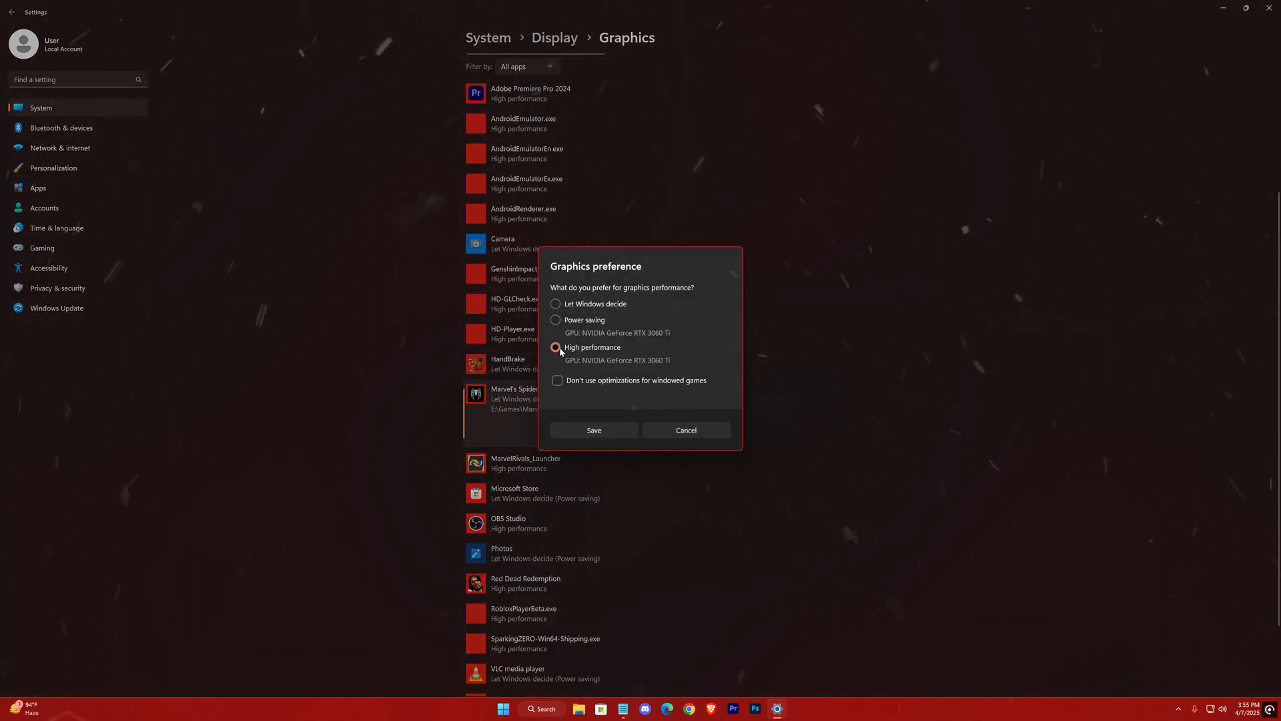
pyautogui.click(594, 429)
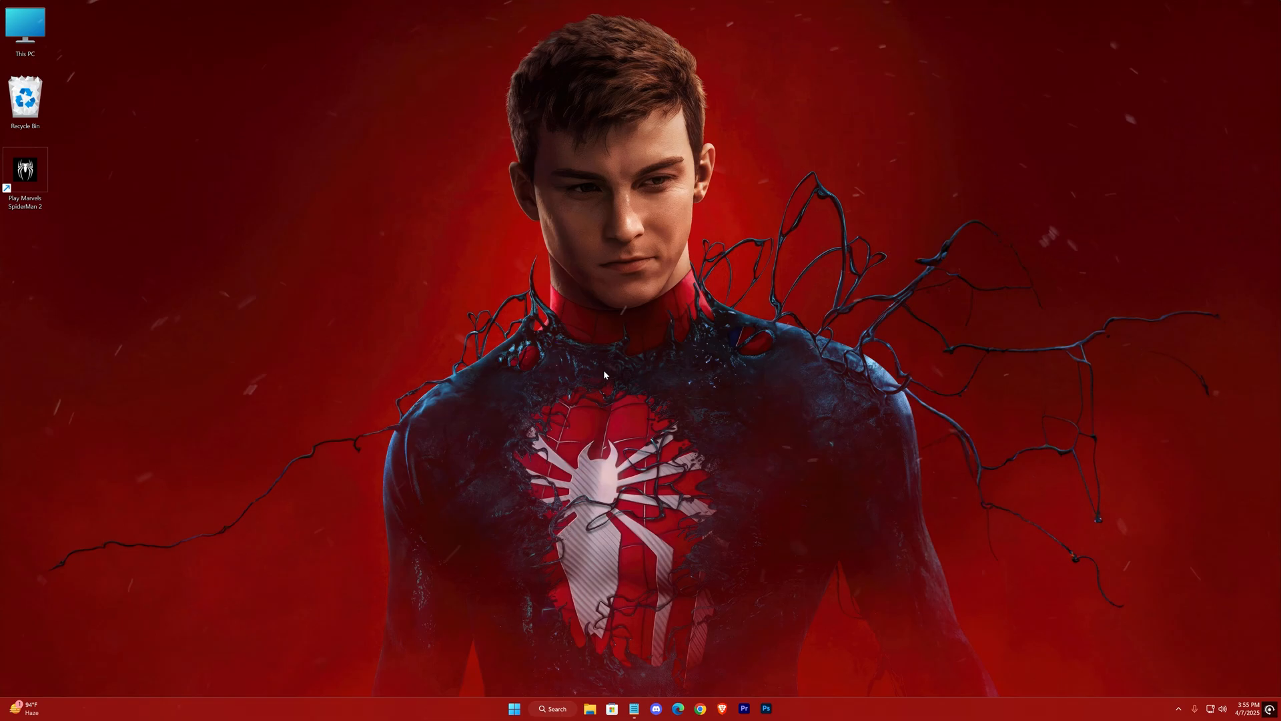
# - Set Spider-Man2.exe to Windows 8 compatibility, no fullscreen optimizations, run as administrator
pyautogui.click(25, 169)
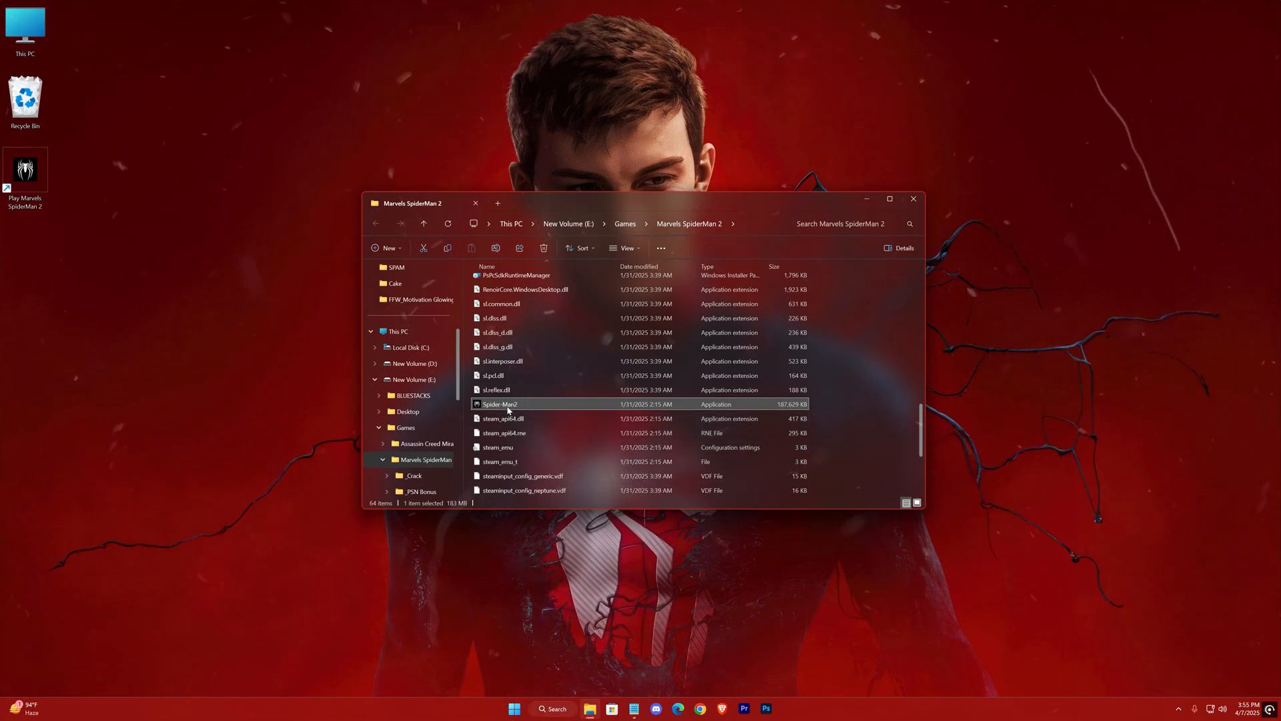
pyautogui.rightClick(500, 403)
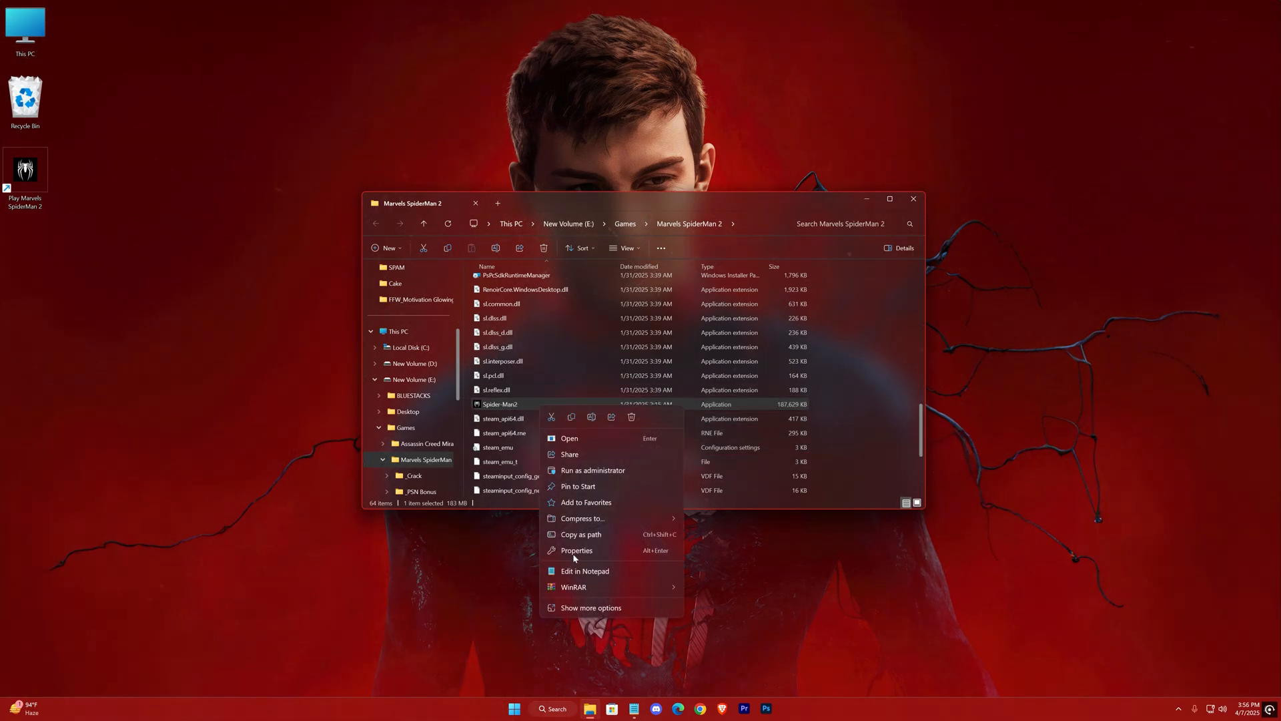
pyautogui.click(576, 550)
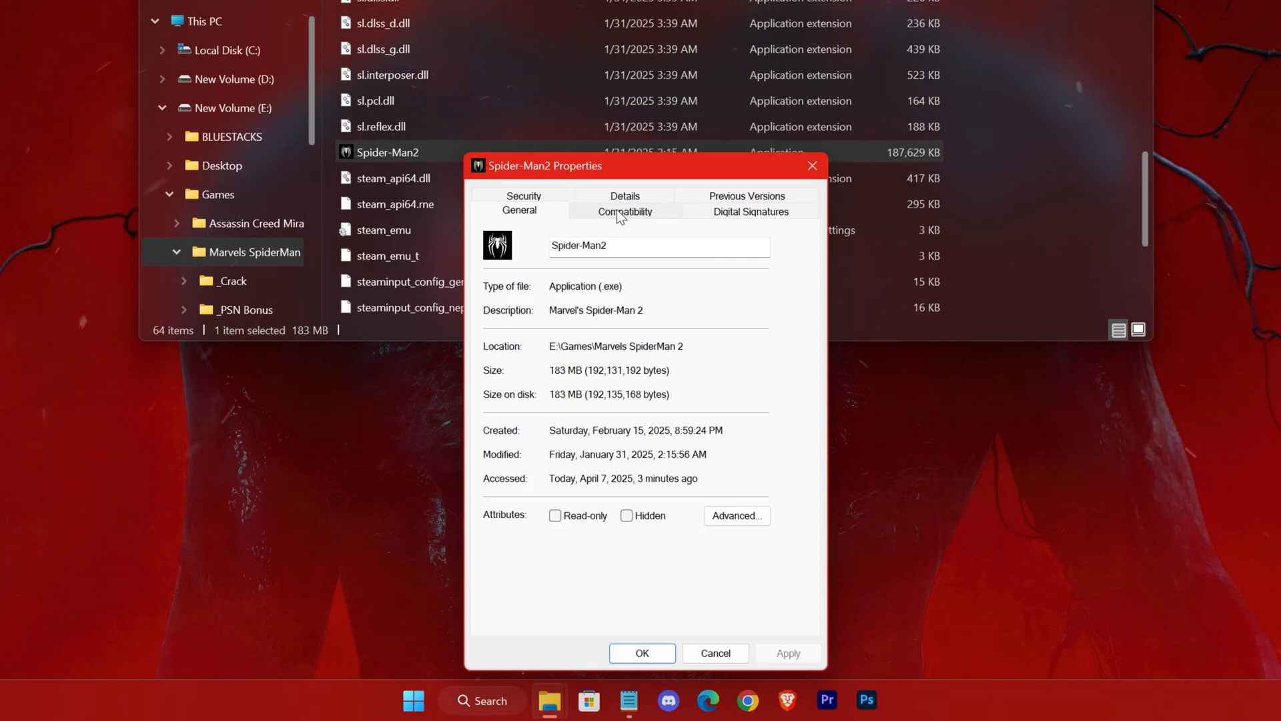
pyautogui.click(624, 211)
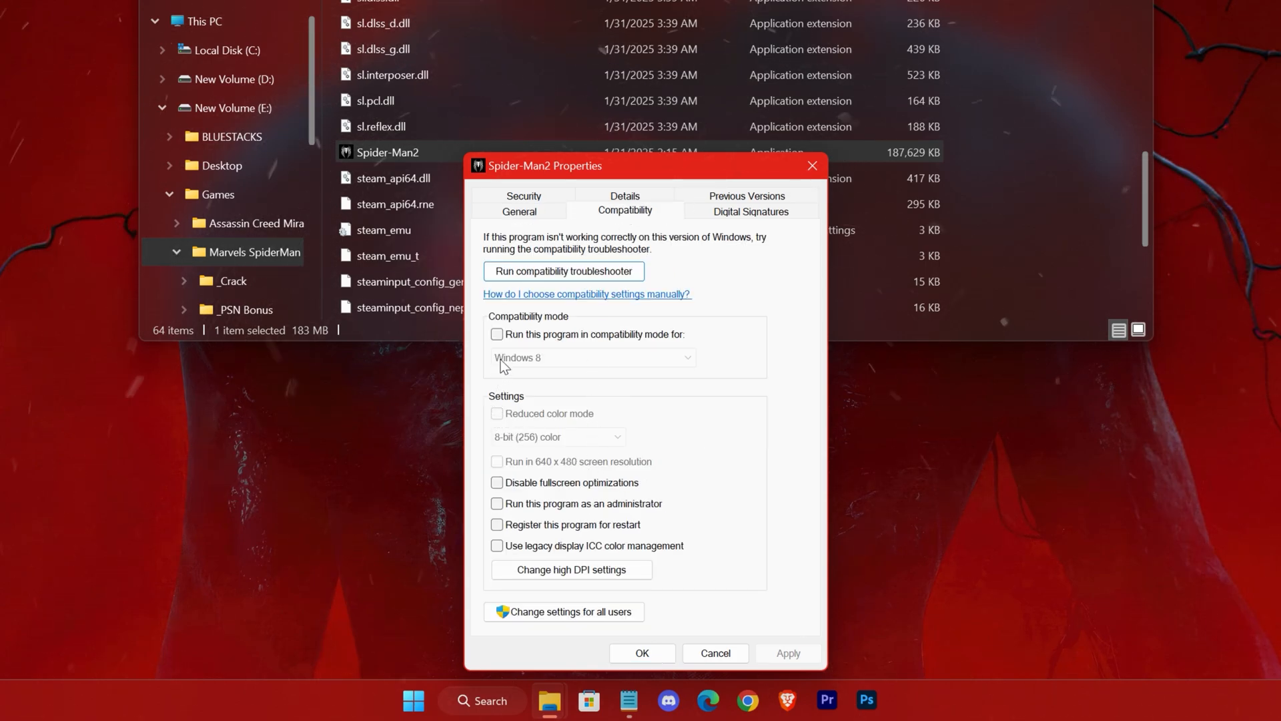
pyautogui.click(593, 357)
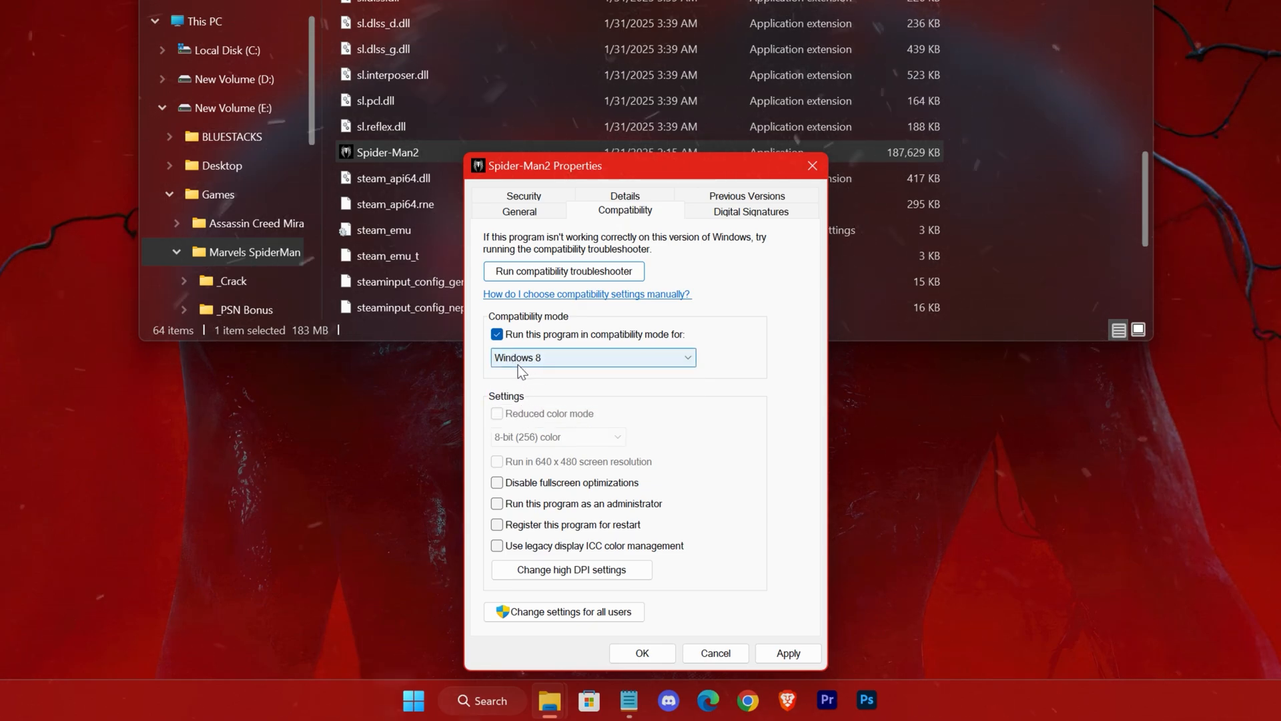
pyautogui.click(496, 483)
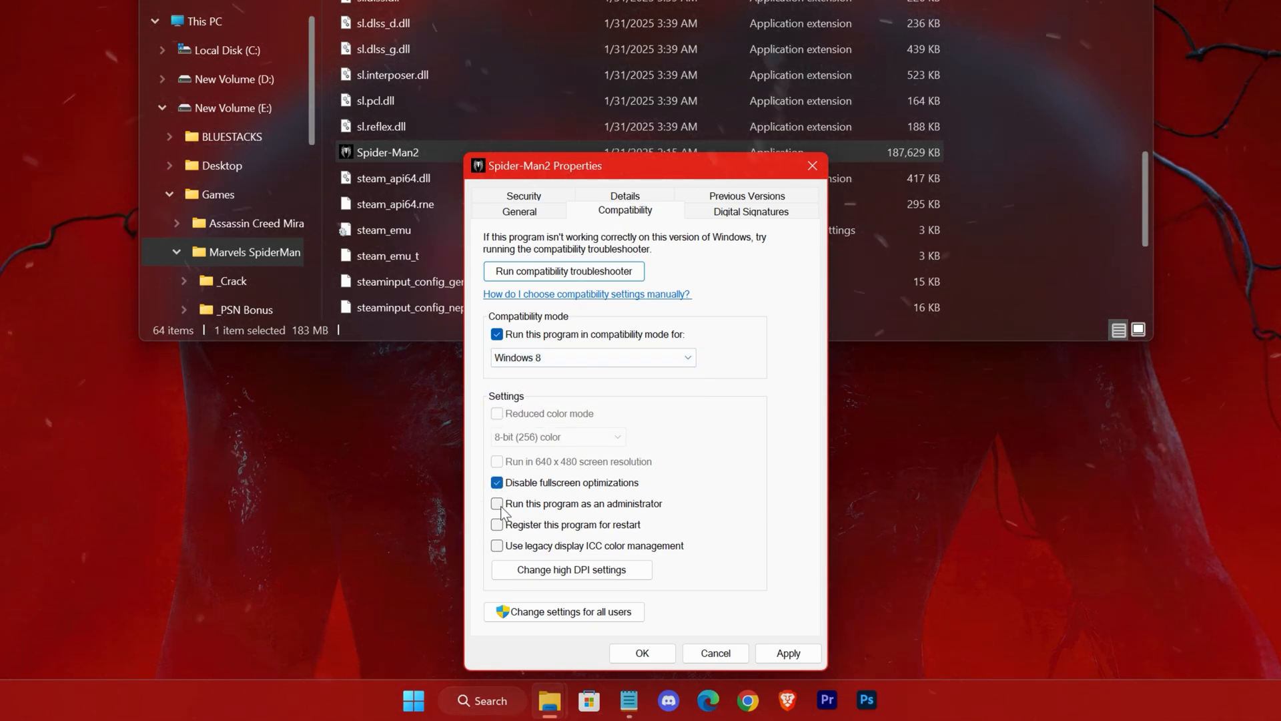
pyautogui.click(497, 503)
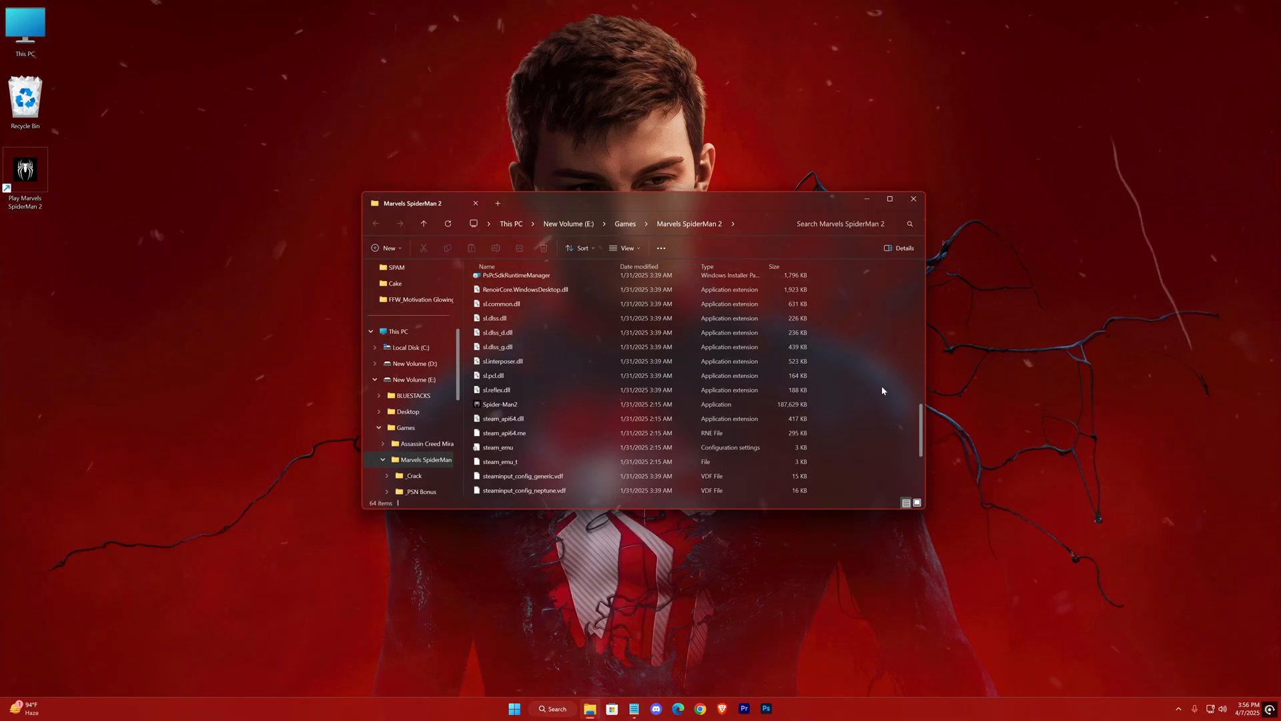
# - Delete all files in the %temp% folder, then empty the Prefetch folder
pyautogui.click(913, 199)
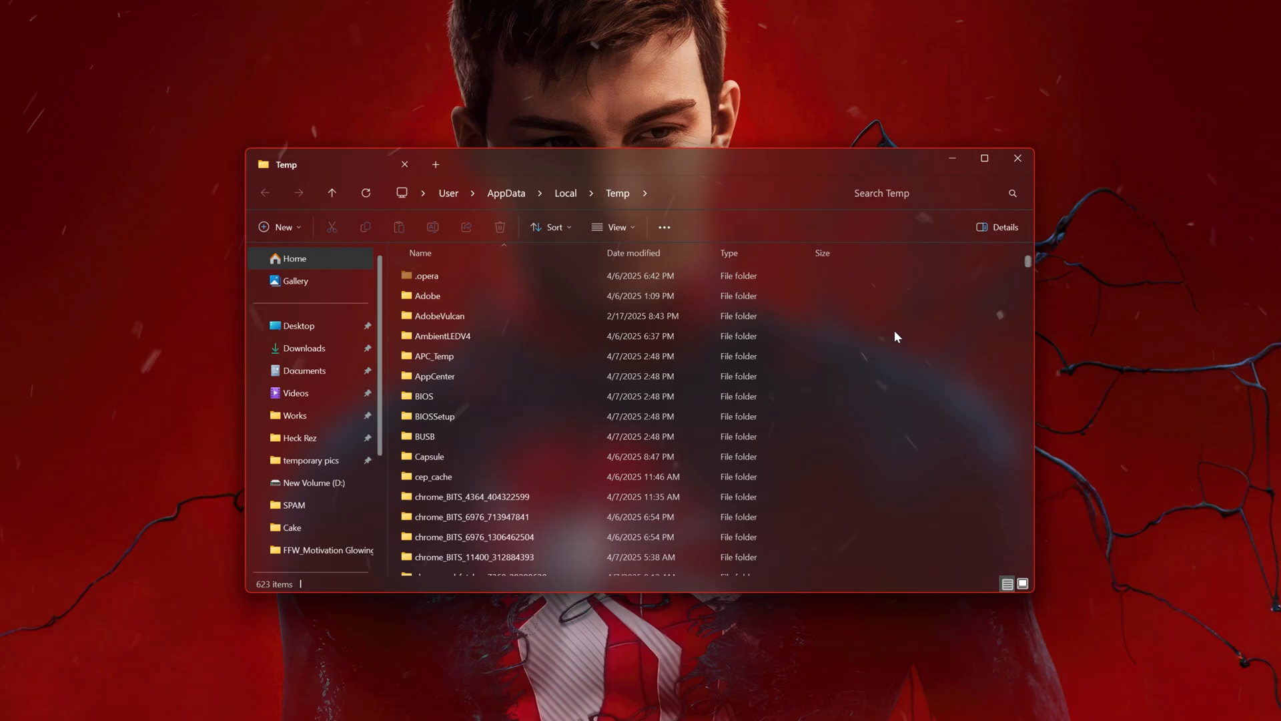
pyautogui.press('ctrl+a')
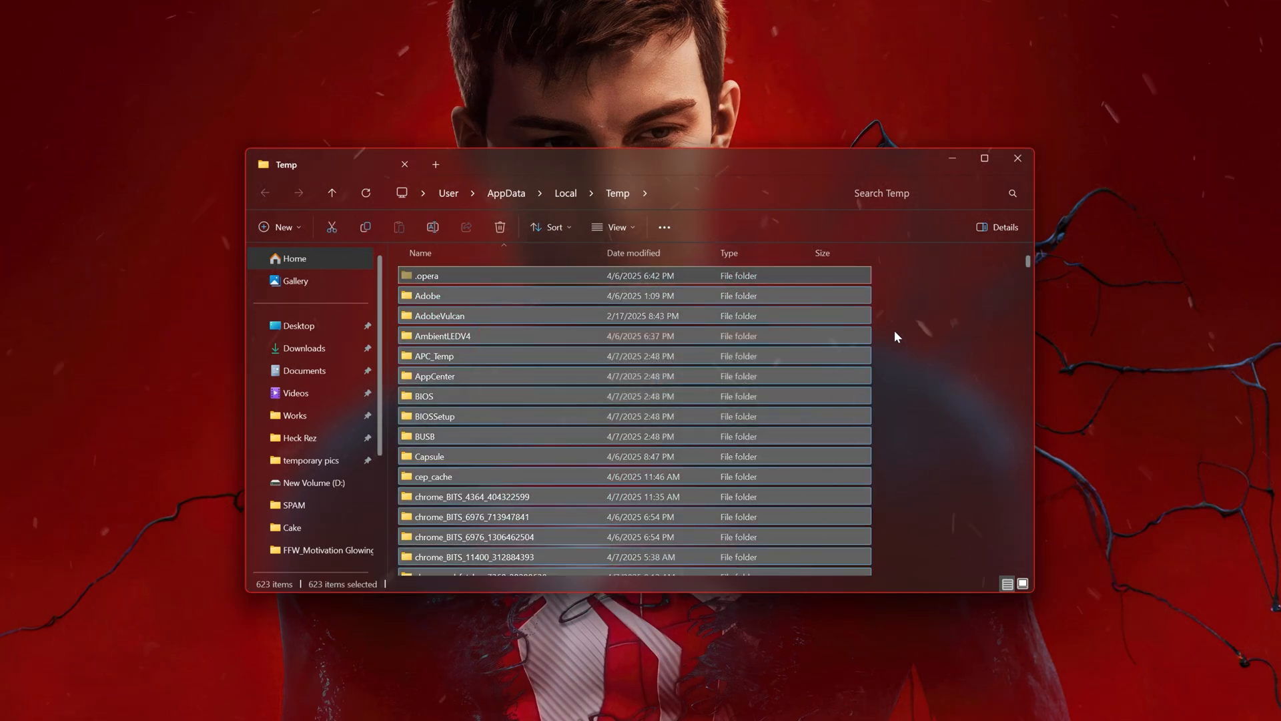
pyautogui.click(500, 227)
pyautogui.write('prefetc')
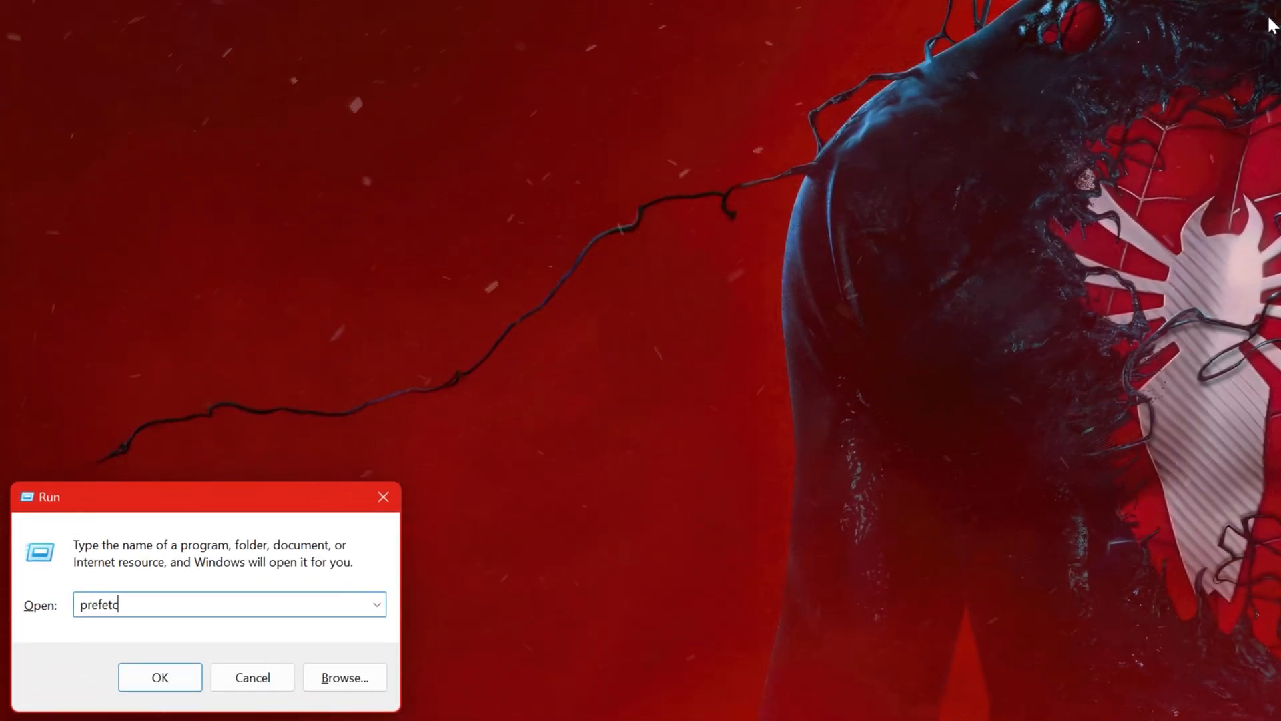
pyautogui.click(159, 677)
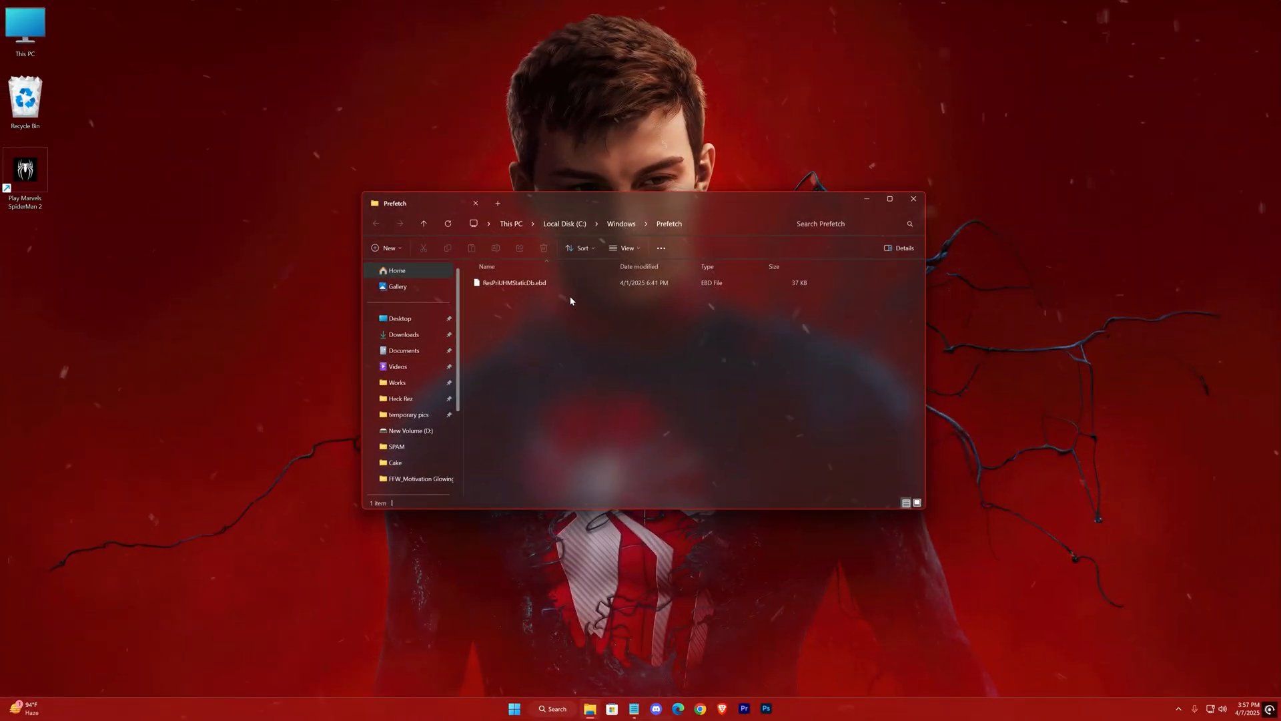
pyautogui.moveTo(576, 332)
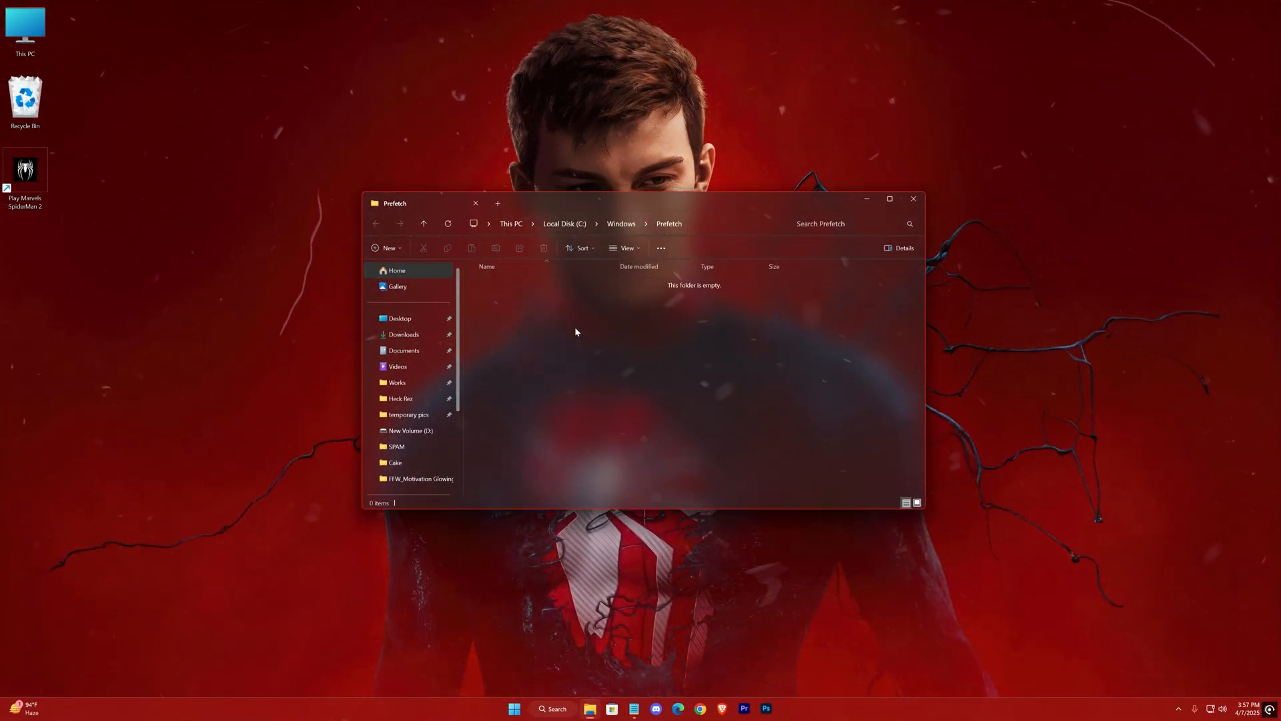
pyautogui.click(914, 199)
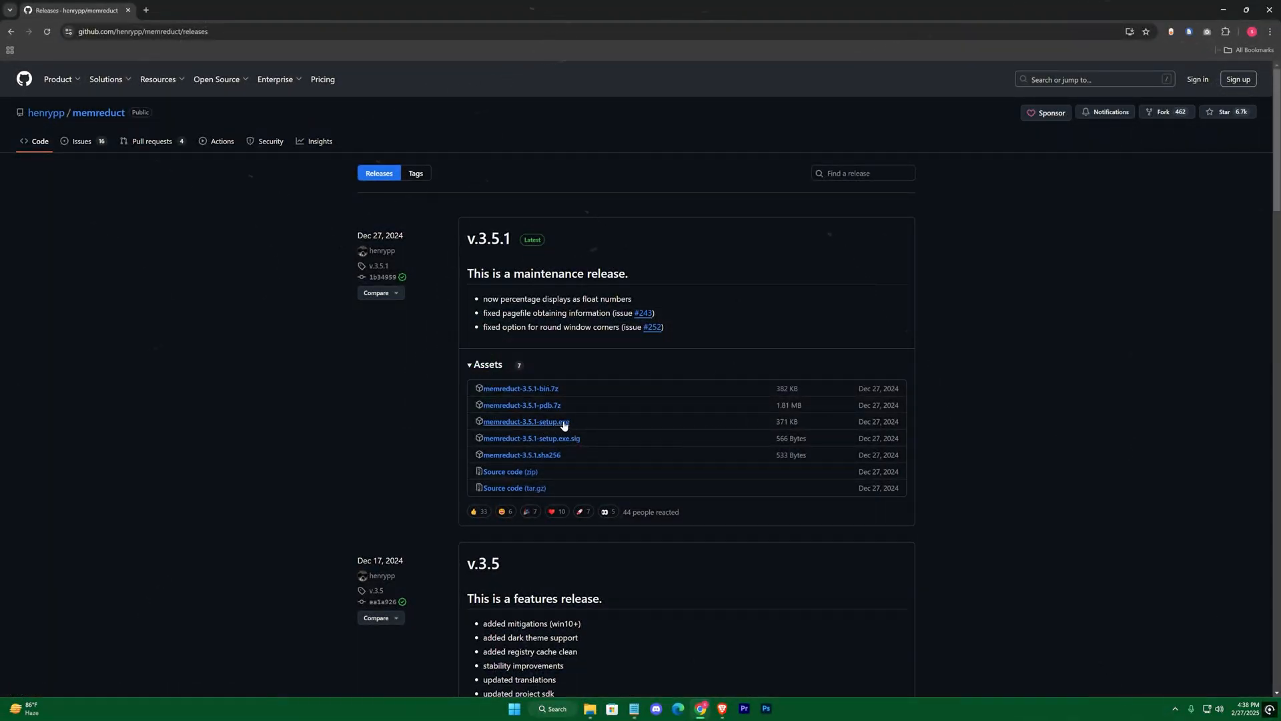
pyautogui.moveTo(753, 424)
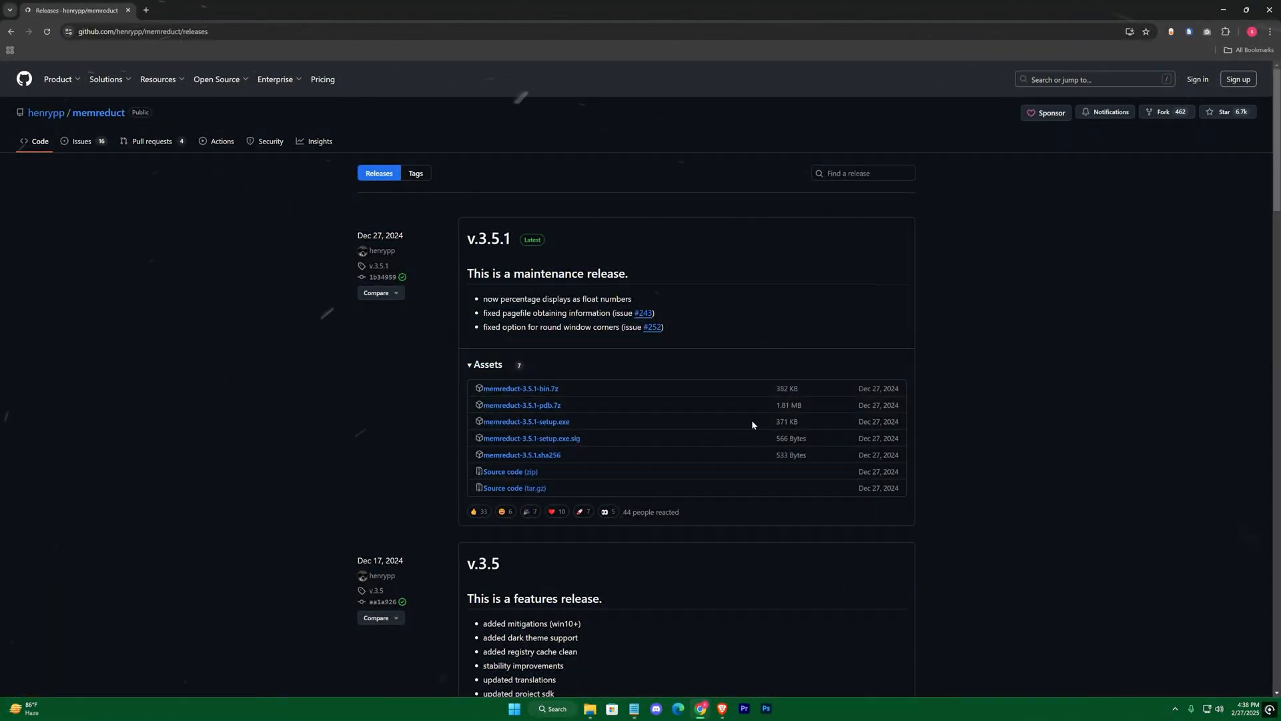
# - Download memreduct-3.5.1-setup.exe, approve UAC, install and launch Mem Reduct
pyautogui.click(525, 421)
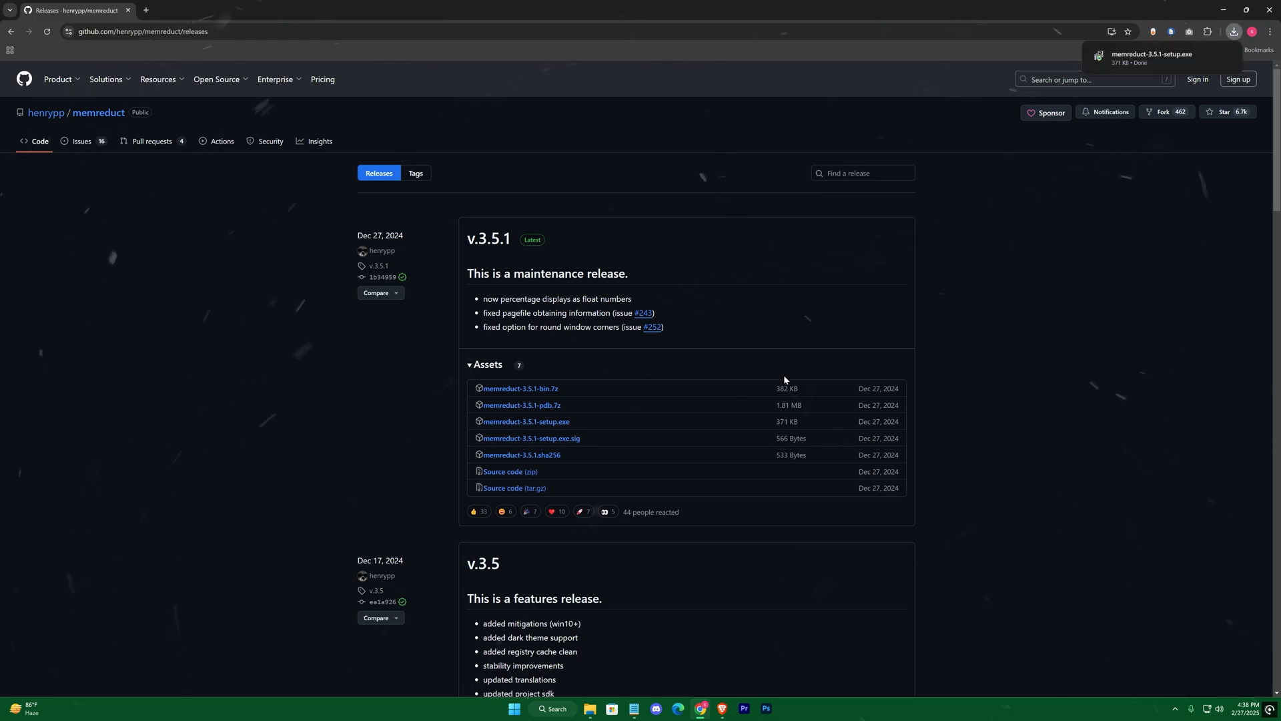
pyautogui.click(1159, 57)
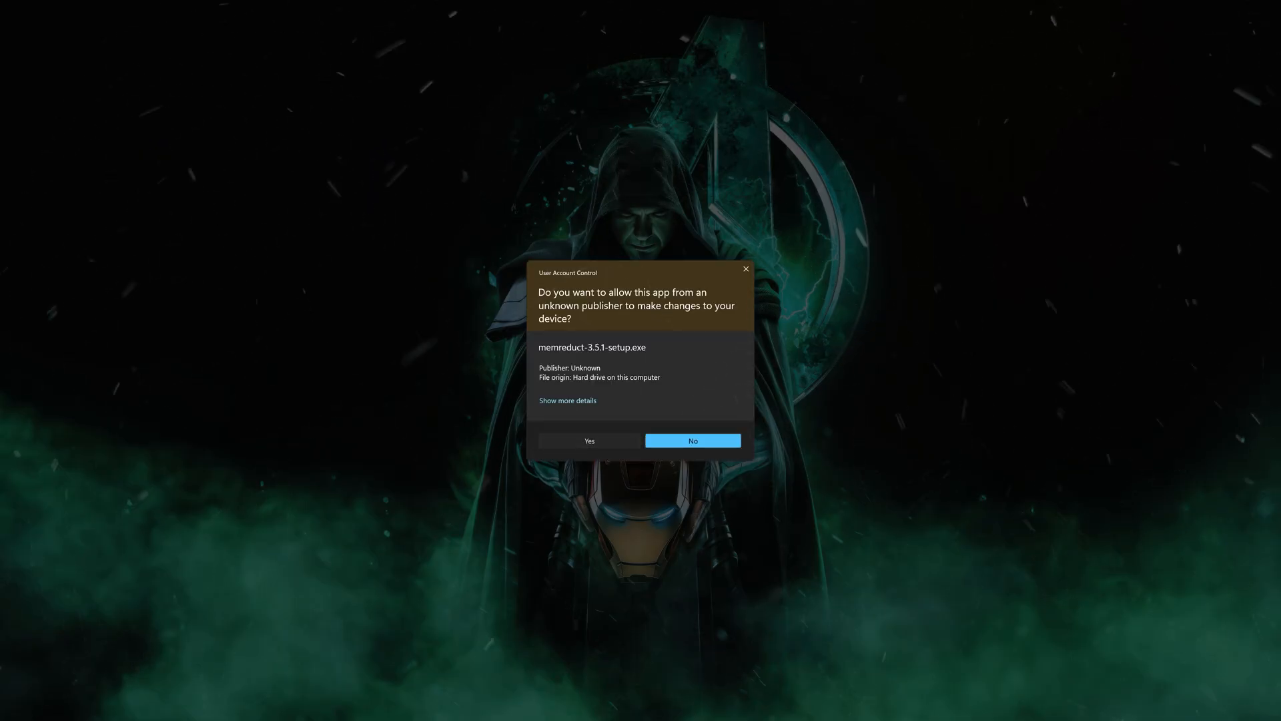
pyautogui.click(589, 441)
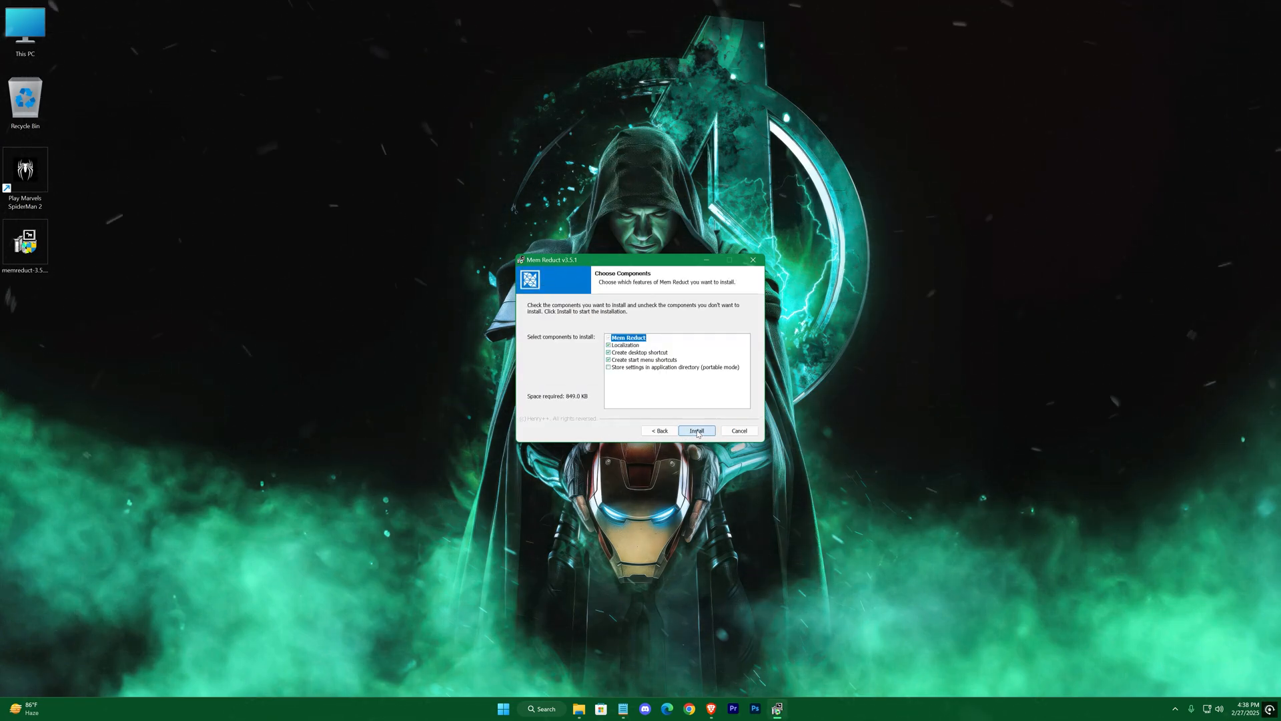
pyautogui.click(696, 430)
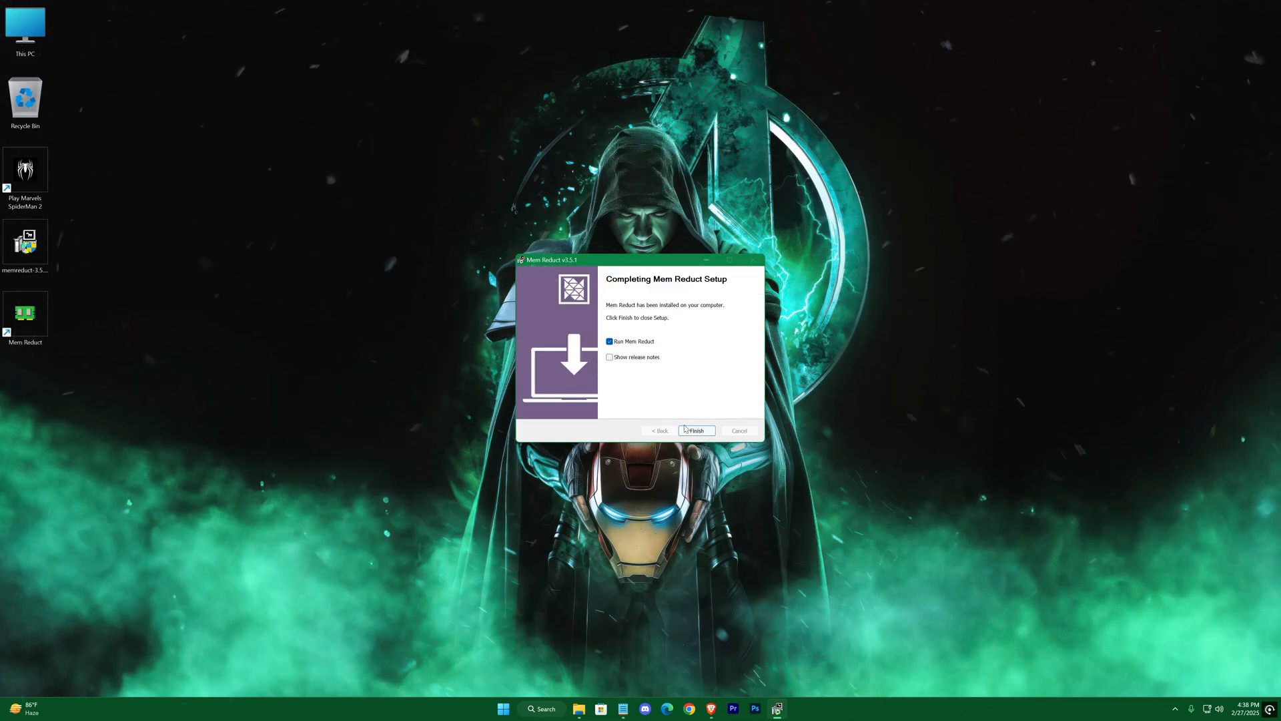
pyautogui.click(697, 431)
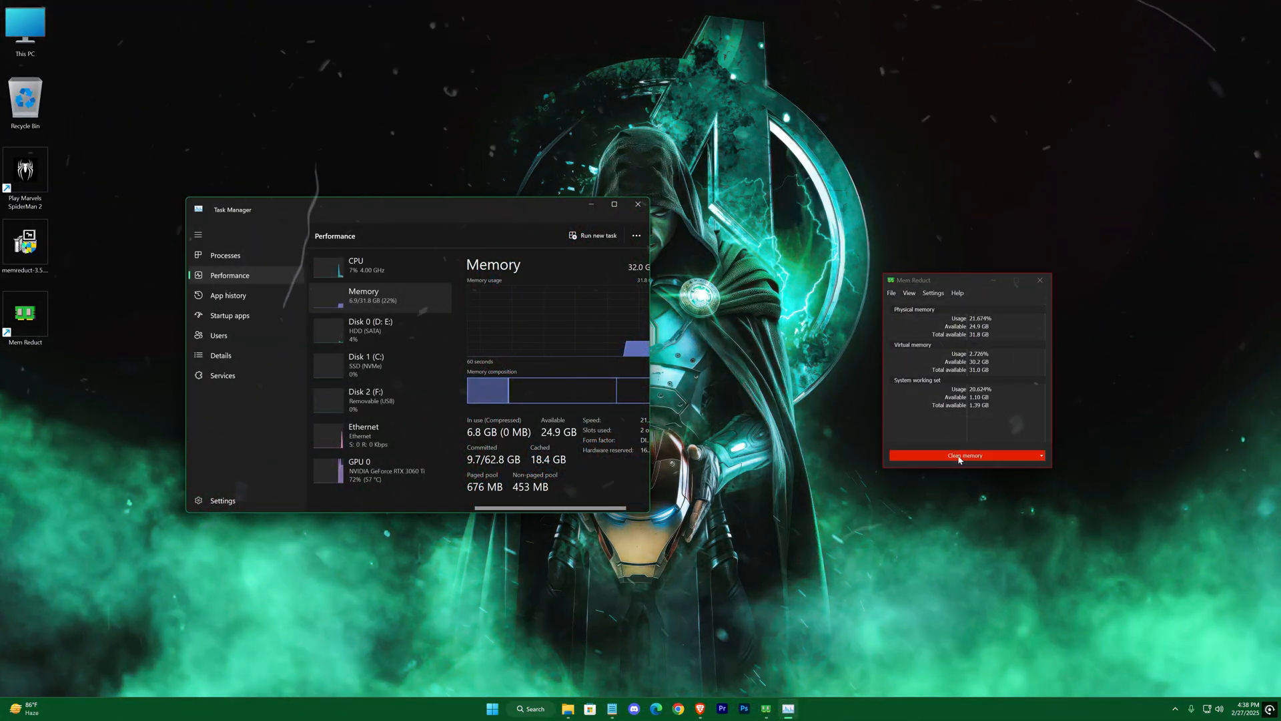
# - Clean memory in Mem Reduct, then close its window
pyautogui.click(963, 455)
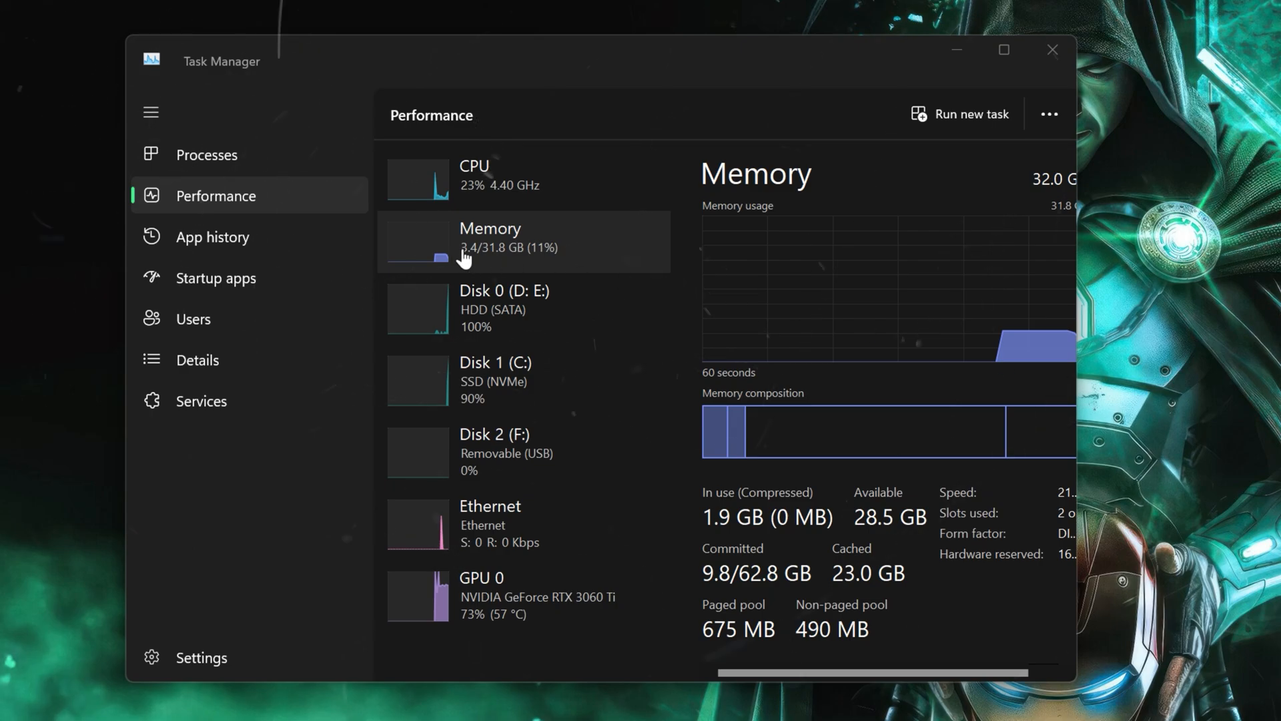
pyautogui.moveTo(533, 269)
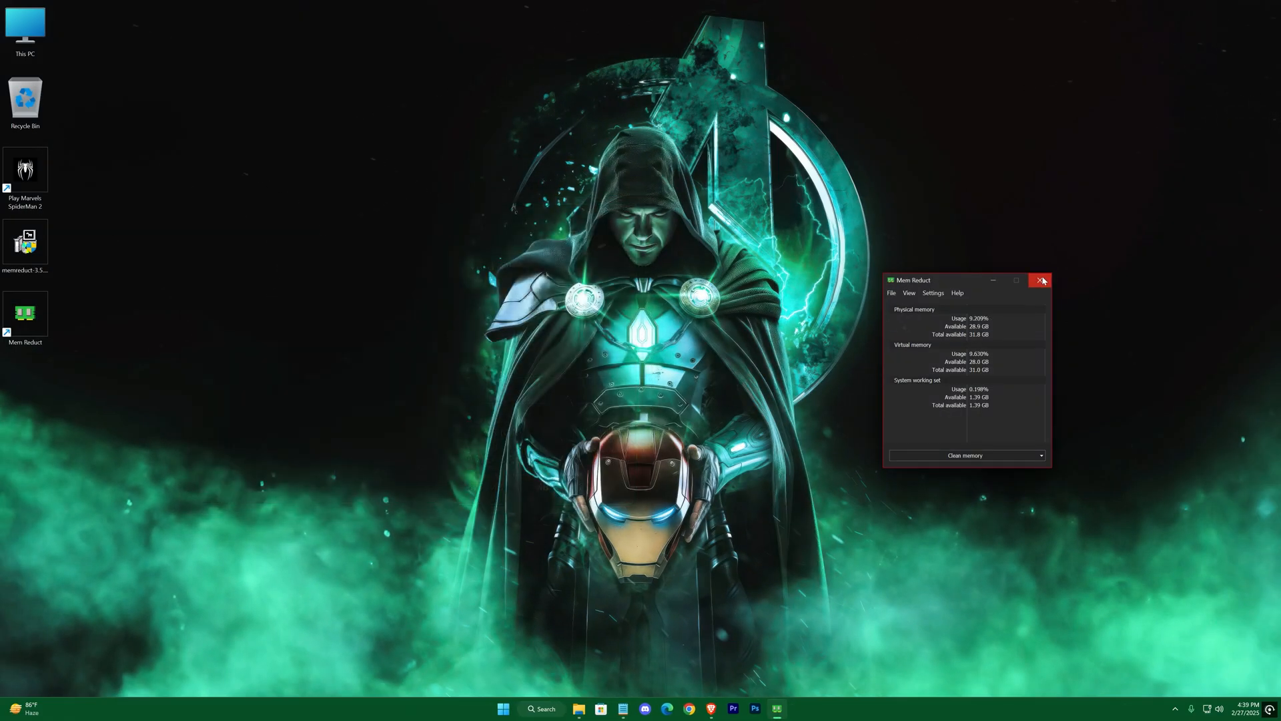
pyautogui.click(1040, 280)
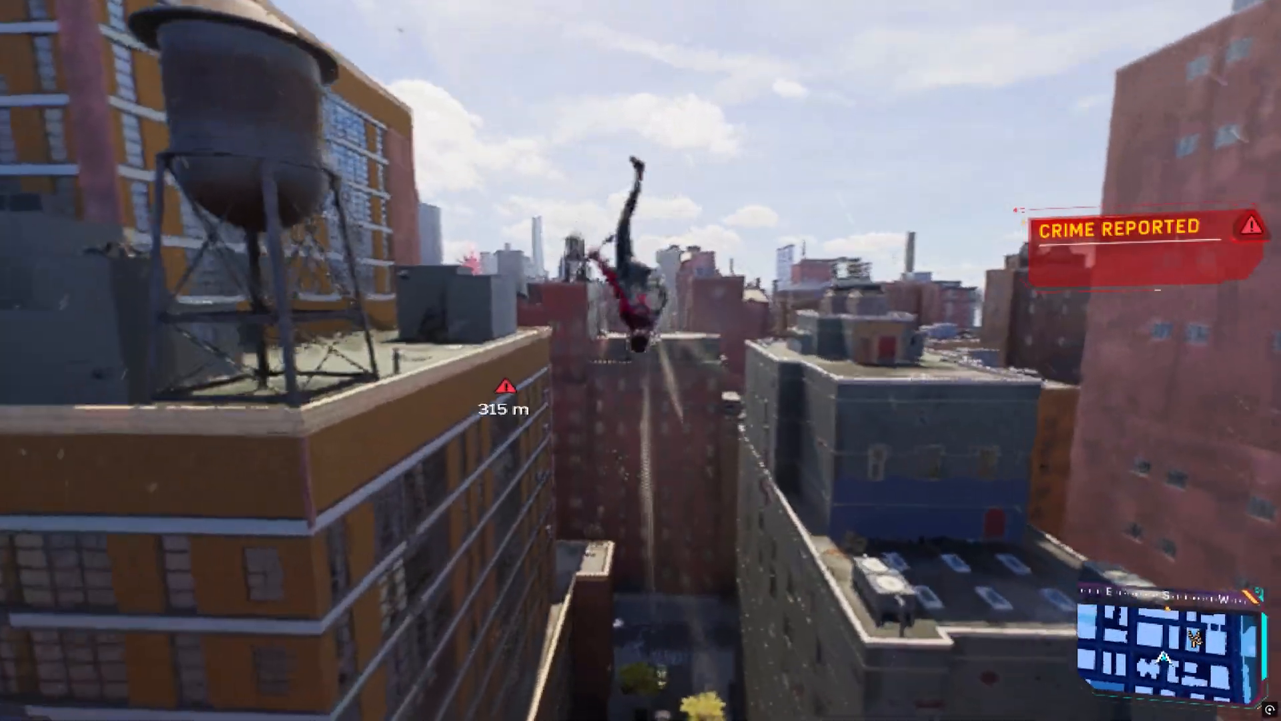
# - Pause Spider-Man 2 with Esc and open Mem Reduct's tray menu
pyautogui.press('Escape')
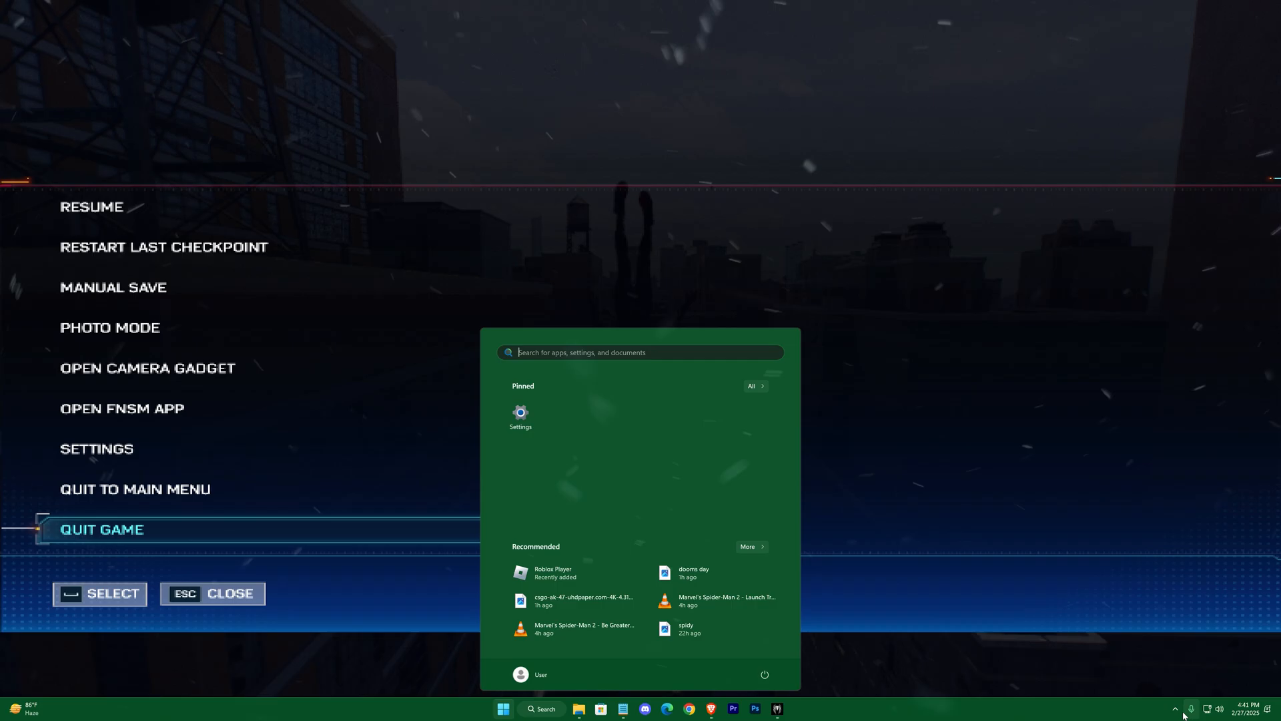
pyautogui.rightClick(1138, 662)
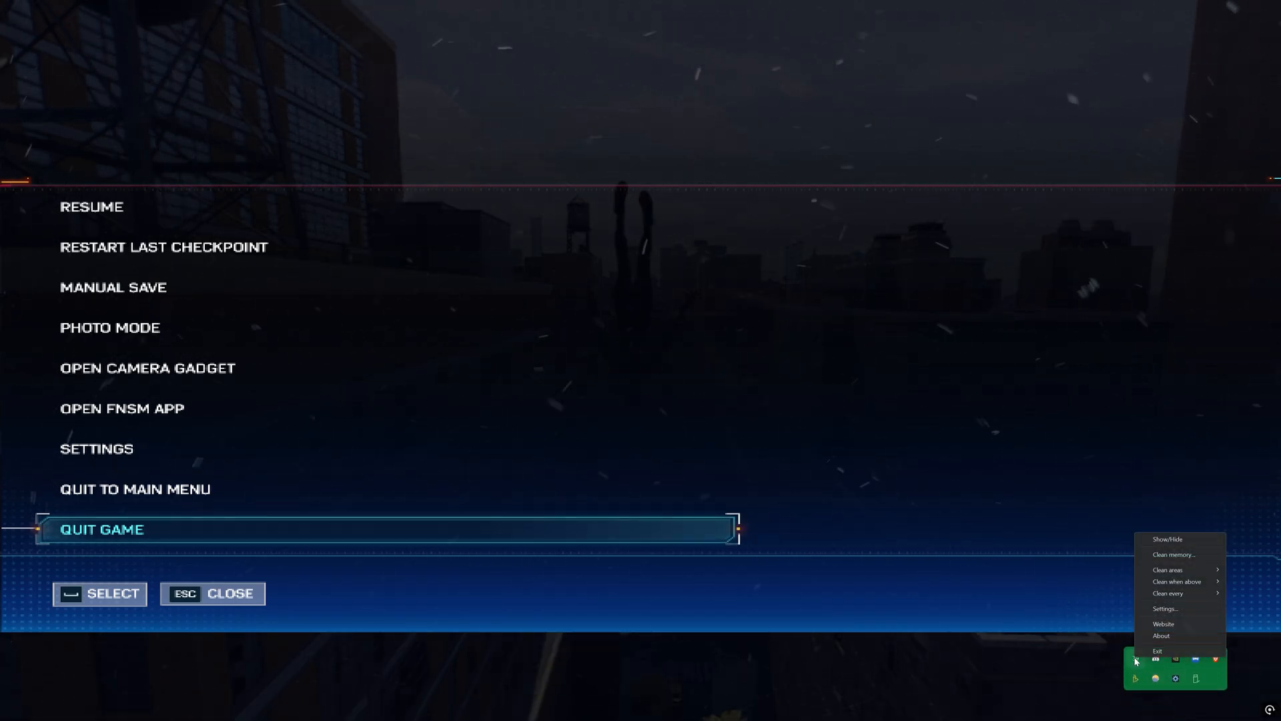